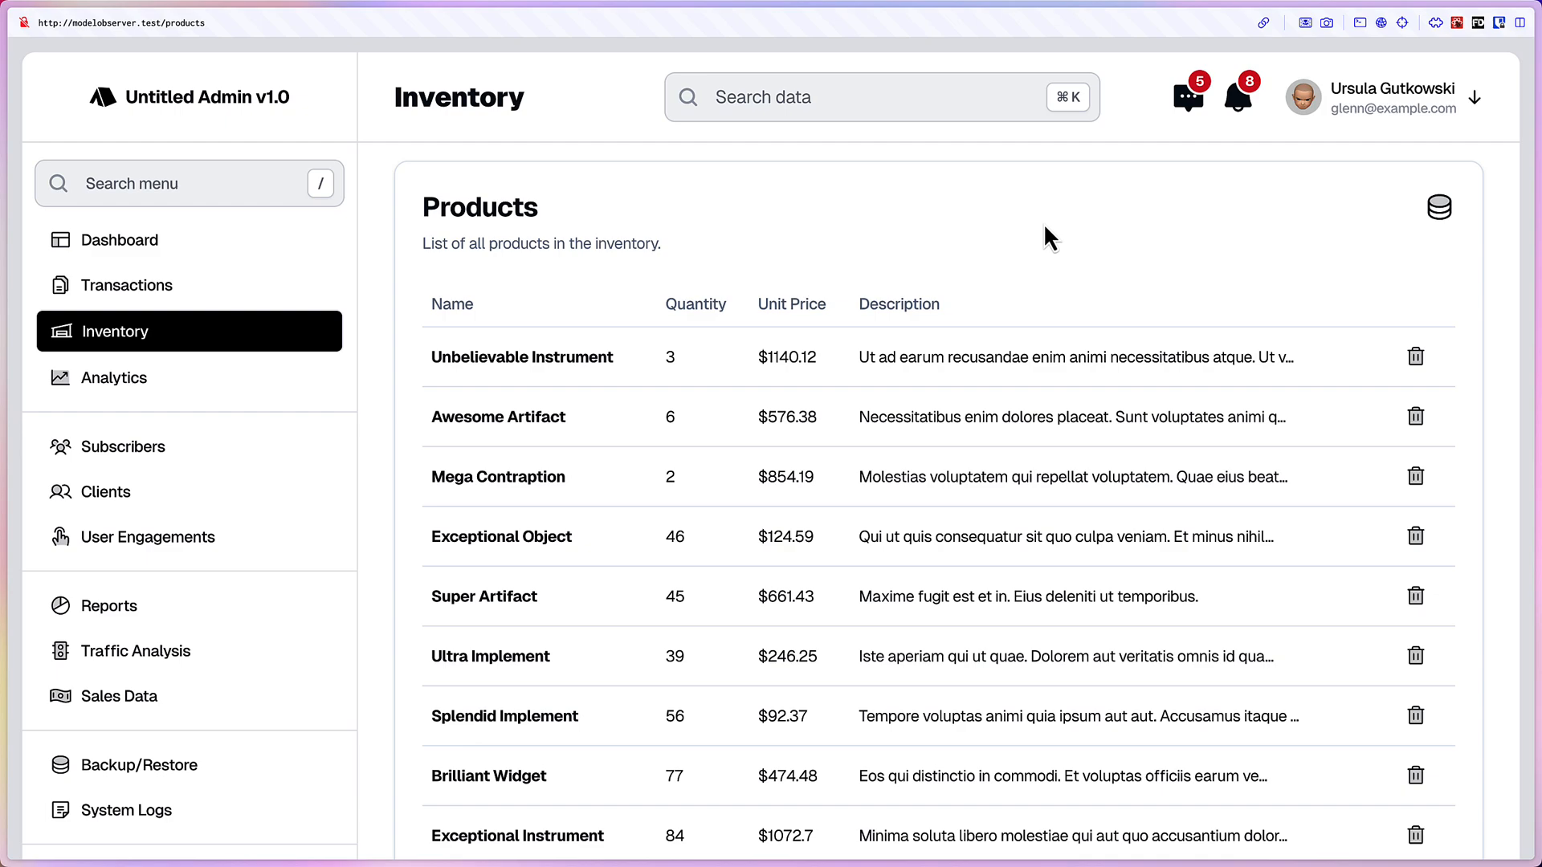
mouse_move(1416, 357)
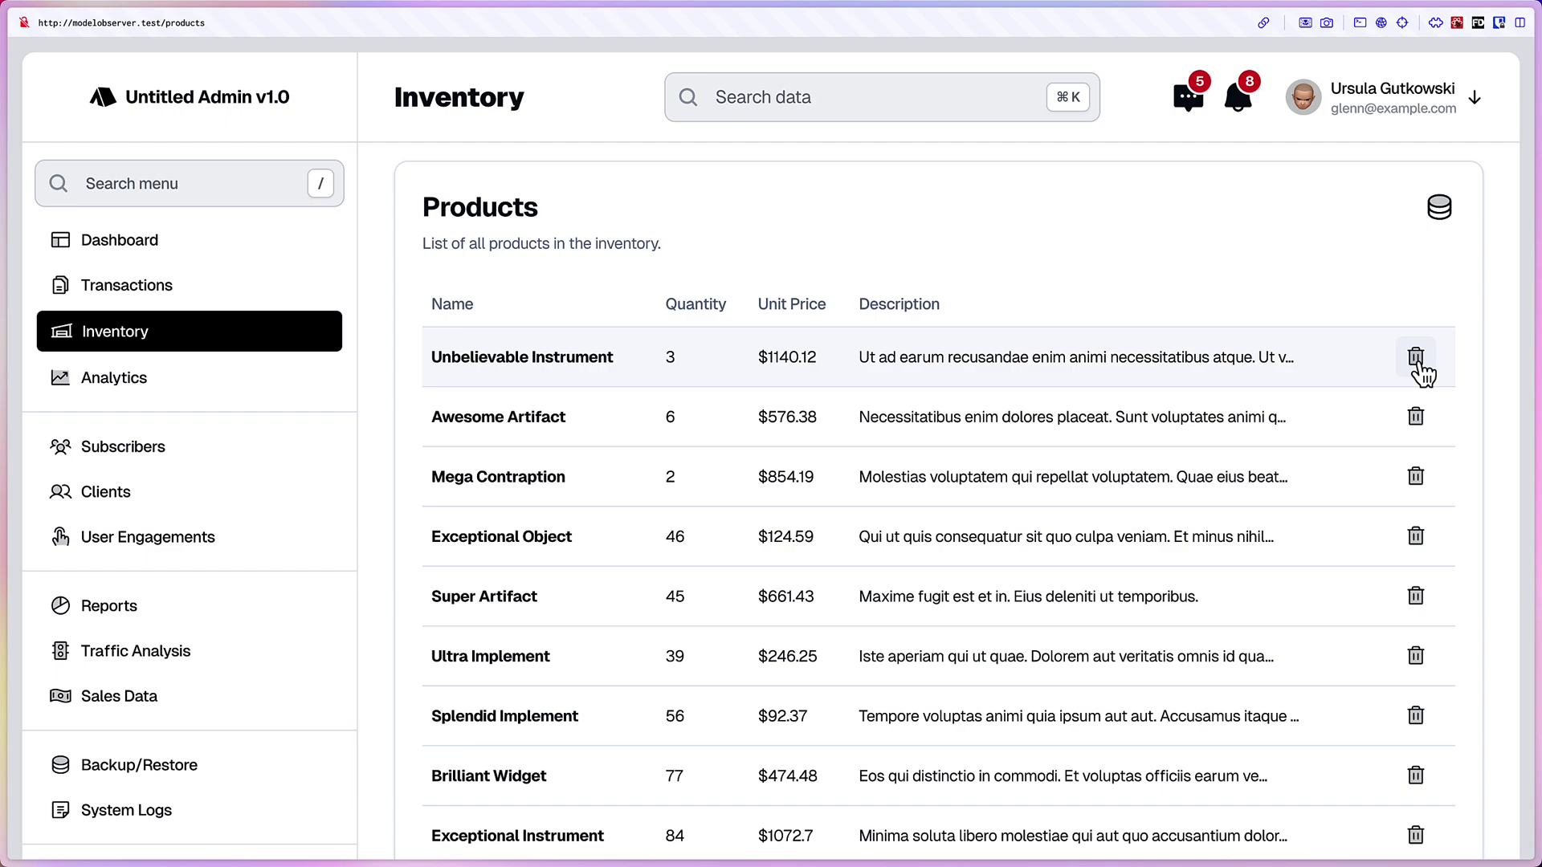
Delete the Unbelievable Instrument product from the Products list
left_click(1415, 355)
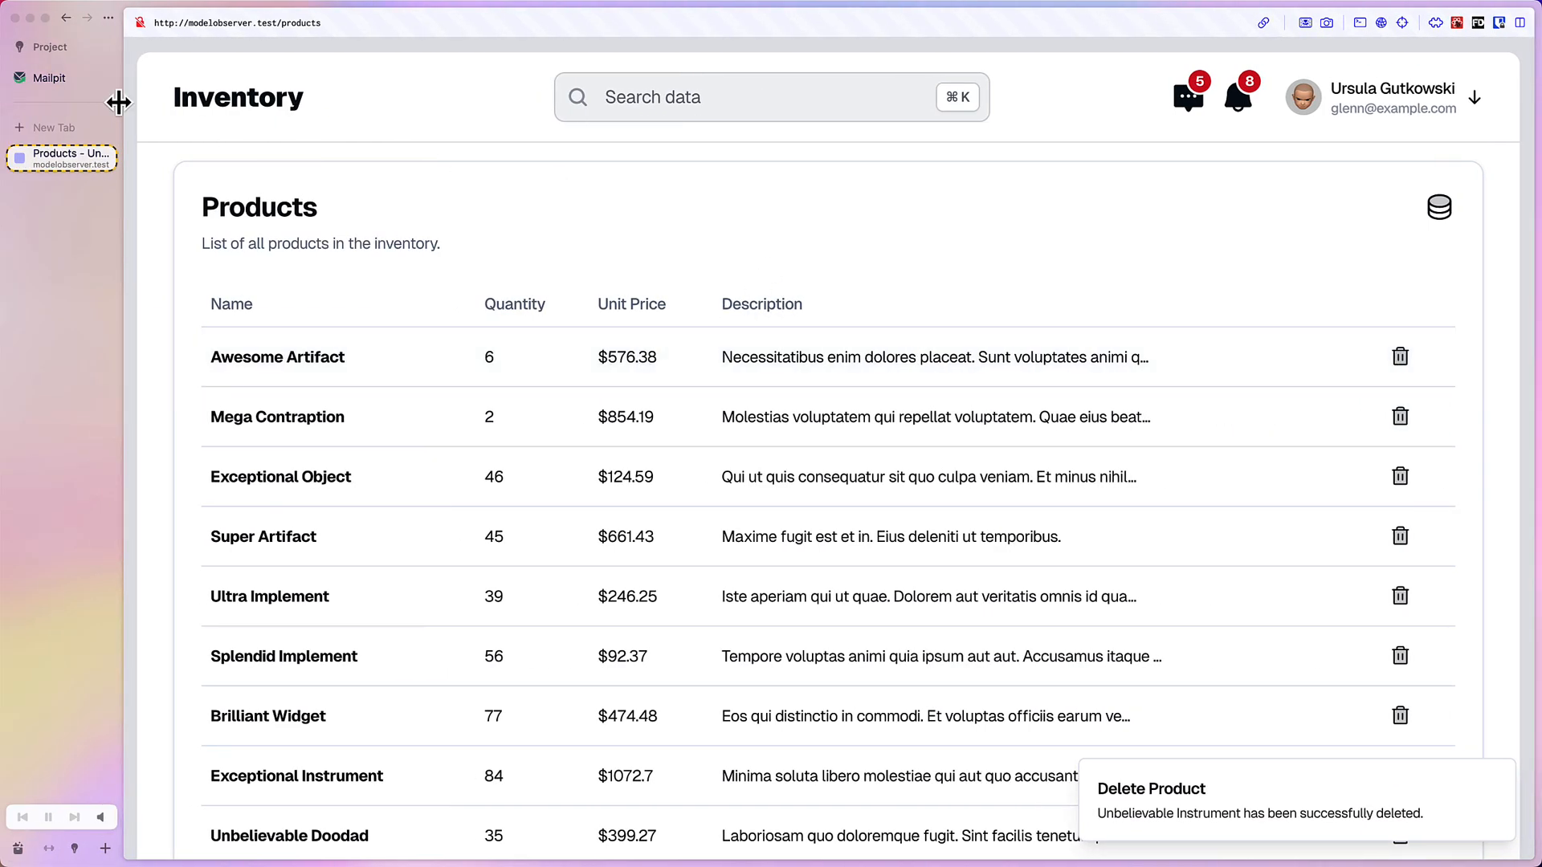
In Mailpit, review and delete the Delete Product email about Unbelievable Instrument
left_click(49, 78)
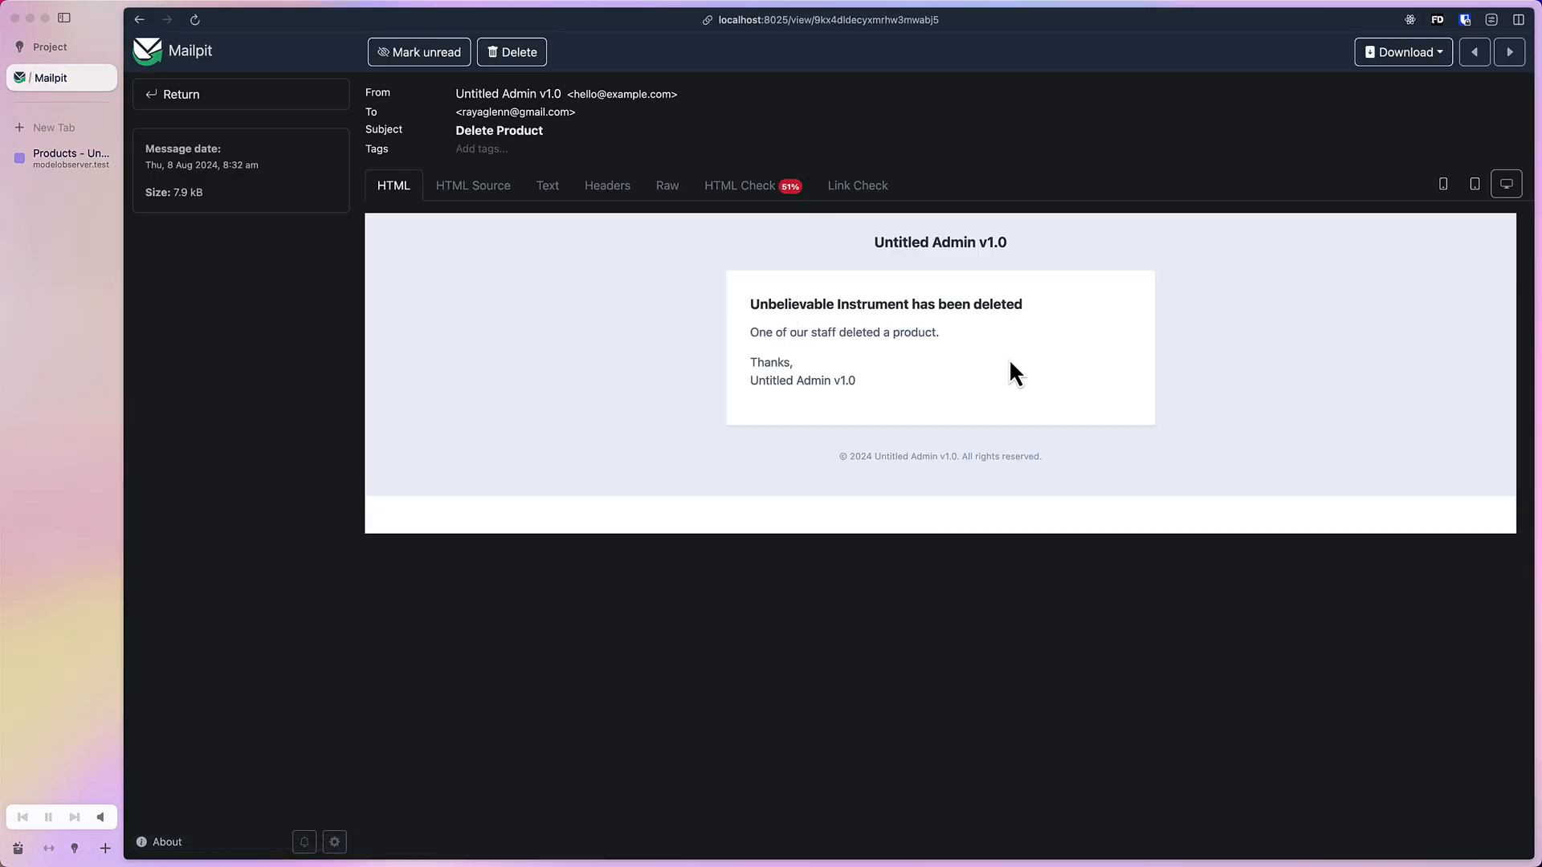
left_click(511, 52)
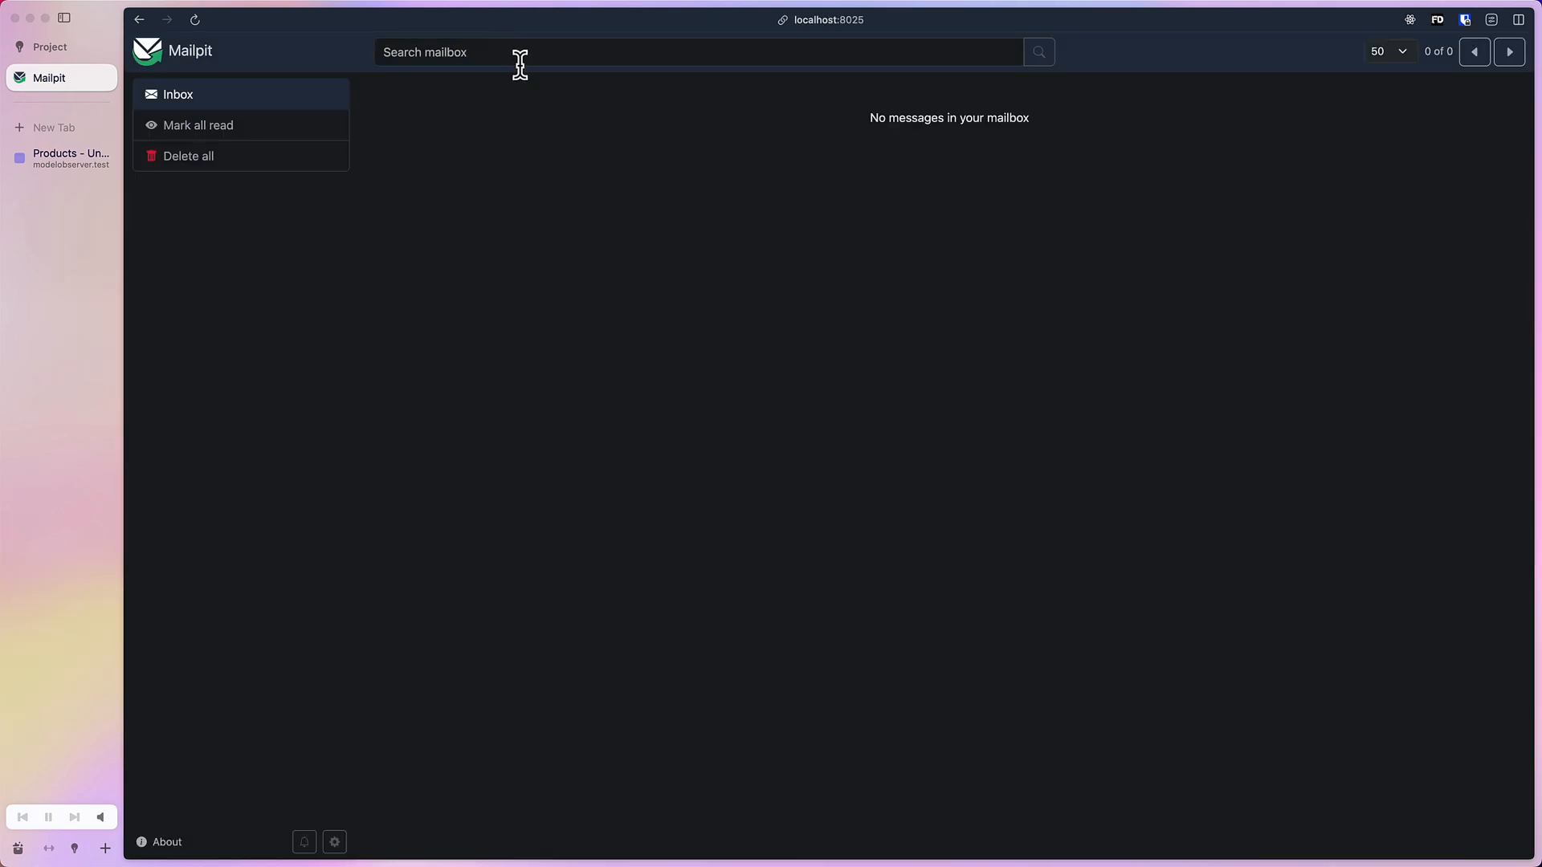
mouse_move(643, 207)
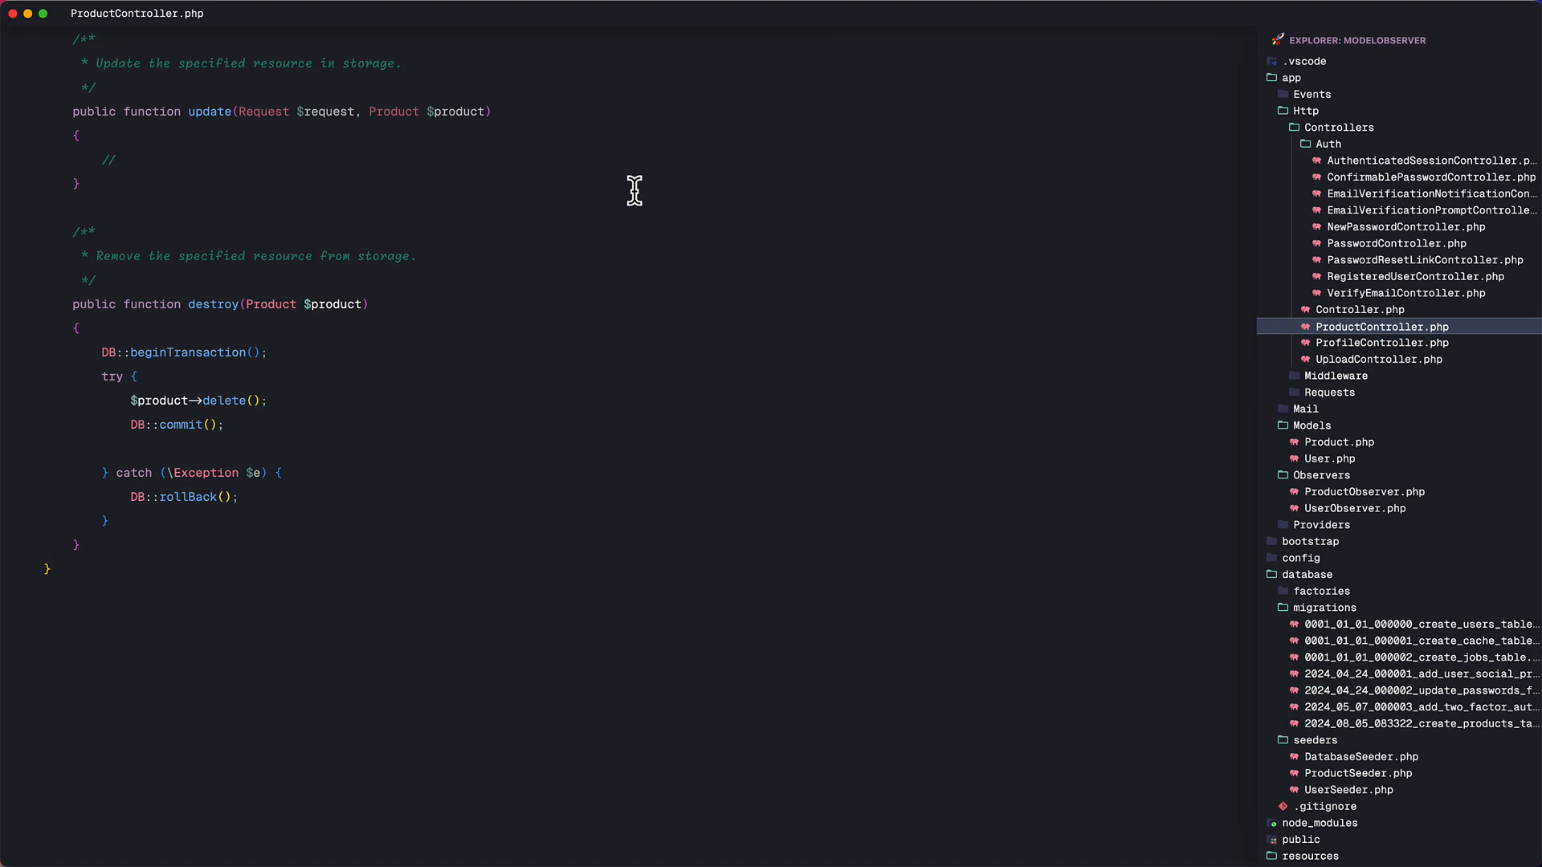
Scroll ProductController.php to the destroy method and its database transaction
scroll("up", 3)
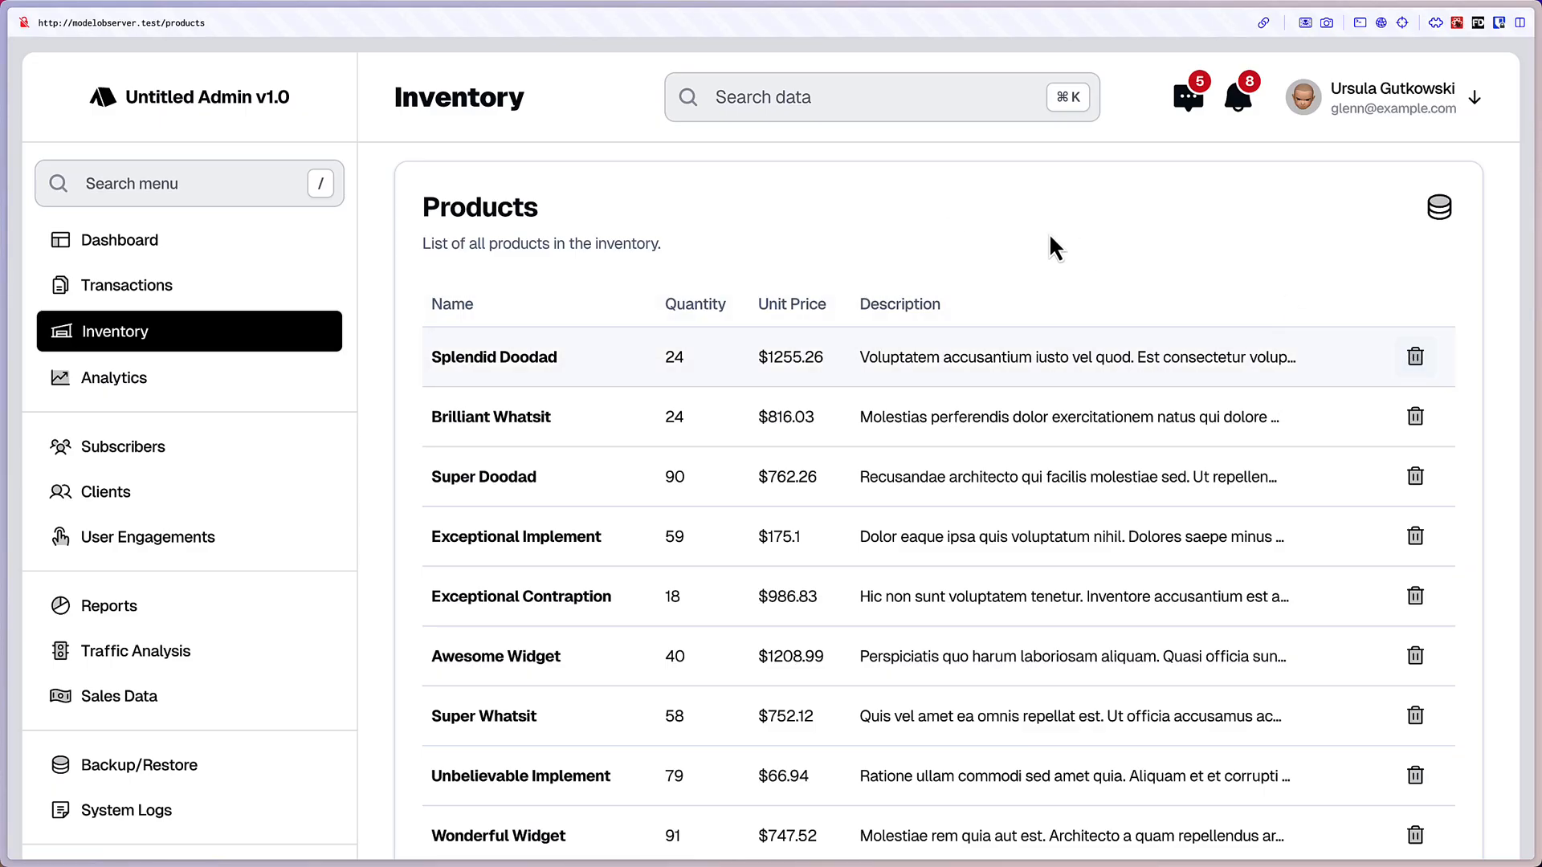
mouse_move(945, 246)
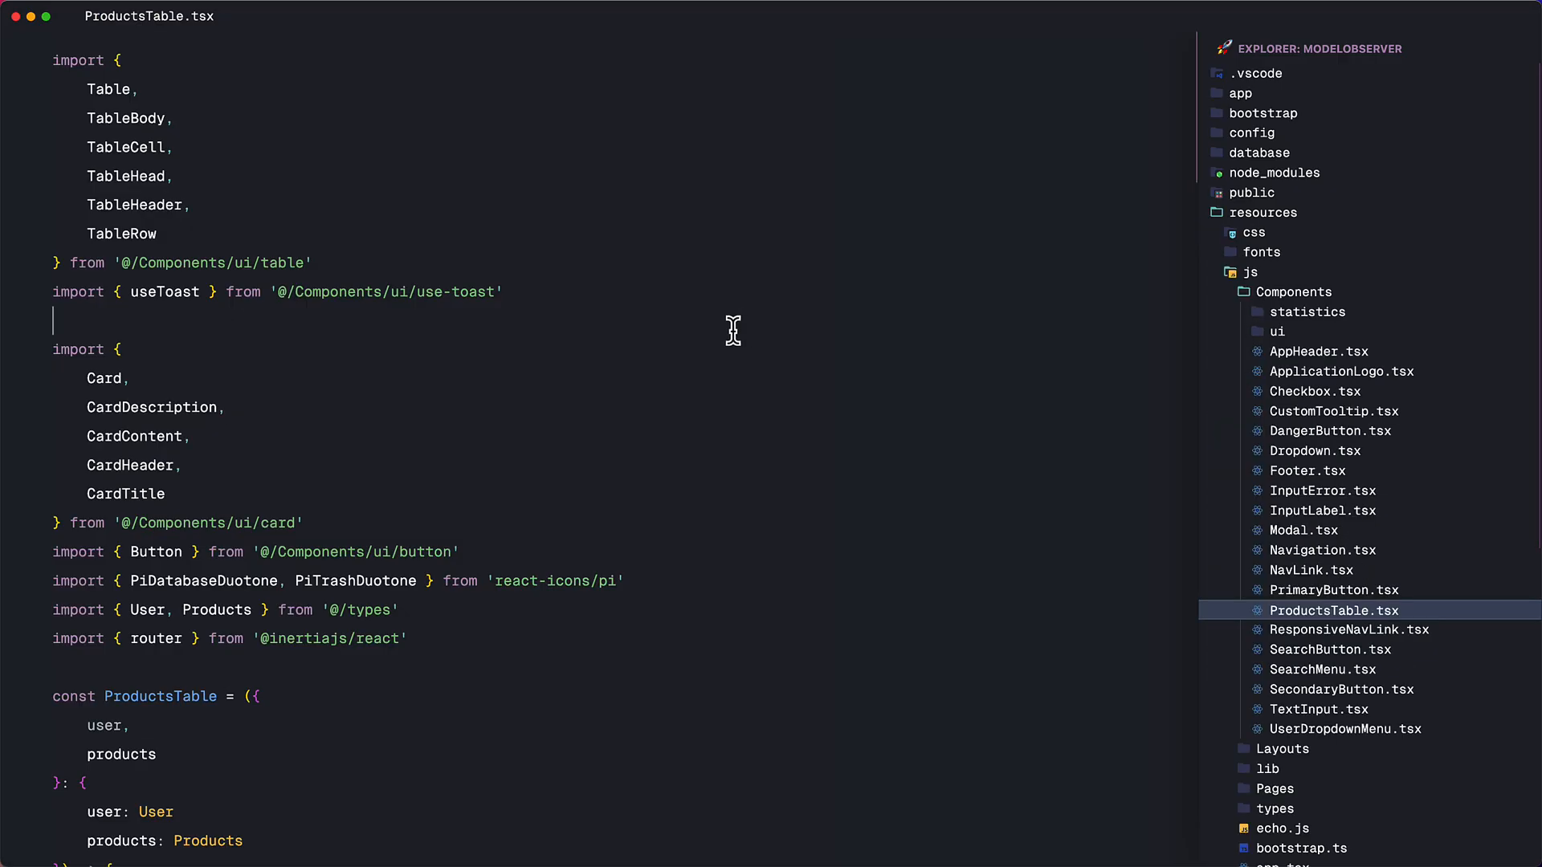
Scroll through the code to inspect the products Route::resource line in web.php
scroll("down", 3)
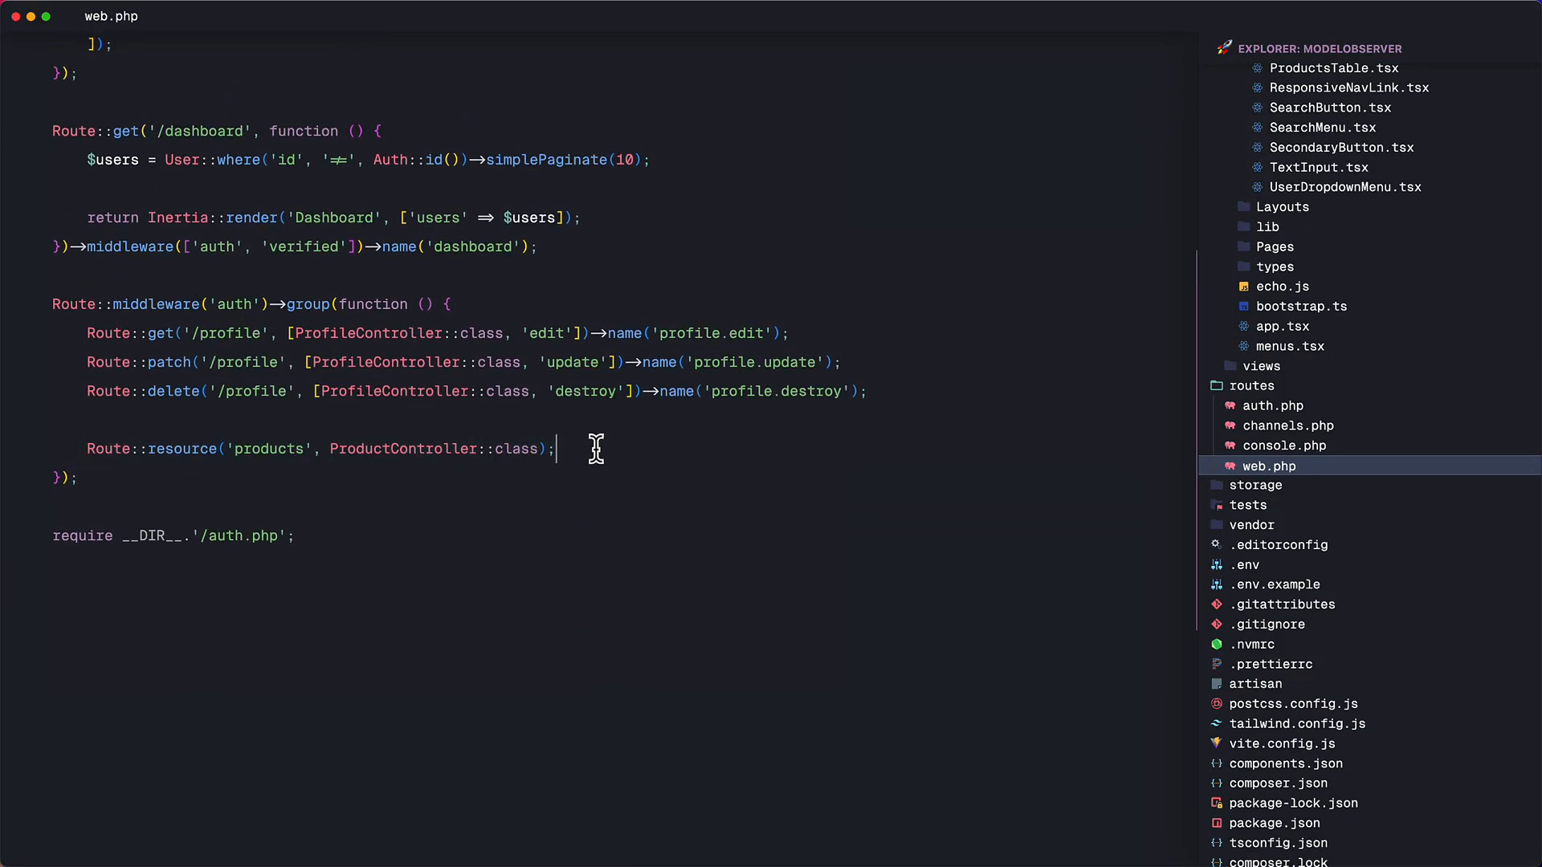
In ProductController's destroy method, change the catch from \Throwable $th to \Exception $e
left_click(1347, 212)
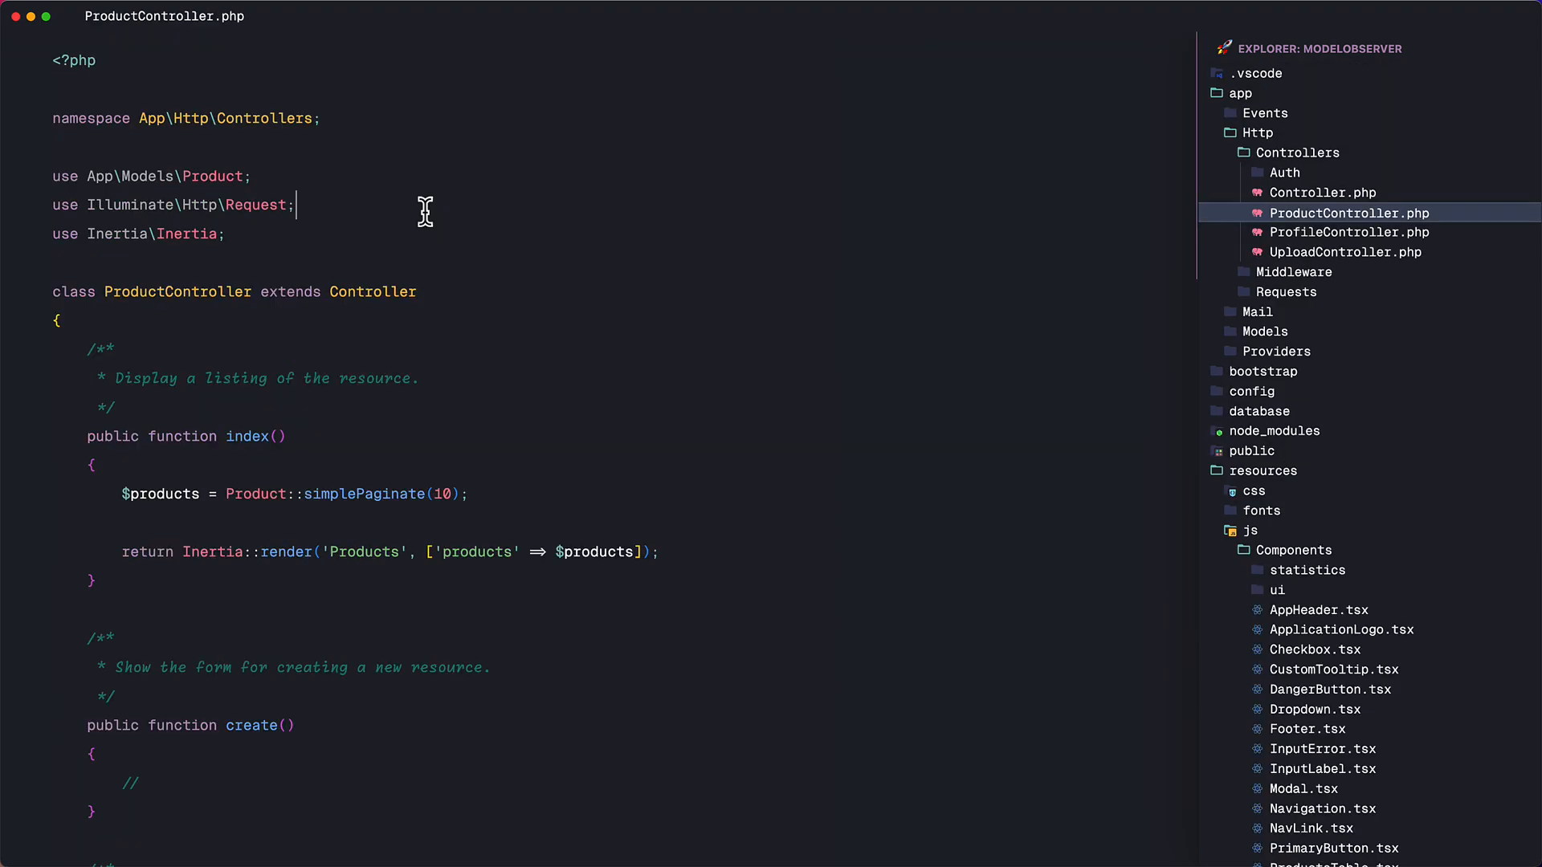
scroll("down", 3)
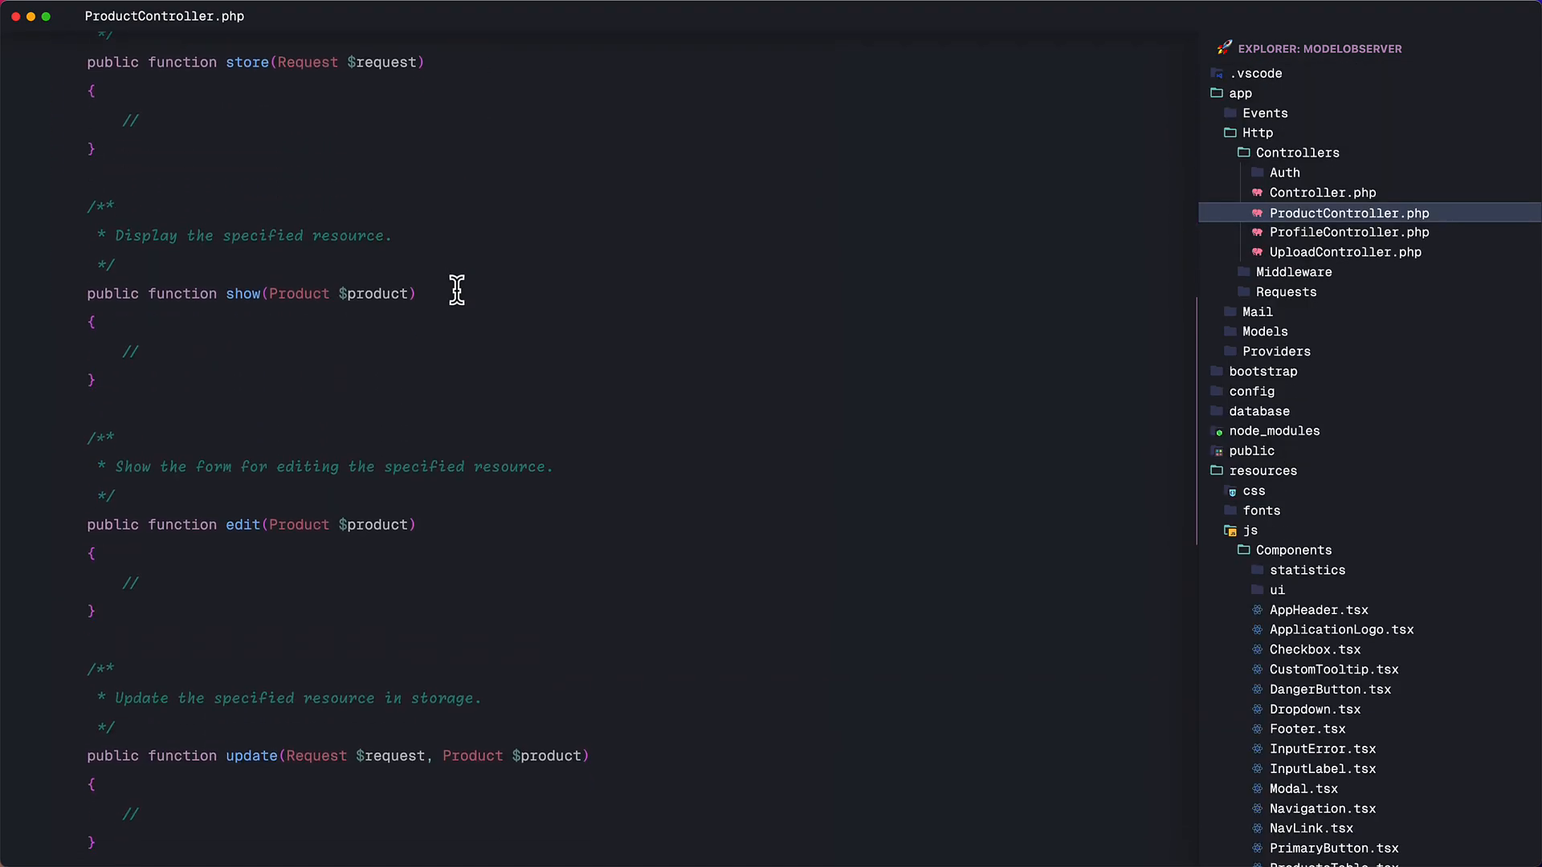
scroll("down", 3)
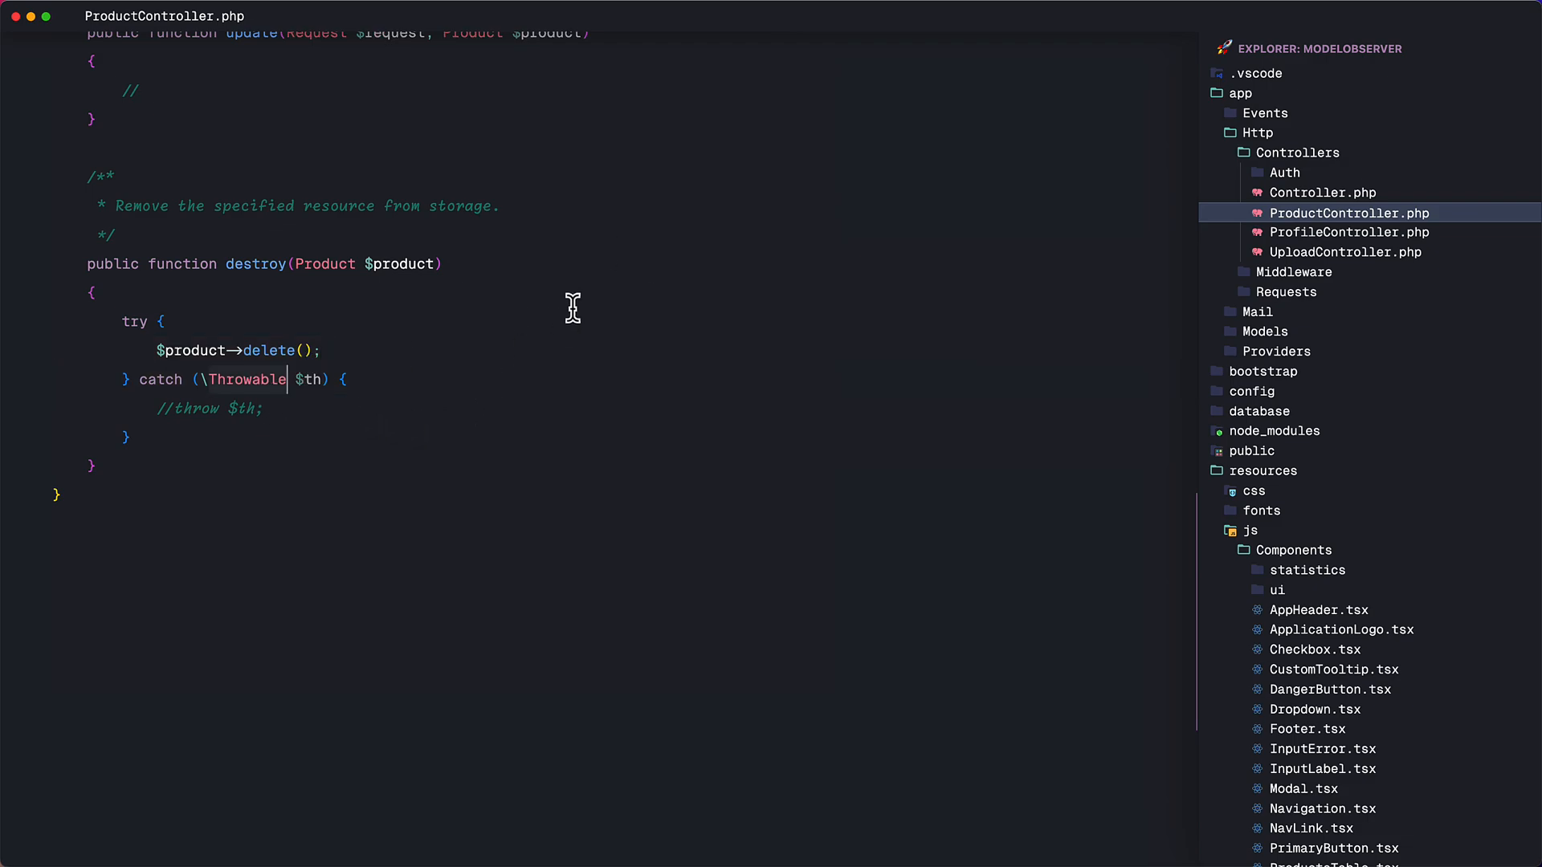
type("Exception")
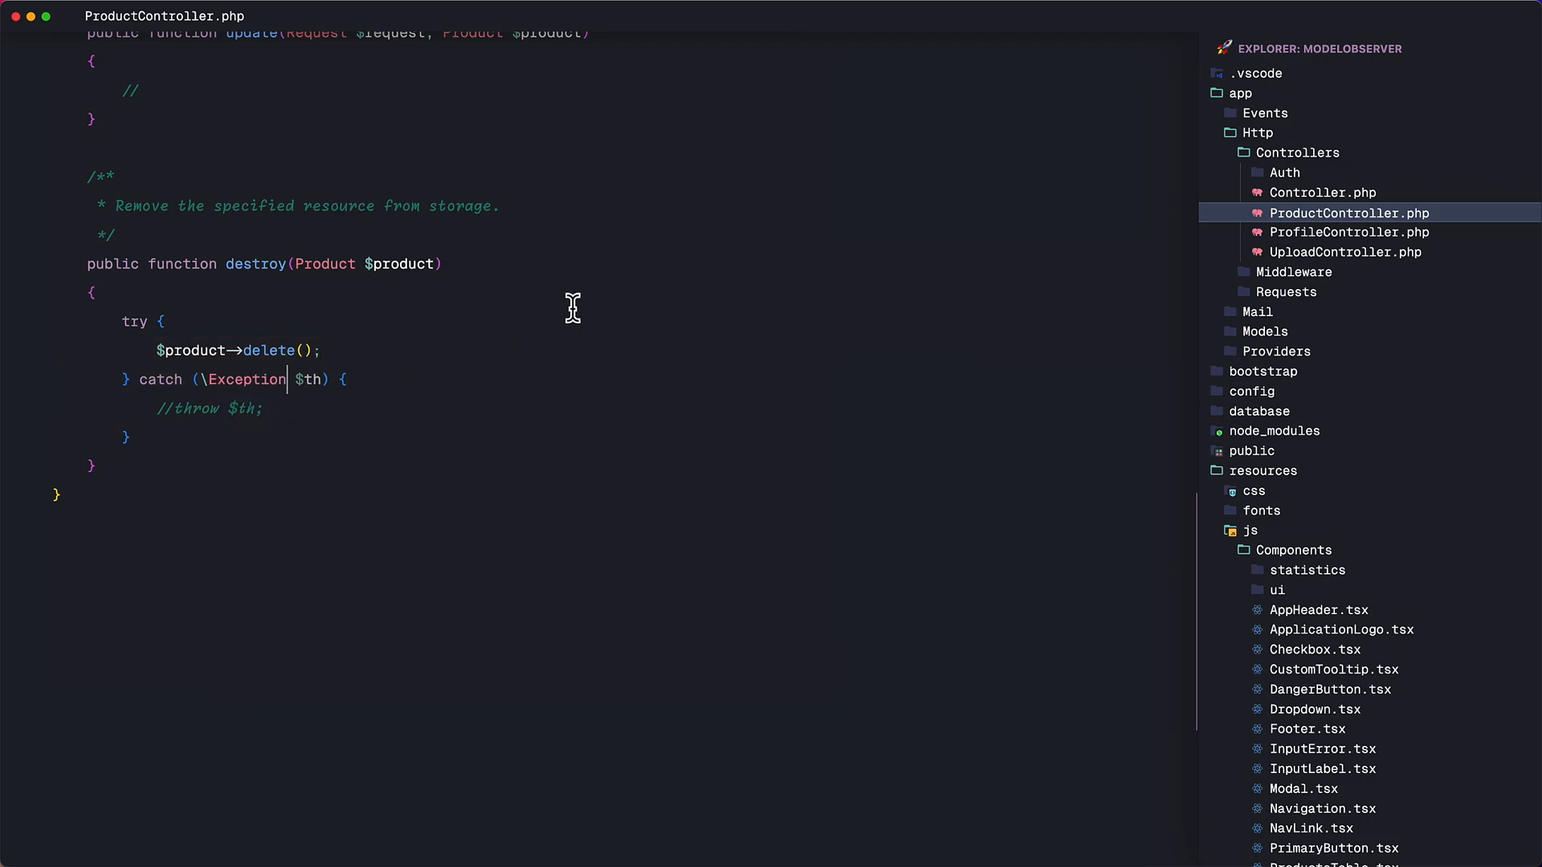
type("$e")
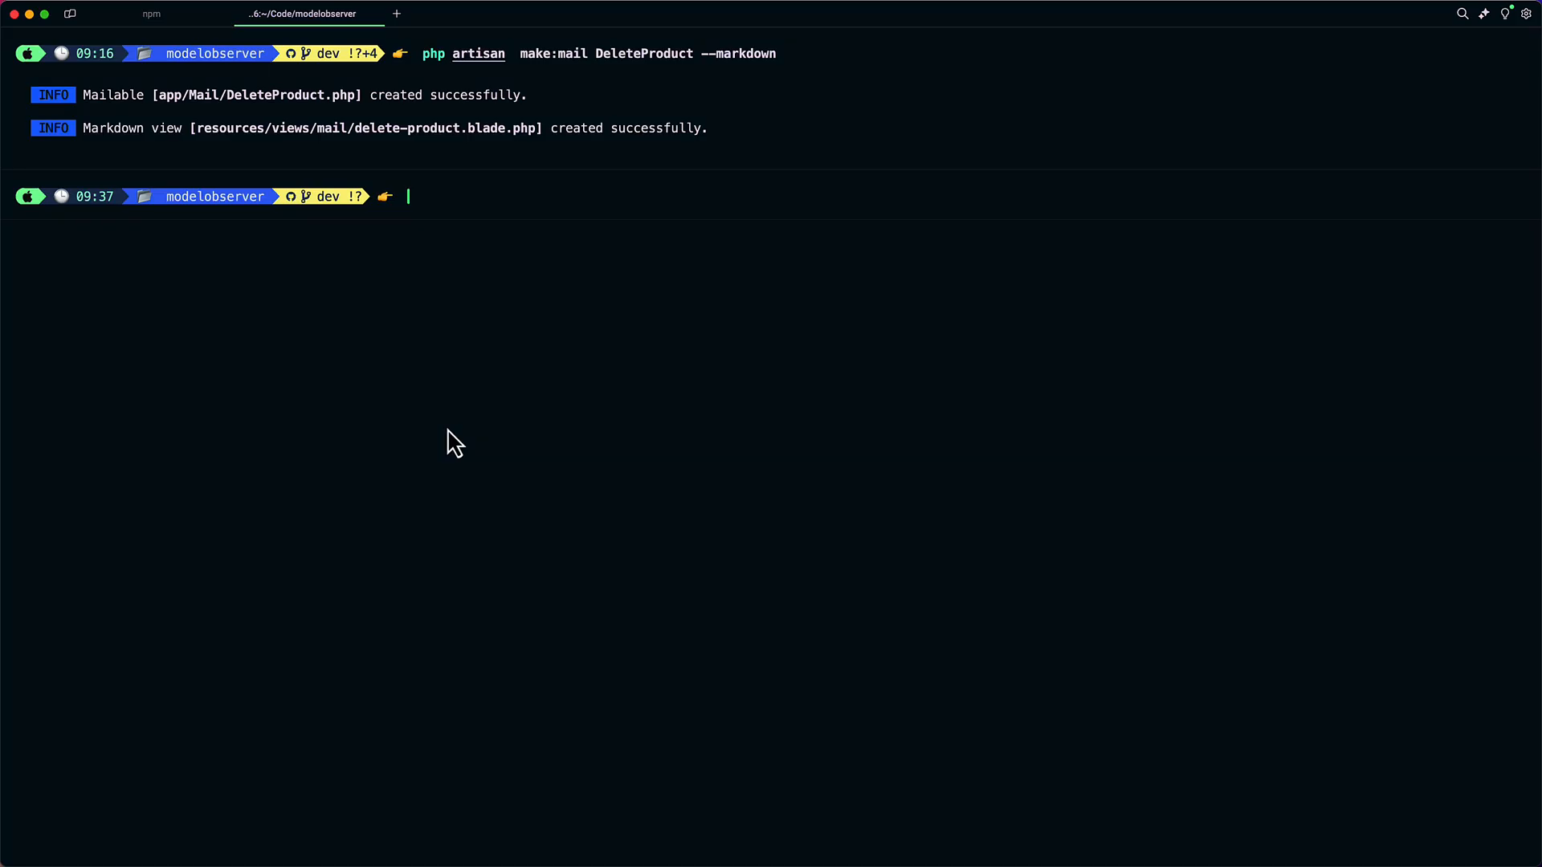
Run php artisan make:mail DeleteProduct --markdown in the terminal
type("jhey")
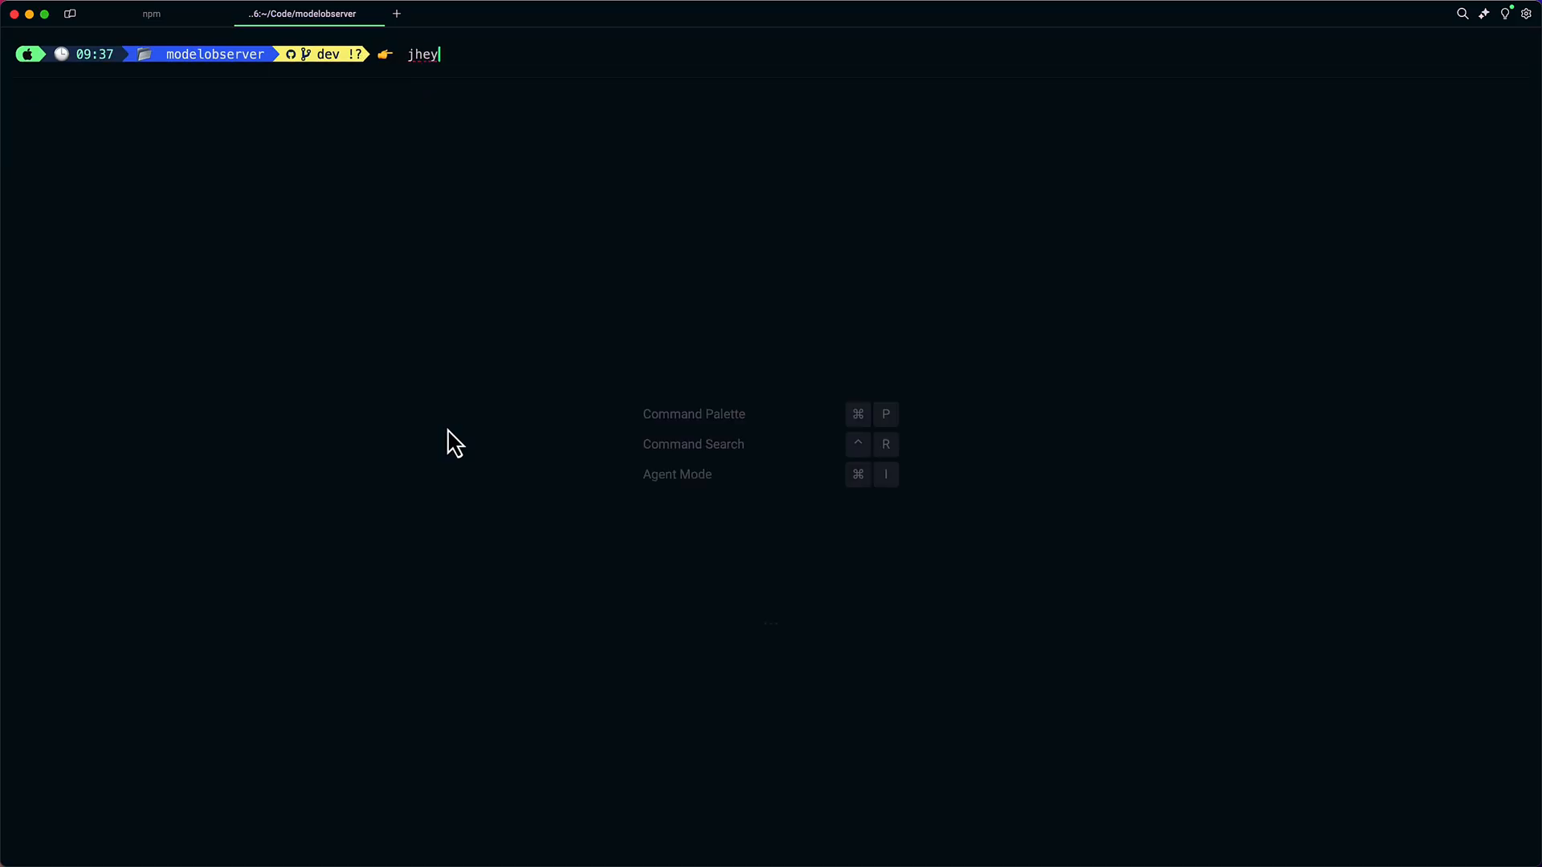
type("php artisan make:mail DeleteProduct --markdown")
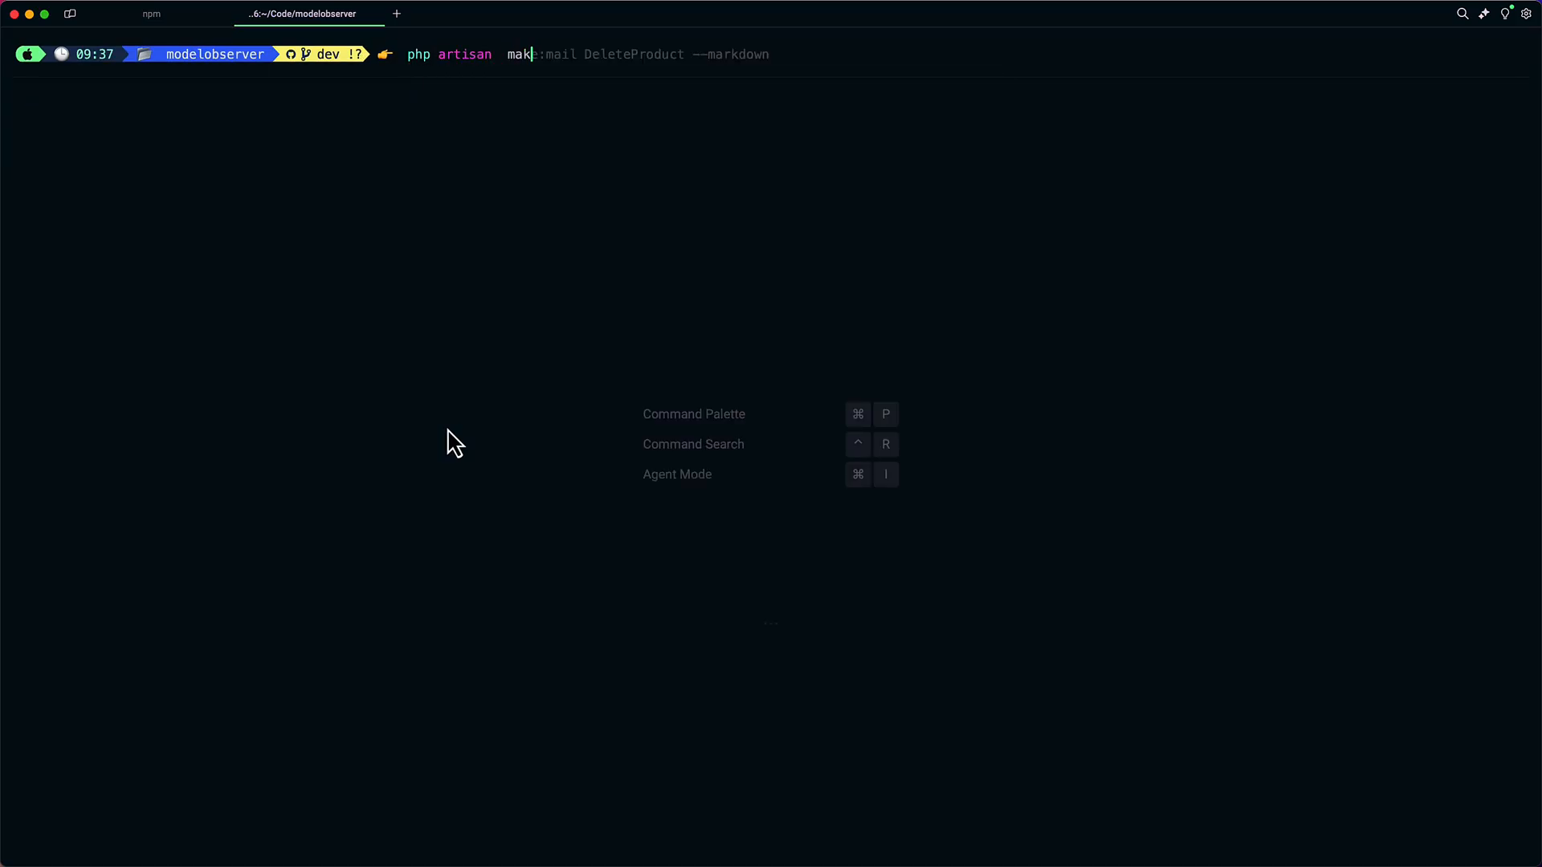
key("Return")
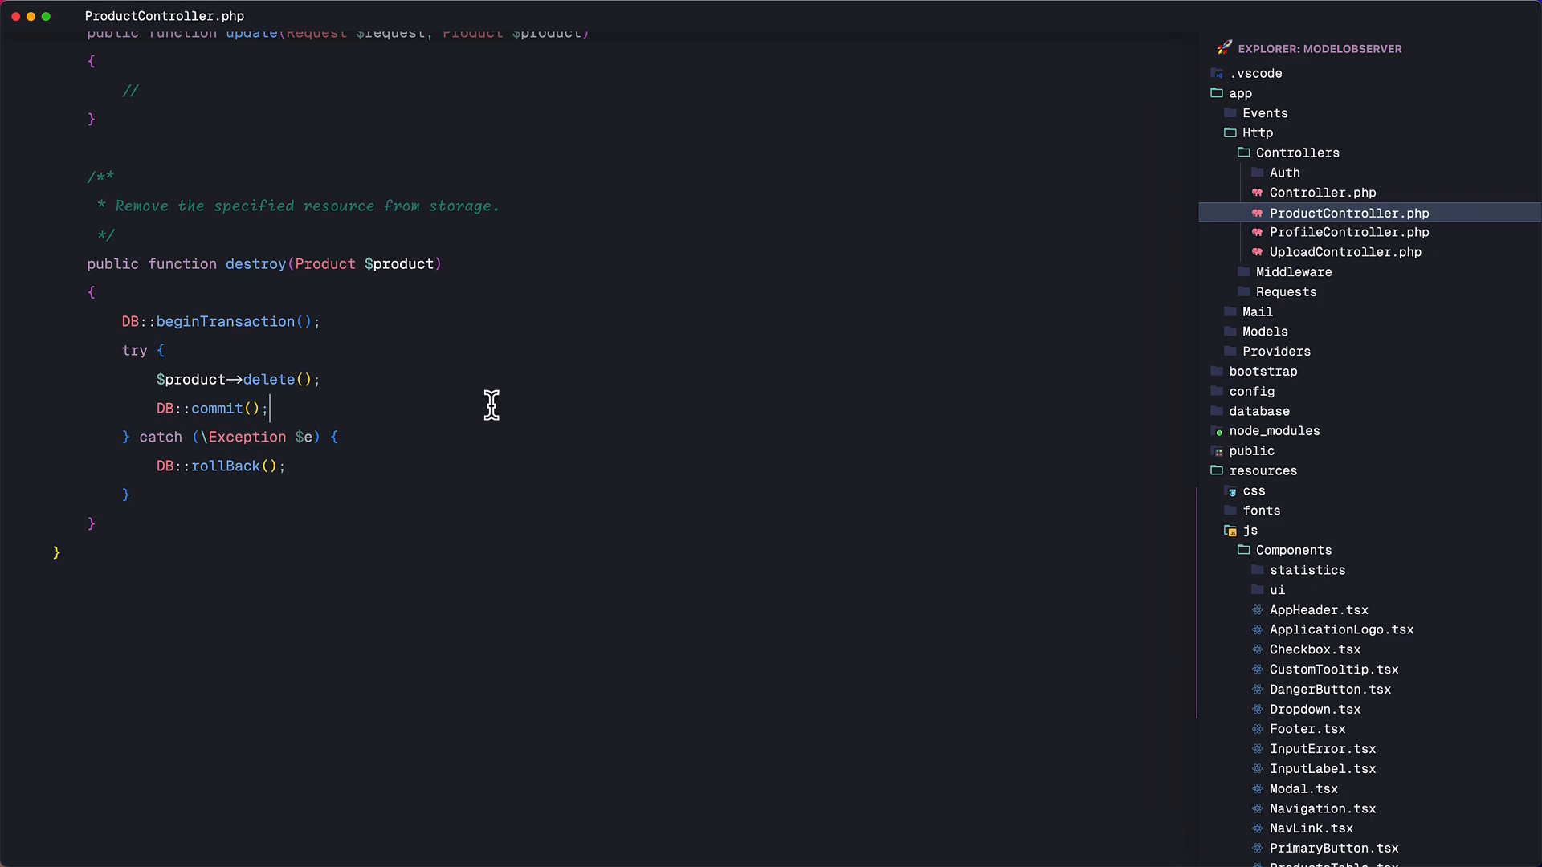
mouse_move(408, 363)
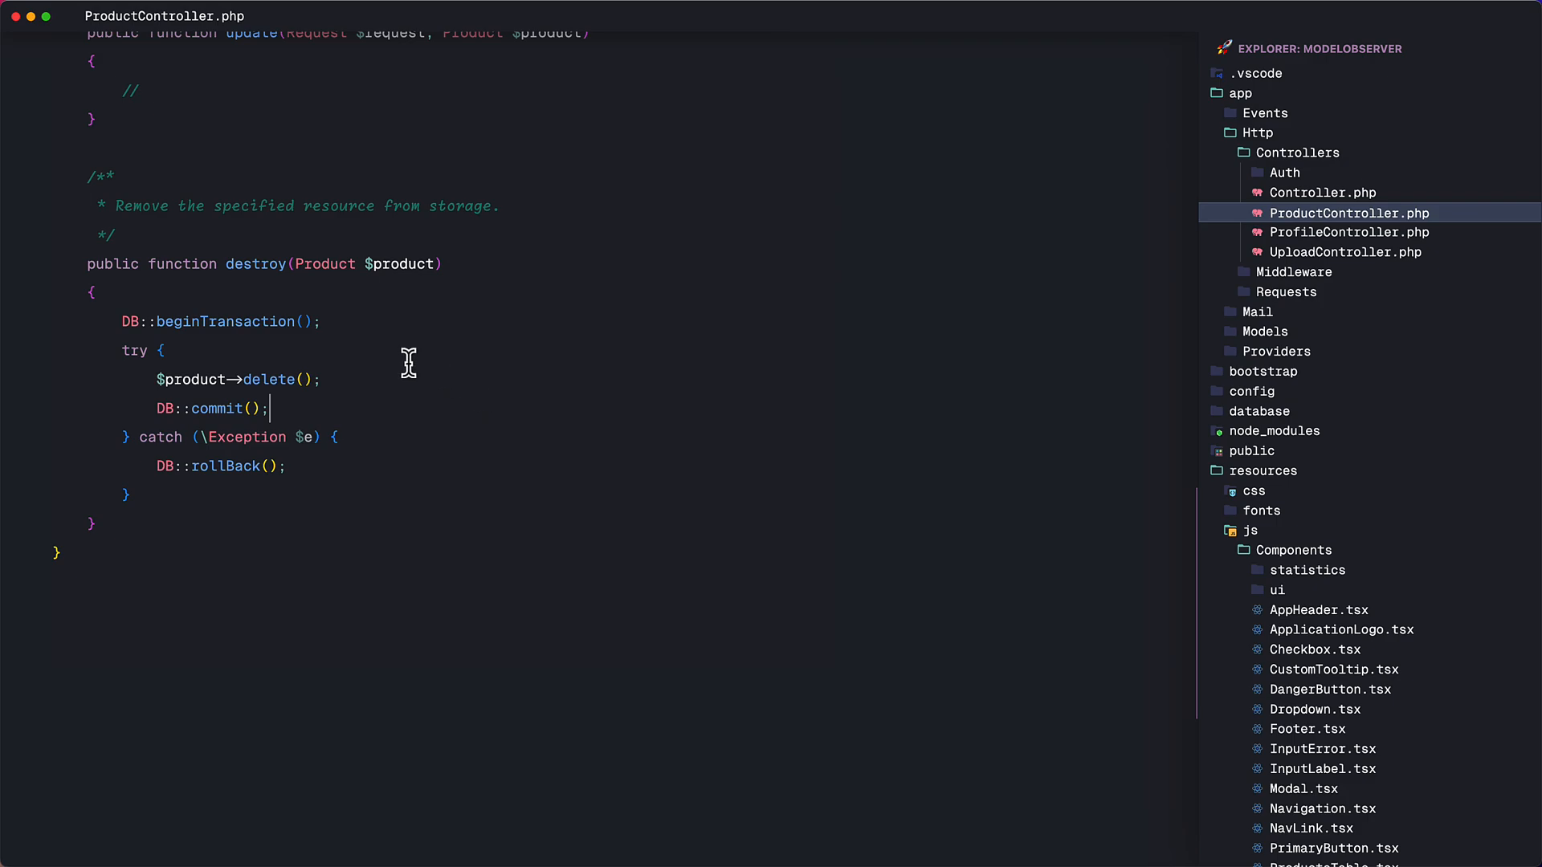
type("Mail::to('glenn@example.com')->send();")
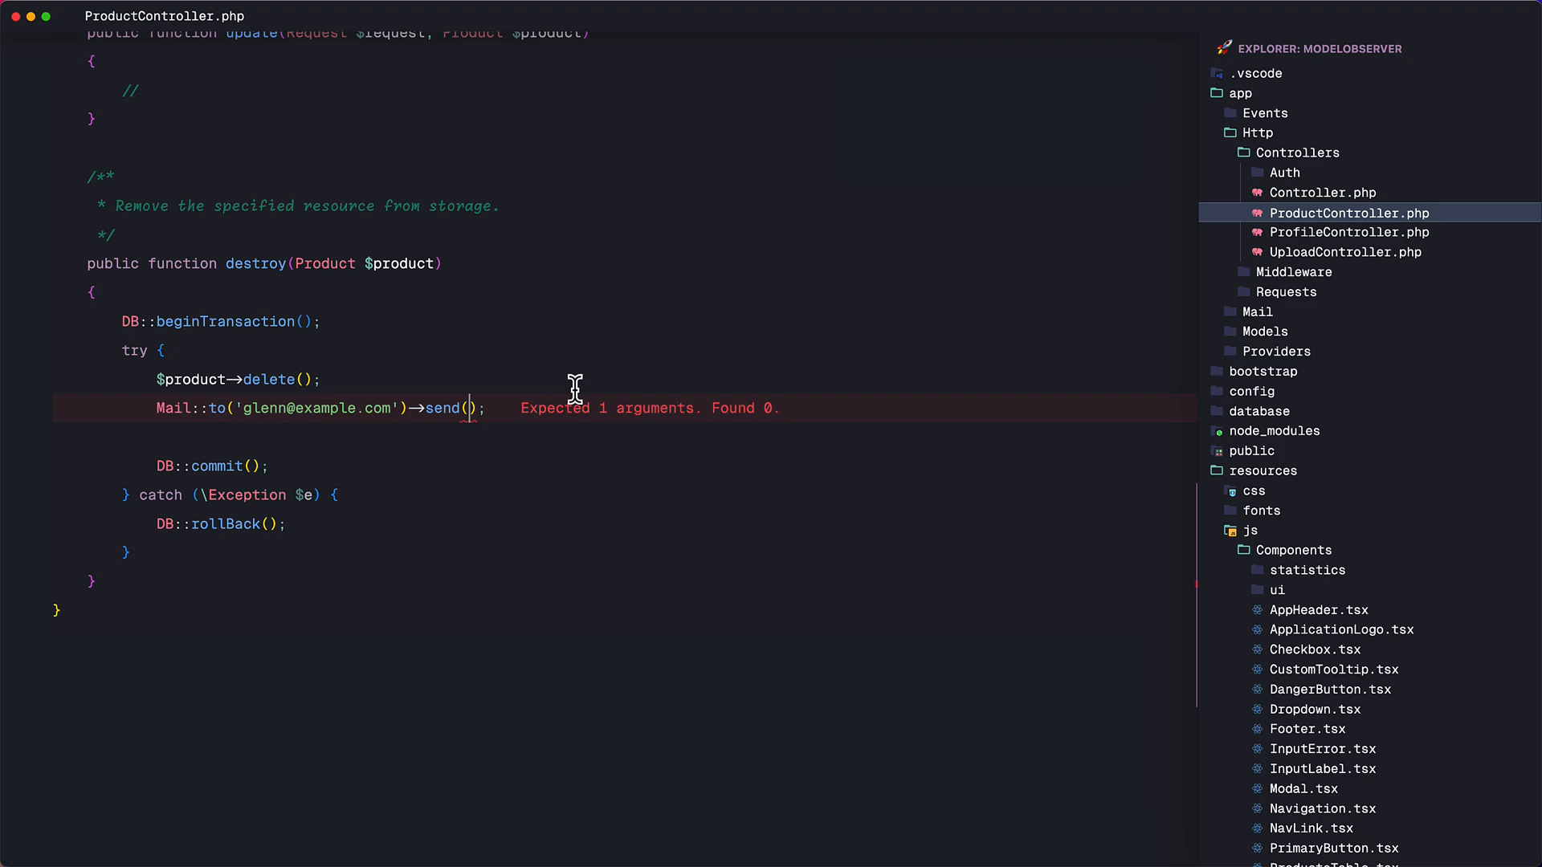
type("new Delet")
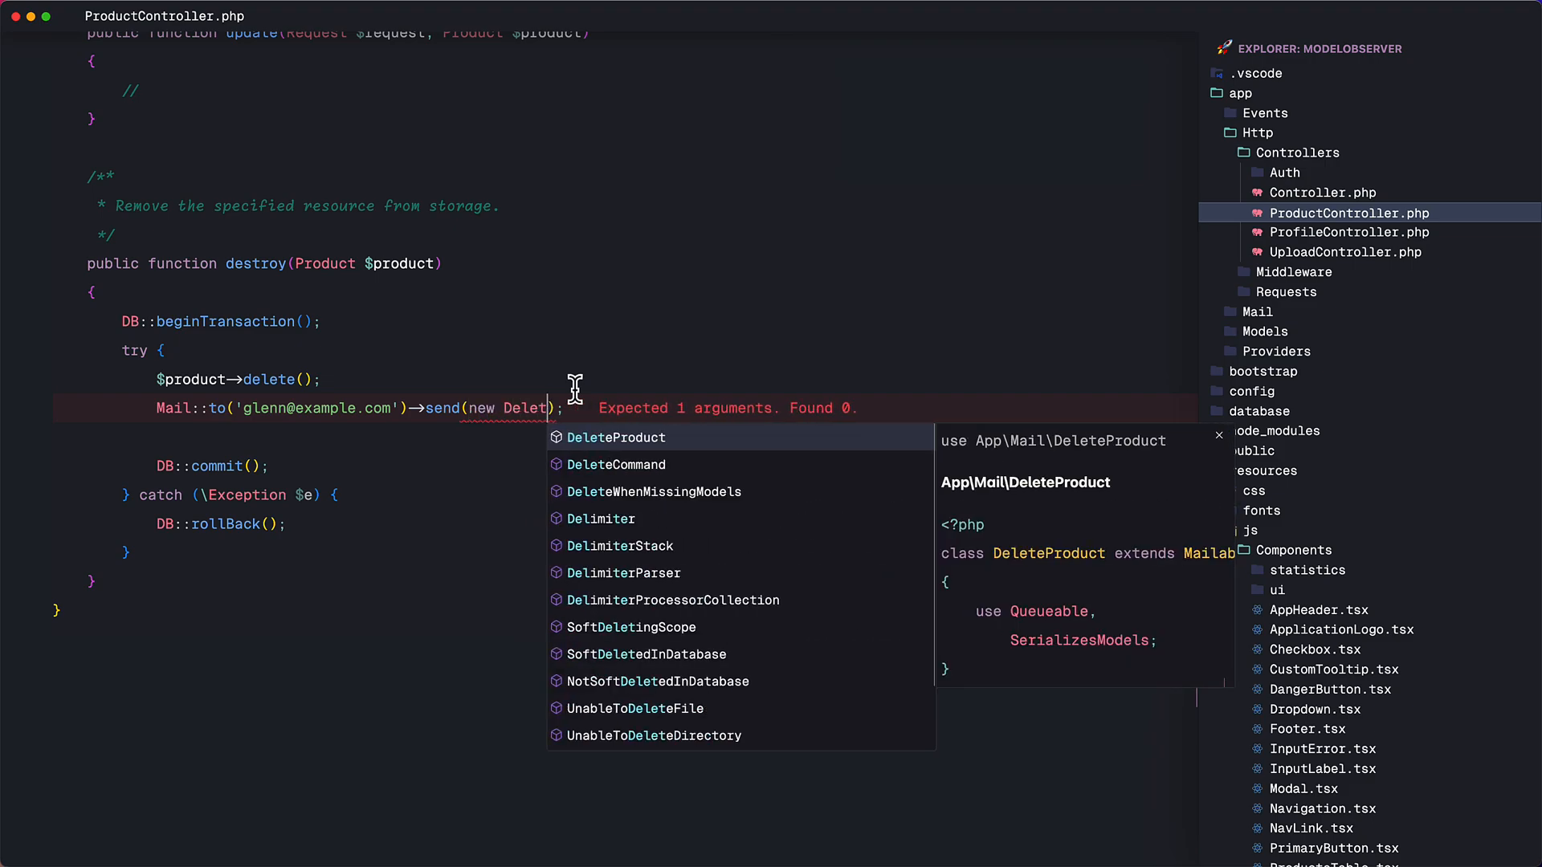
left_click(616, 437)
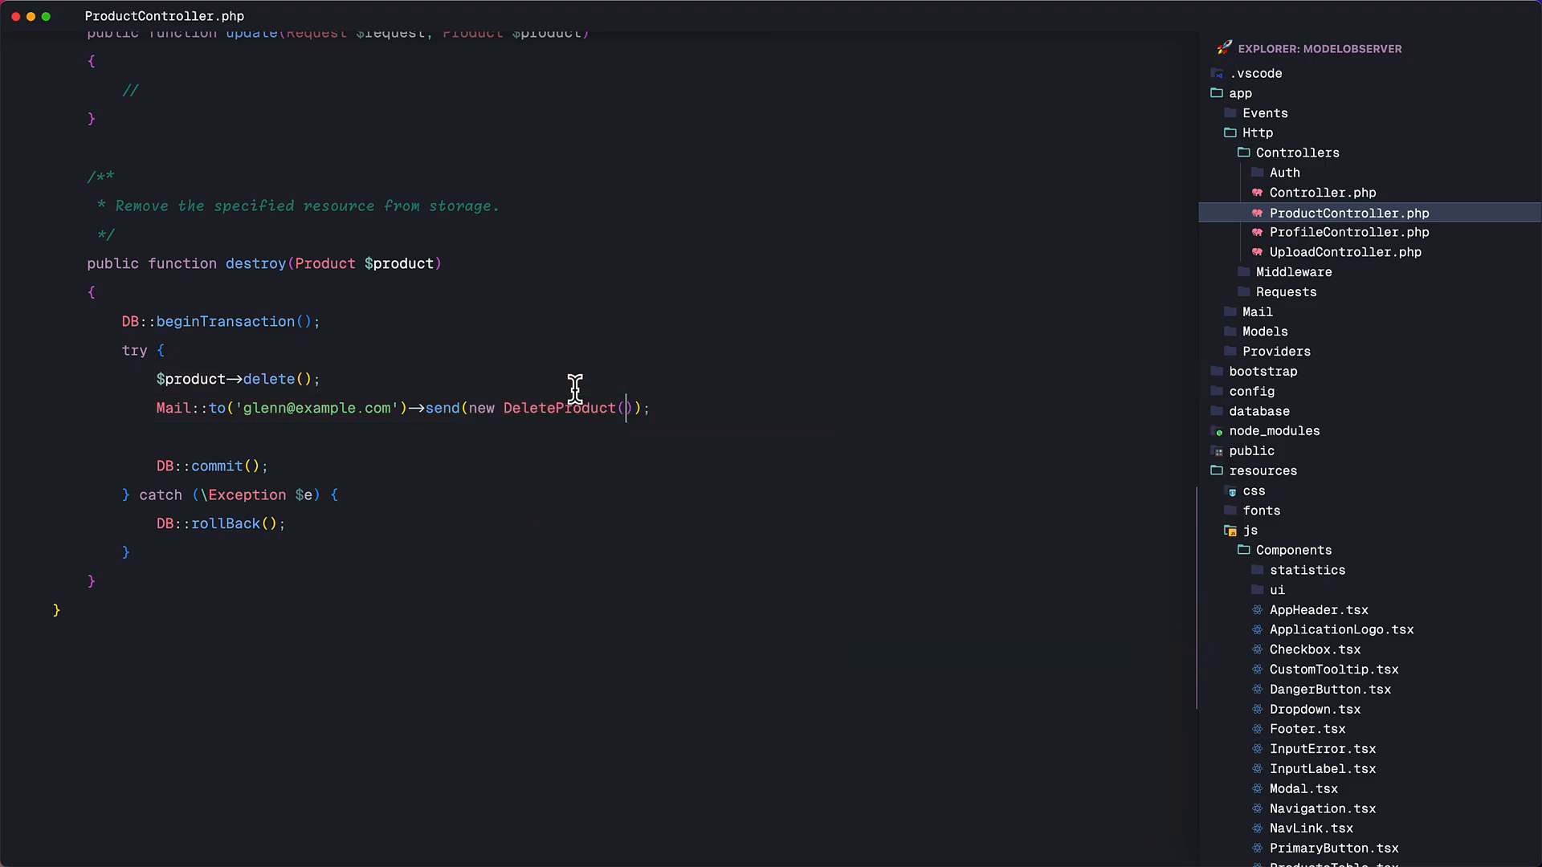
mouse_move(575, 387)
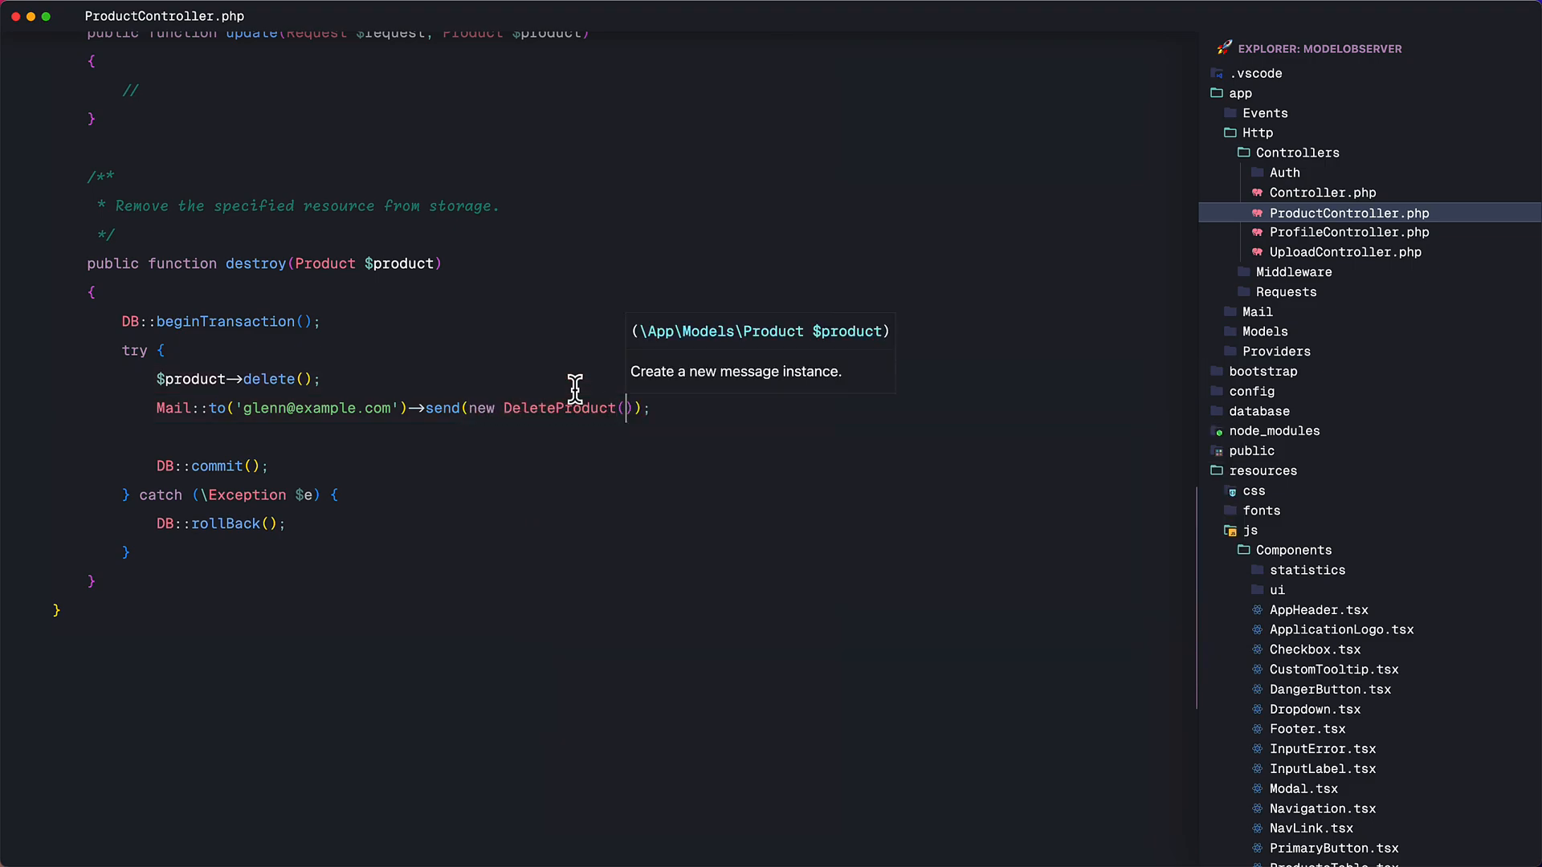
type("$product")
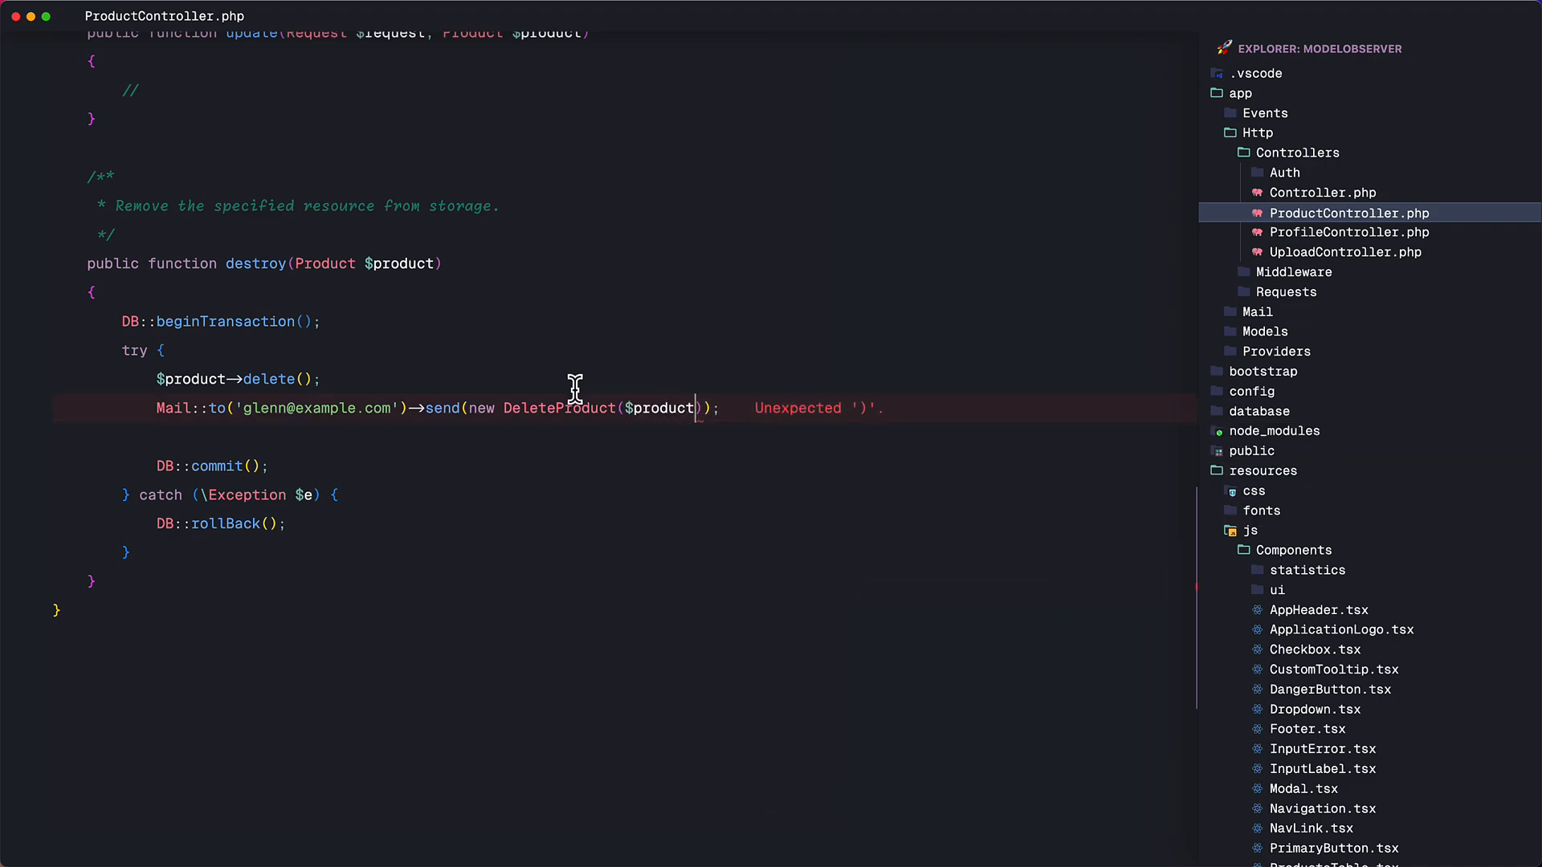
left_click(1322, 331)
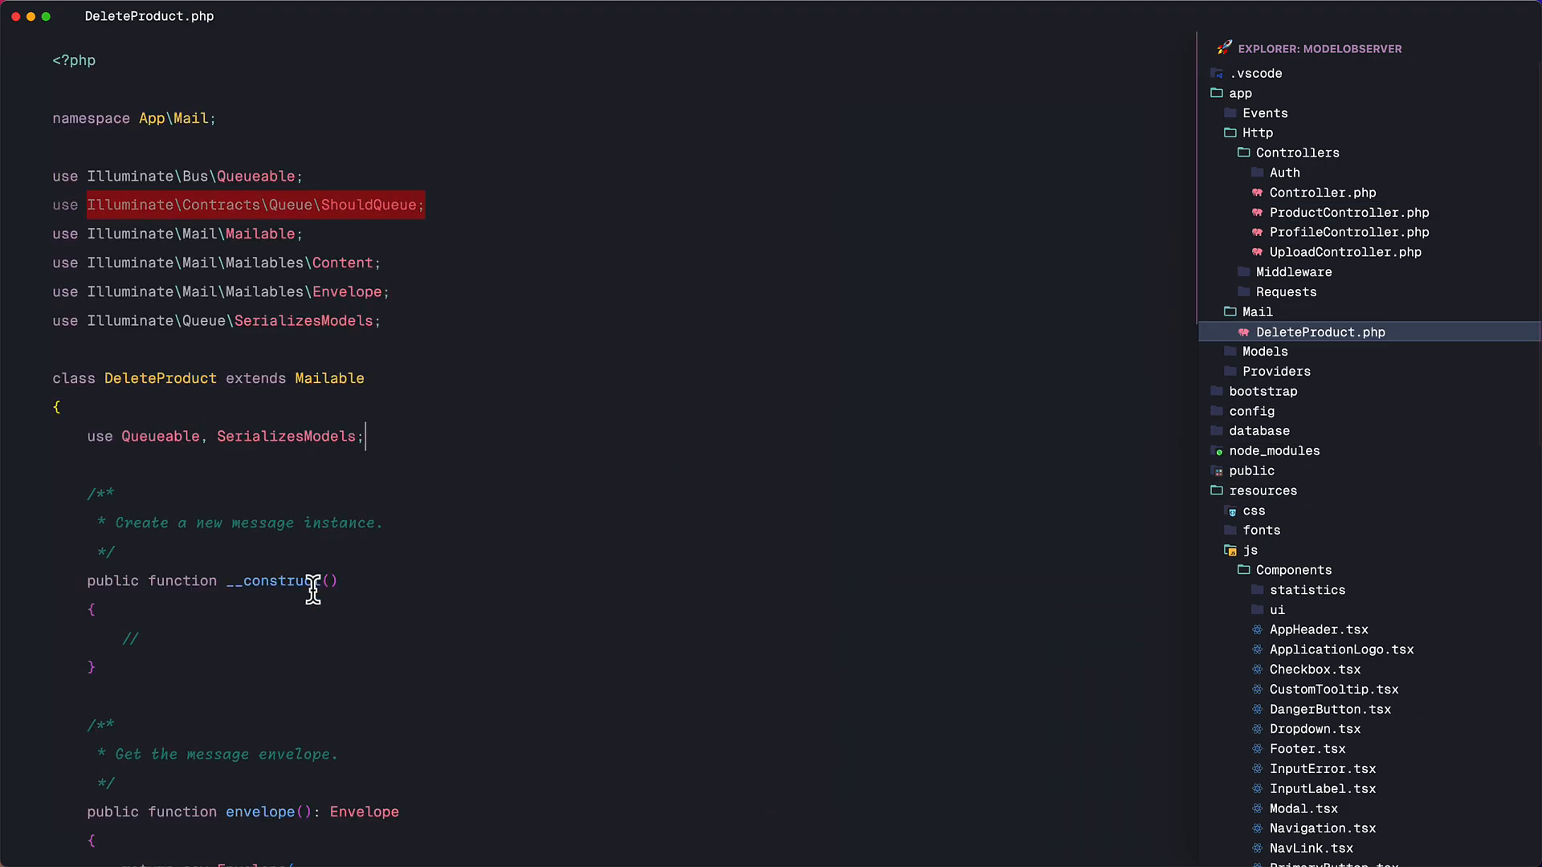
scroll("down", 3)
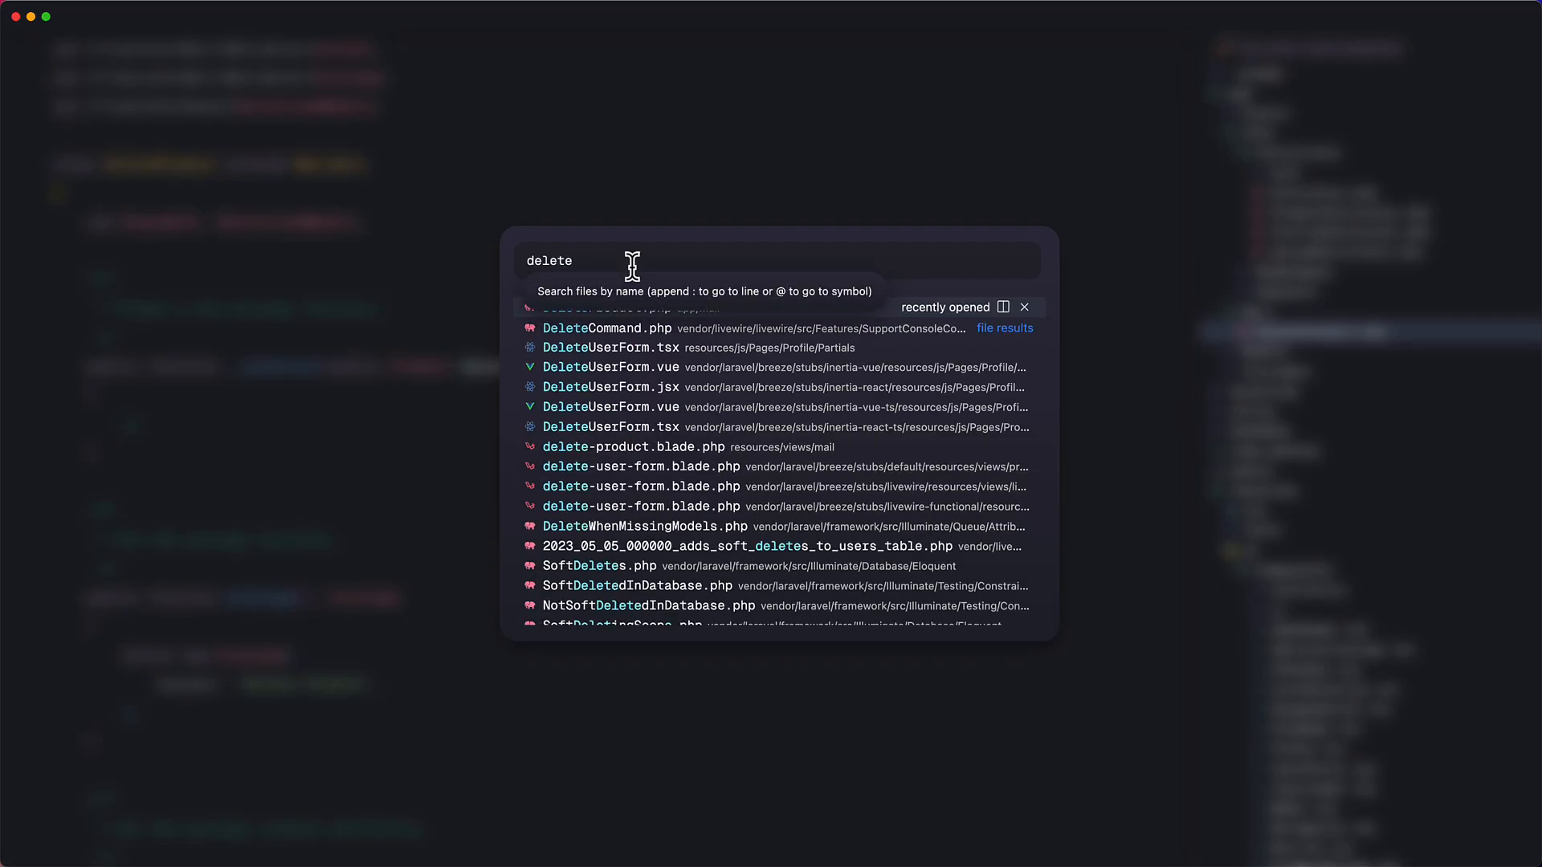
Set the delete-product template to '{{$product->name}} has been deleted.' and 'A product has been deleted by a user.'
left_click(637, 446)
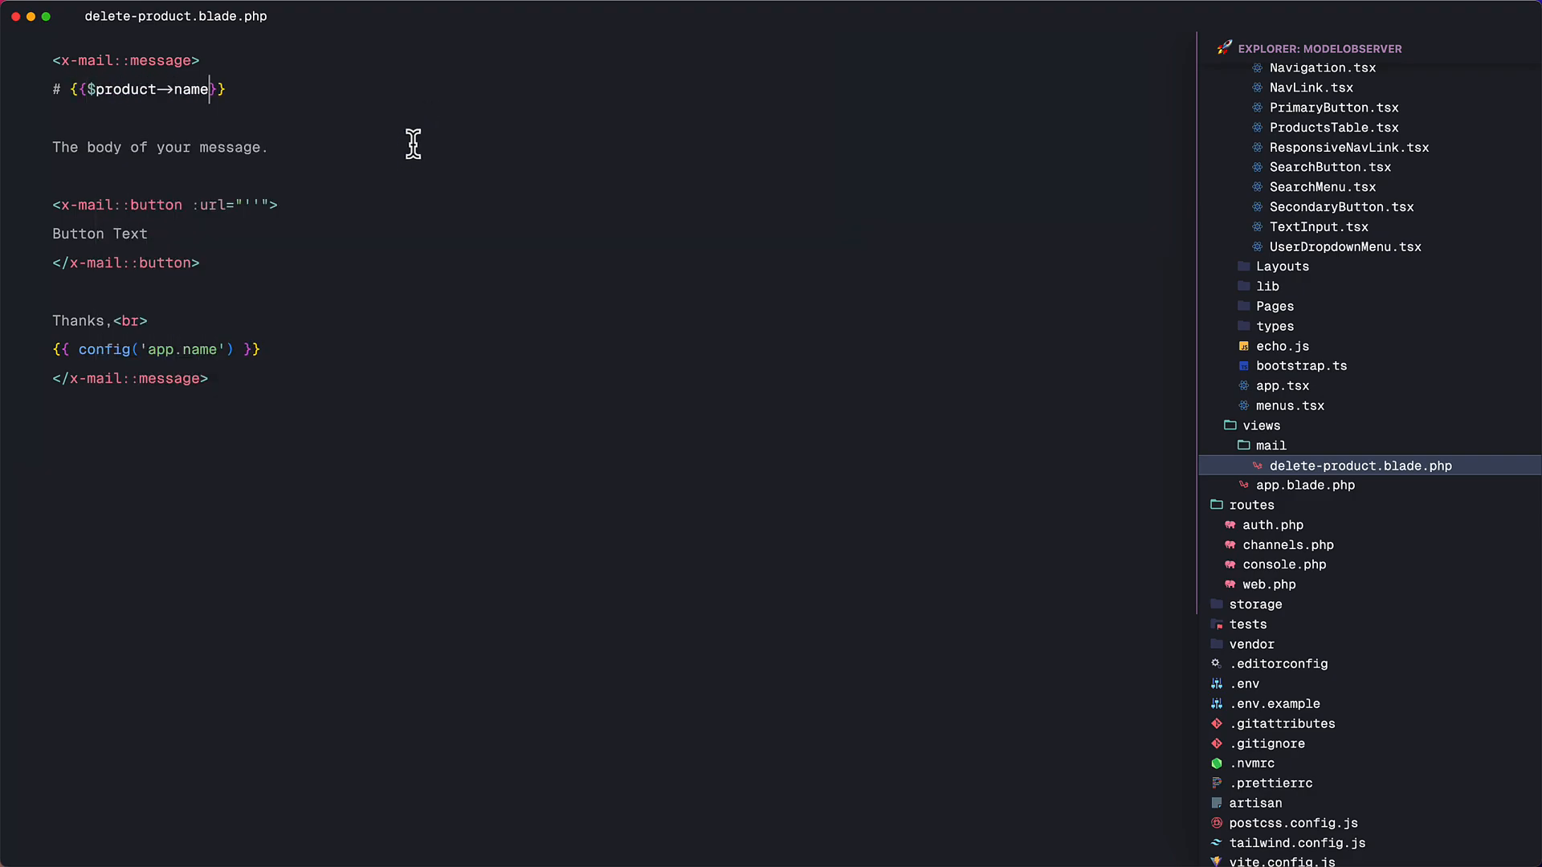
type("has been deleted.")
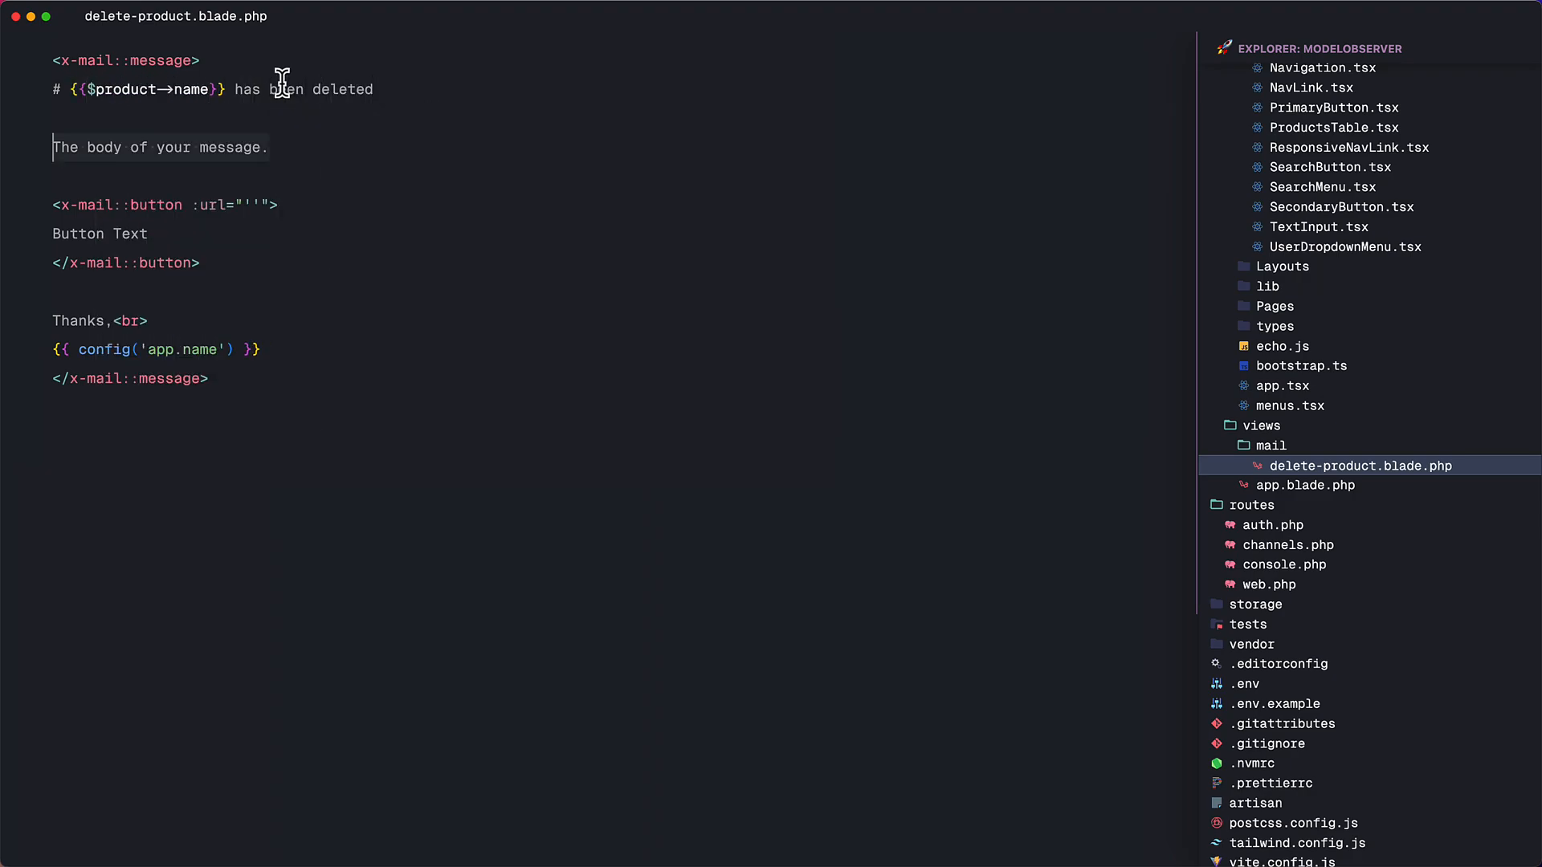
type("A product has been deleted by a user.")
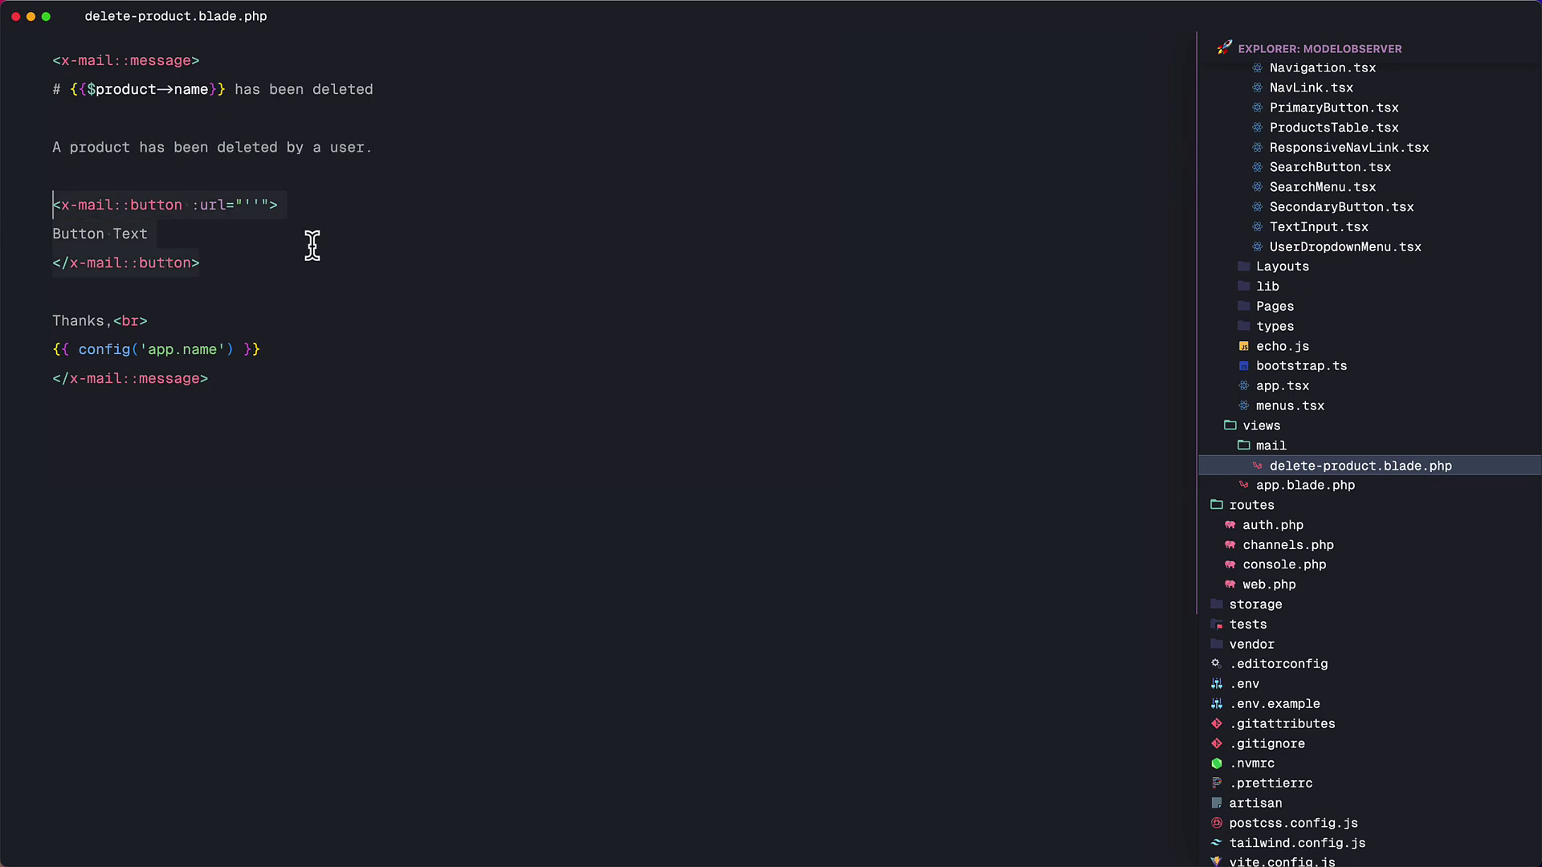
left_click(1348, 212)
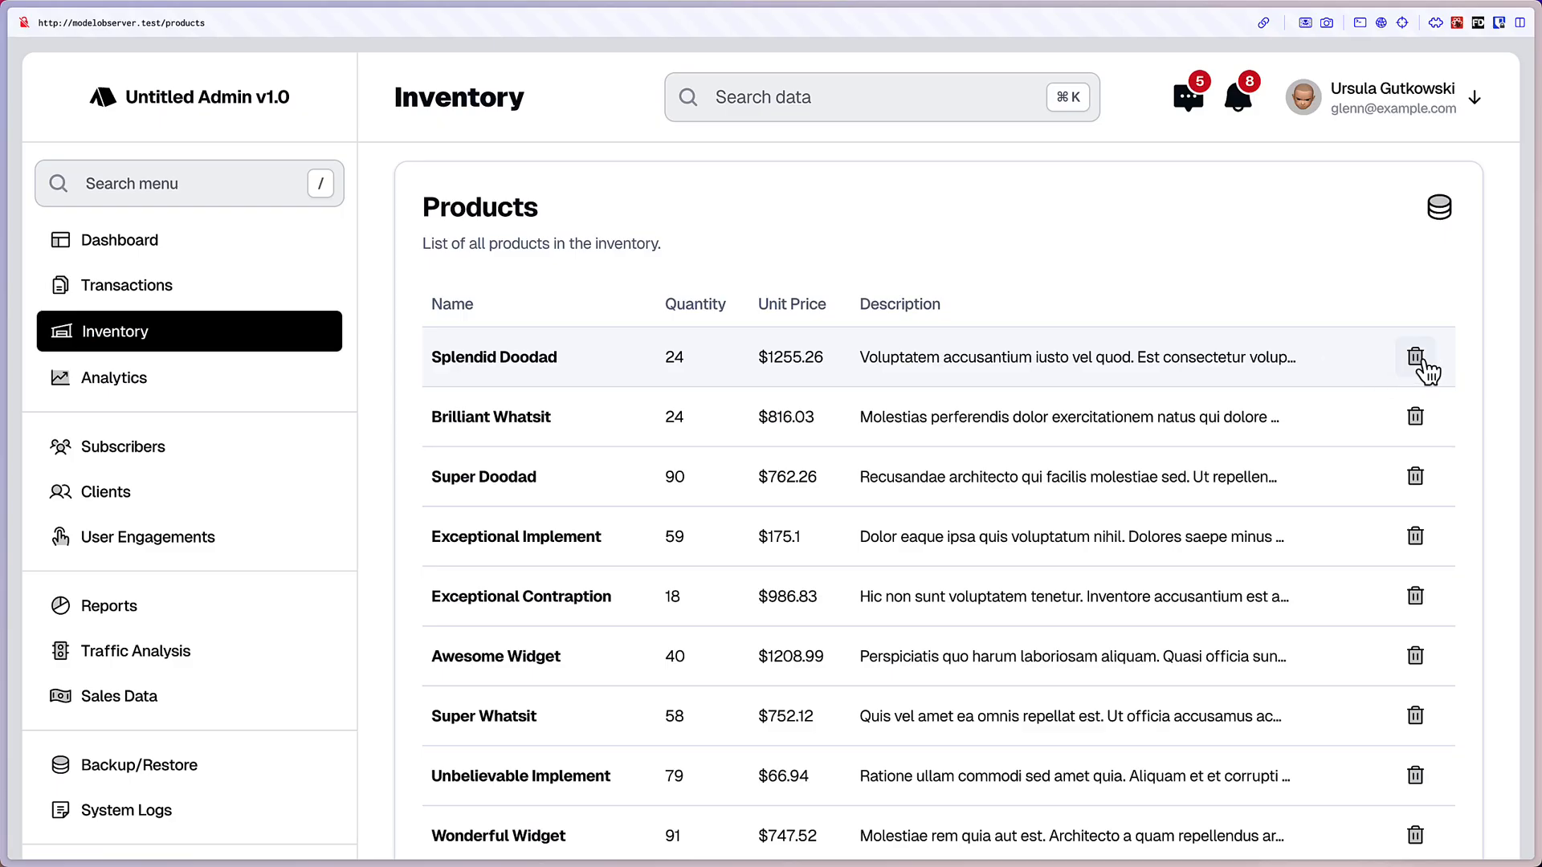
Delete the Splendid Doodad product from the Products list
left_click(1414, 356)
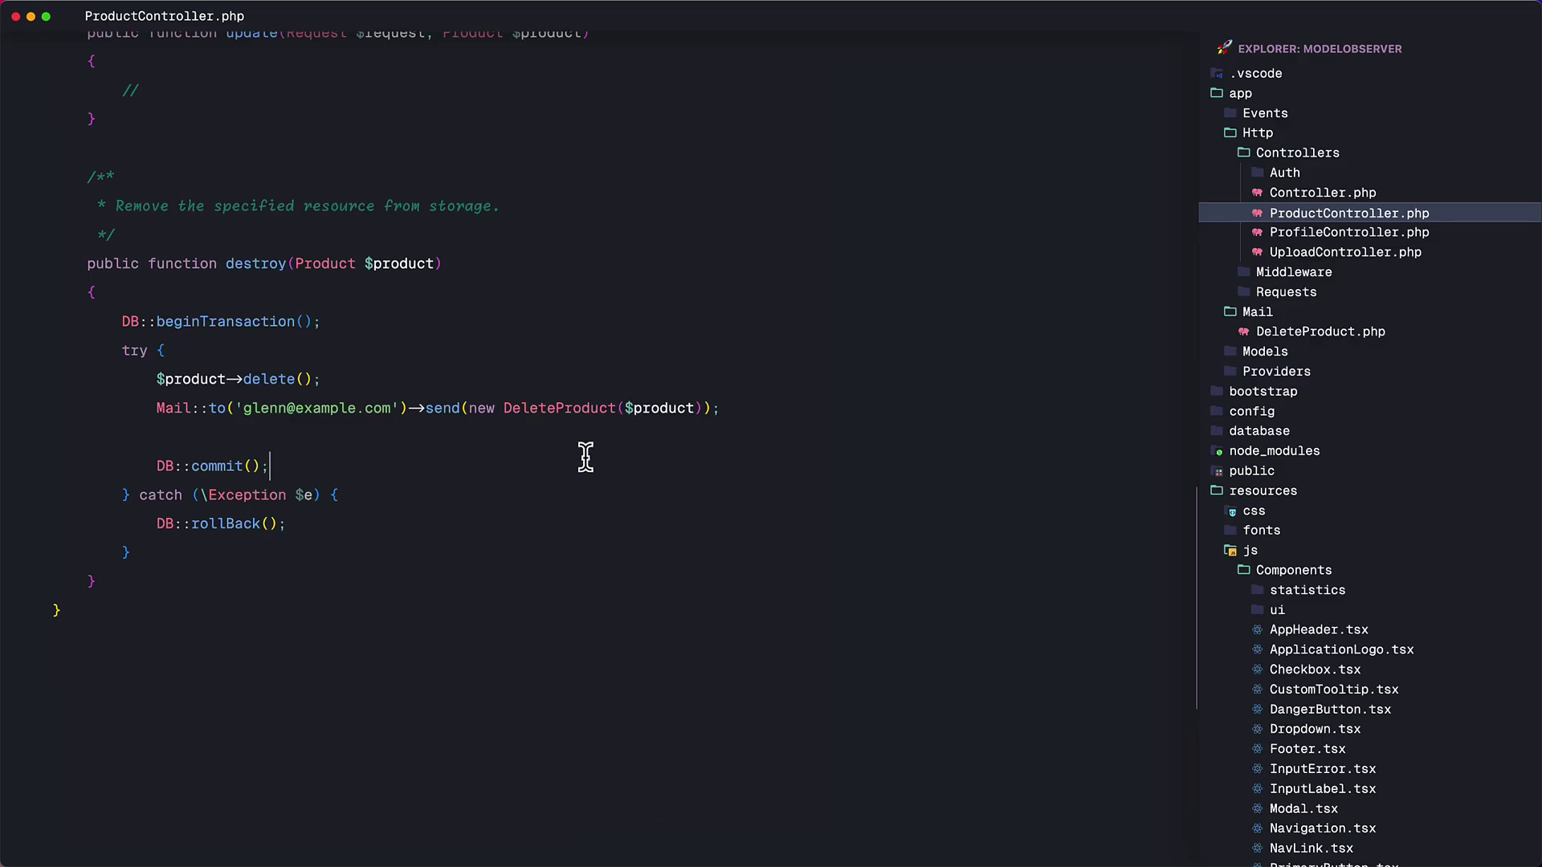
Below the Mail::to line, add a comment about many business logic steps in the real world
left_click(755, 415)
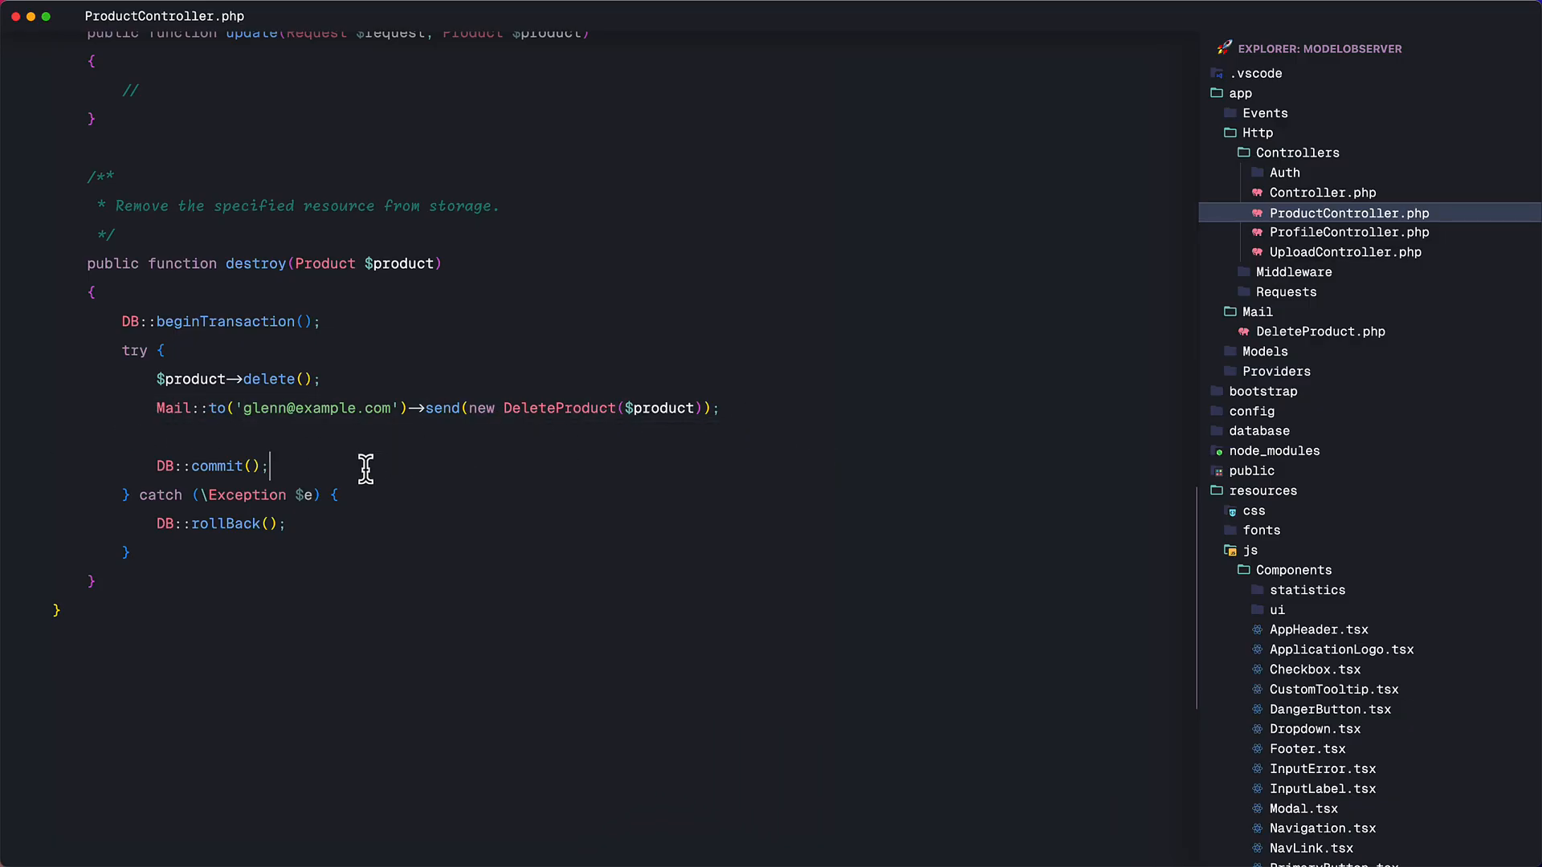
key("enter")
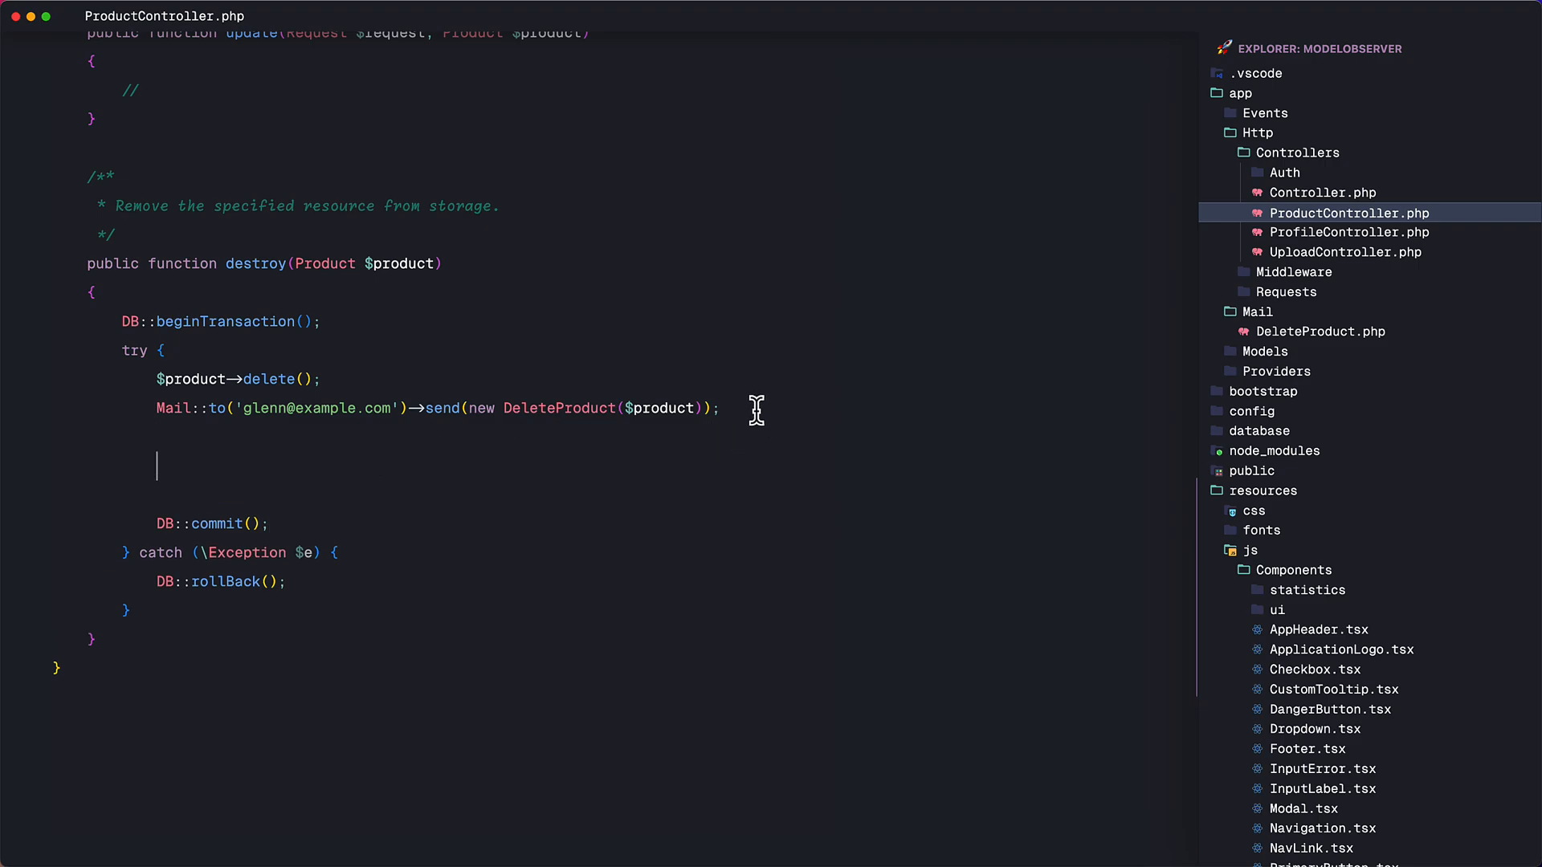
type("// You might perfor")
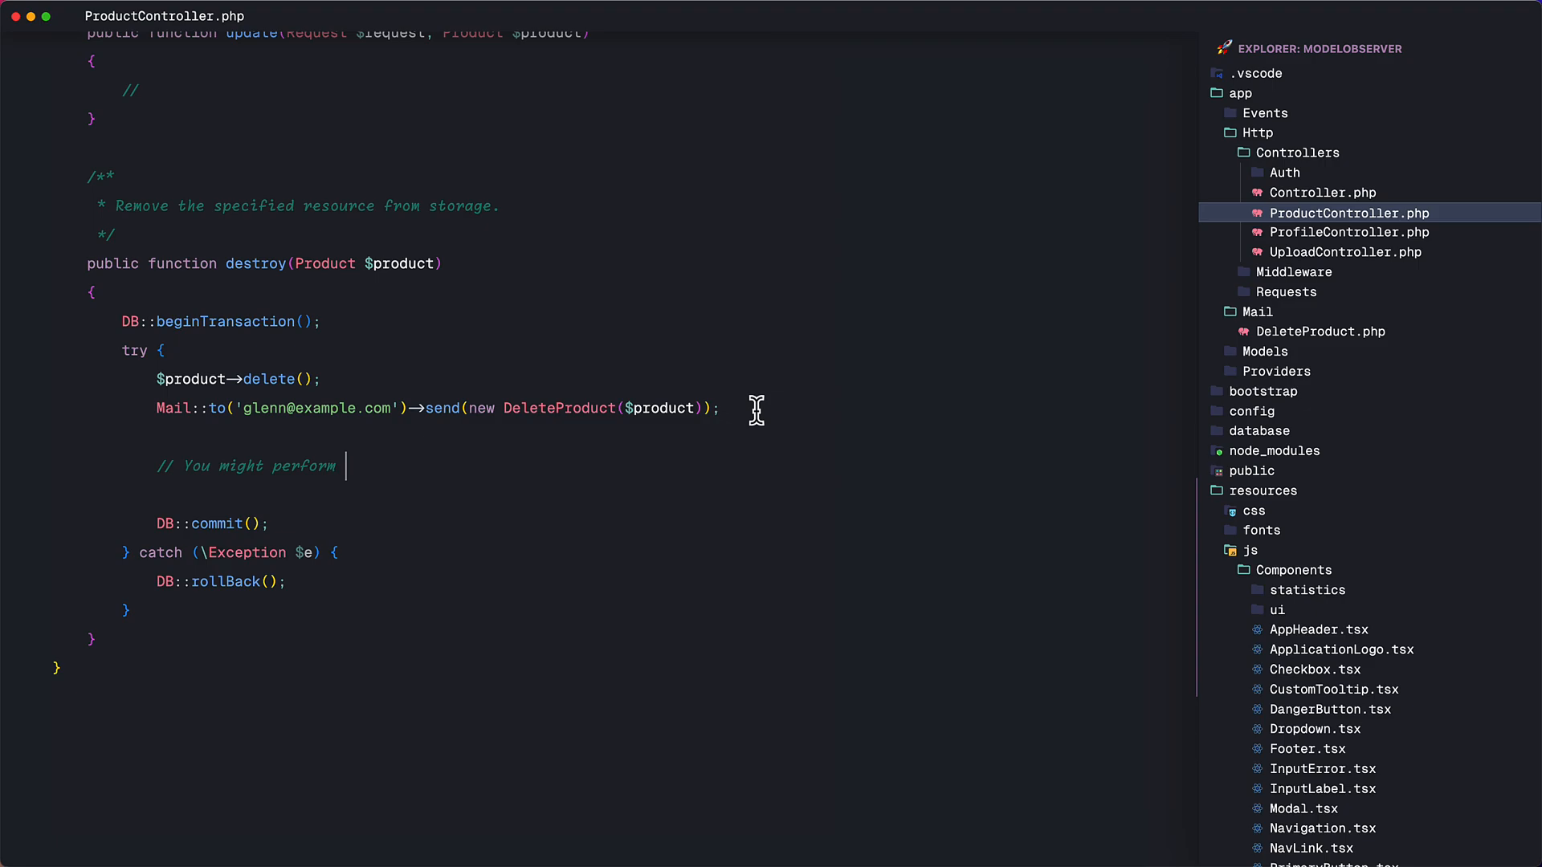
type("many busin")
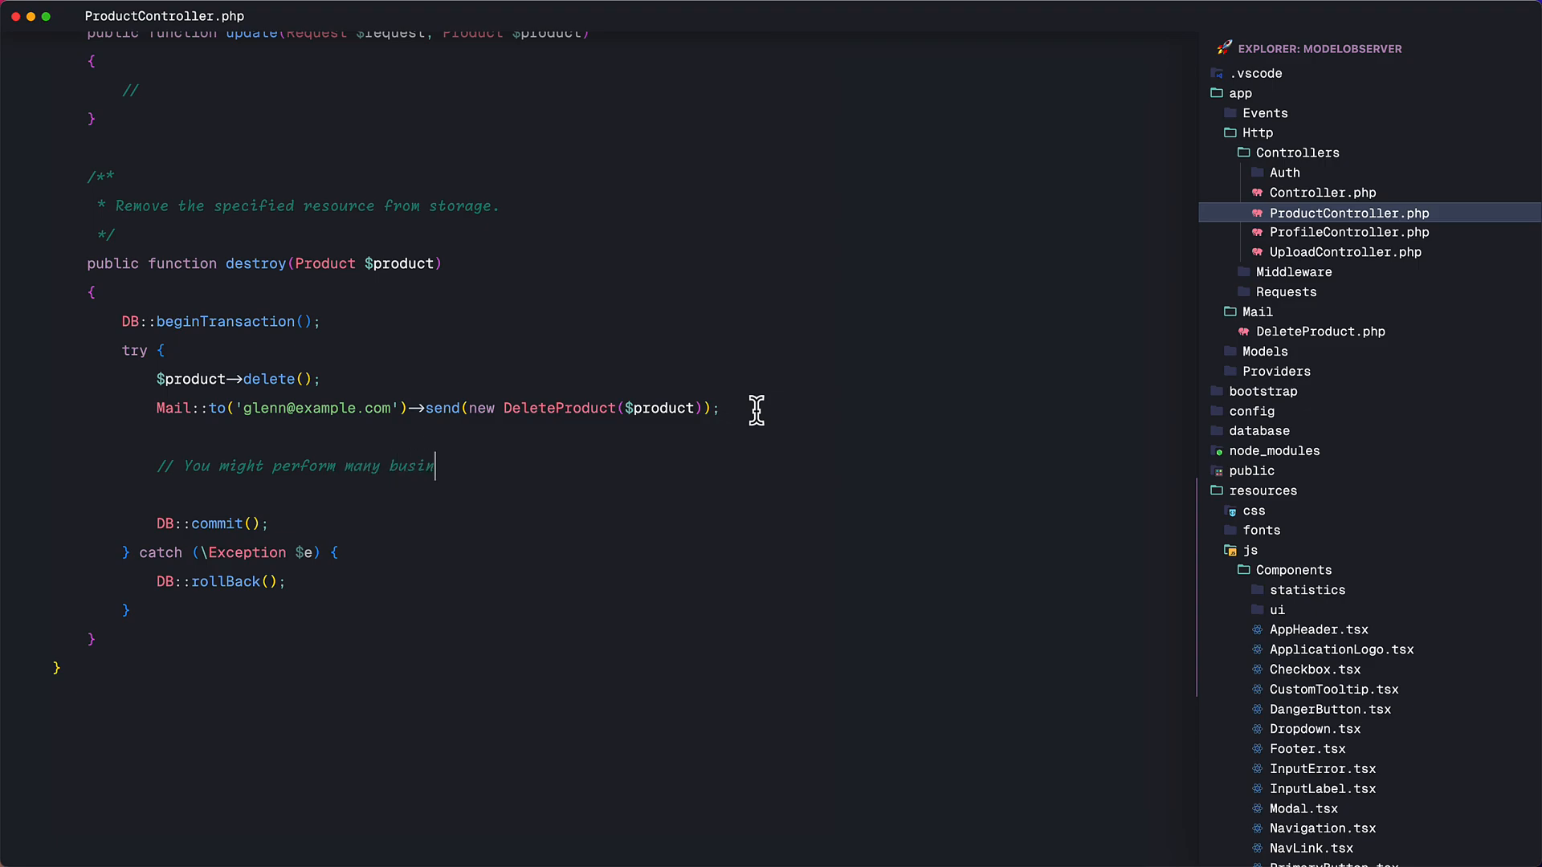
type("ess logic in the")
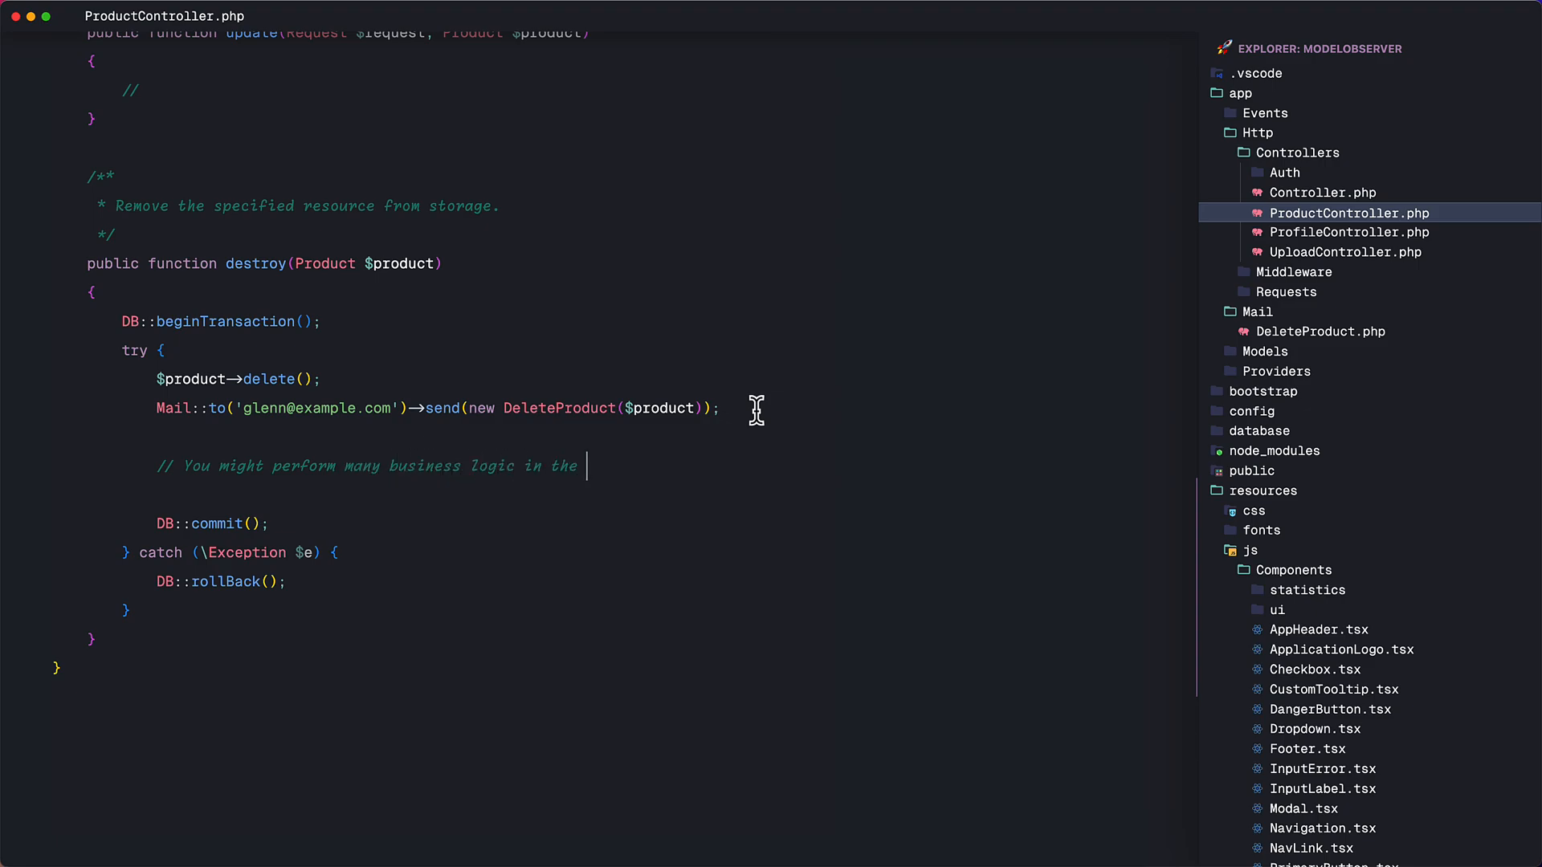
type("real world....")
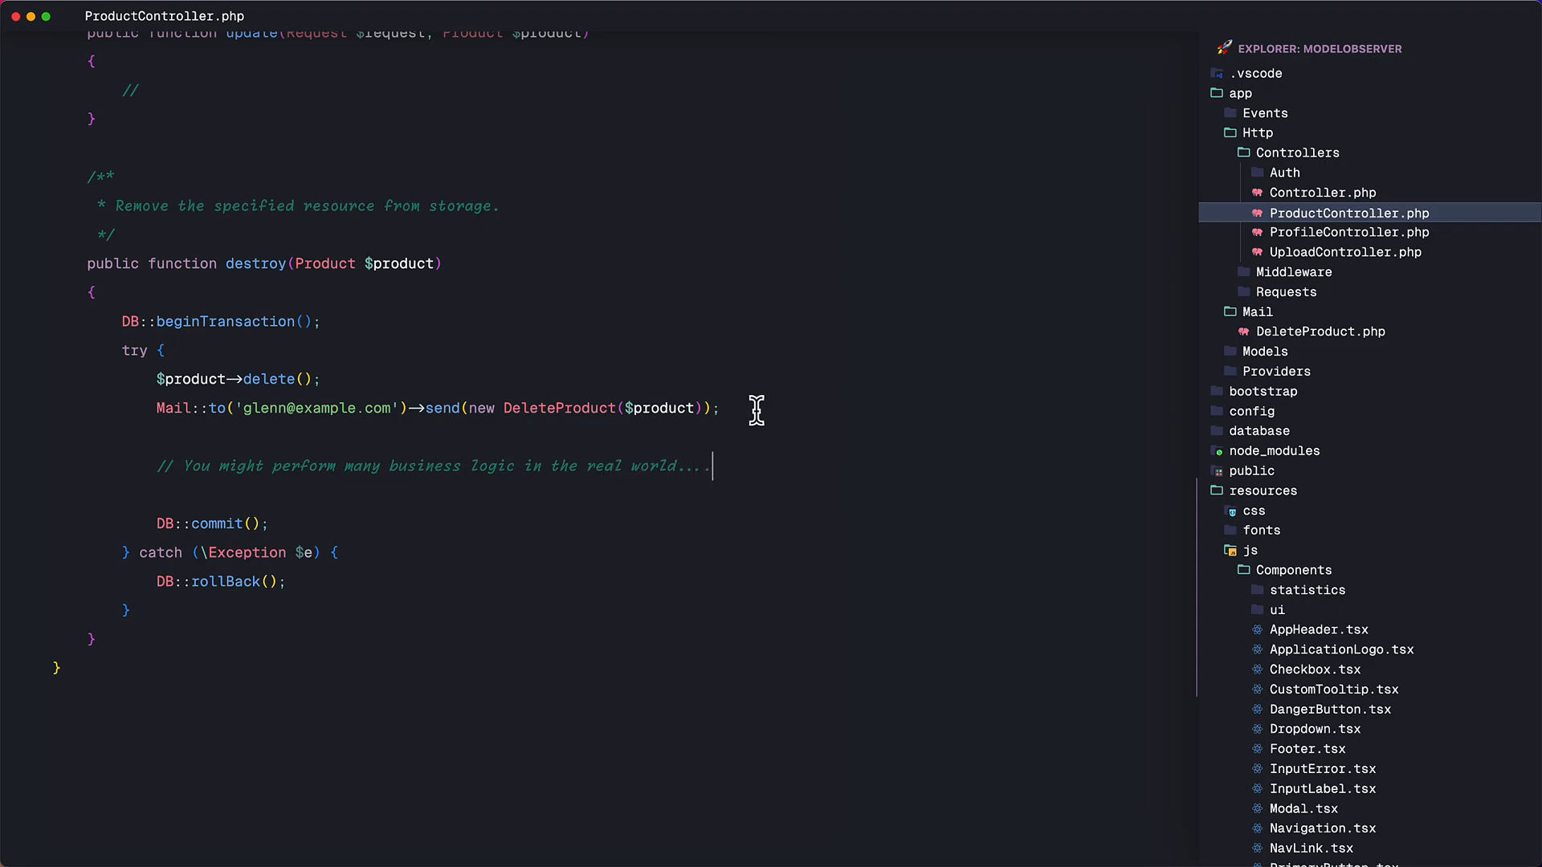
mouse_move(736, 443)
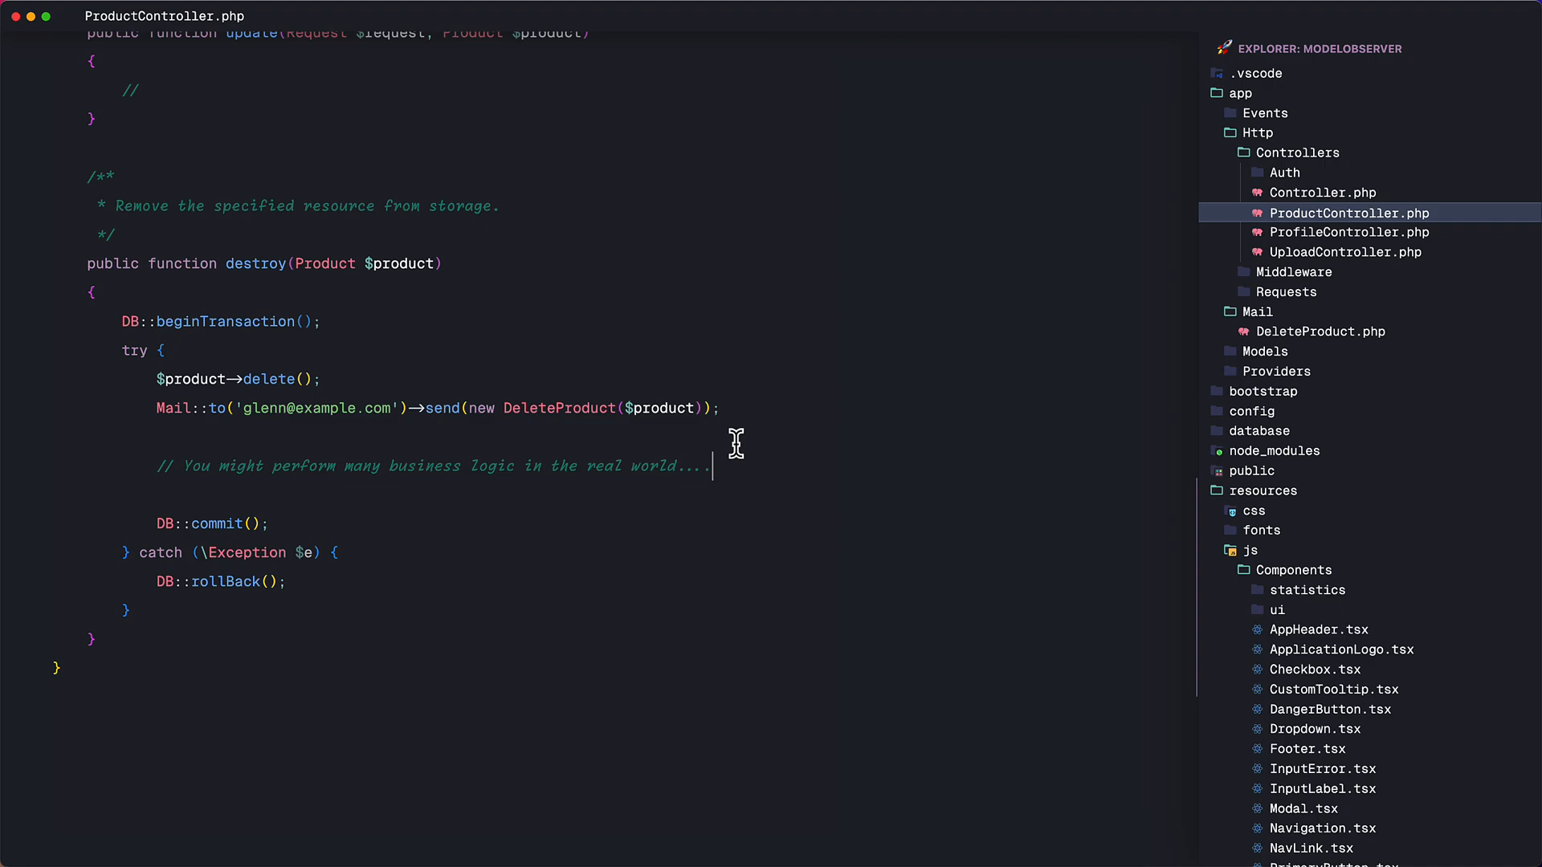
left_click(306, 13)
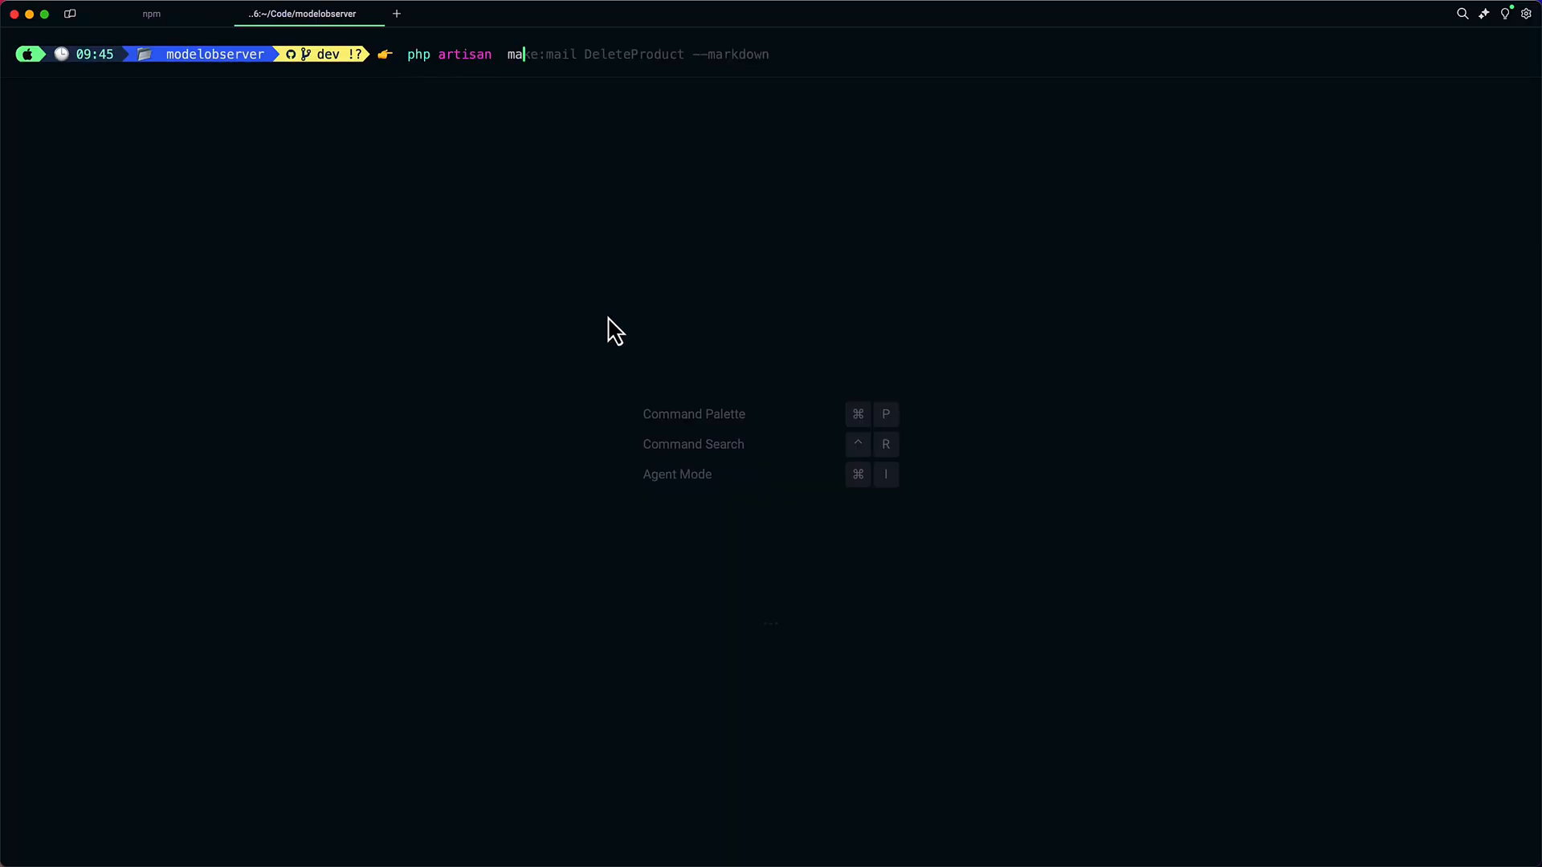
Generate ProductObserver for the Product model with artisan make:observer --model=Product
type("make:observer ProductObserver --model=Product")
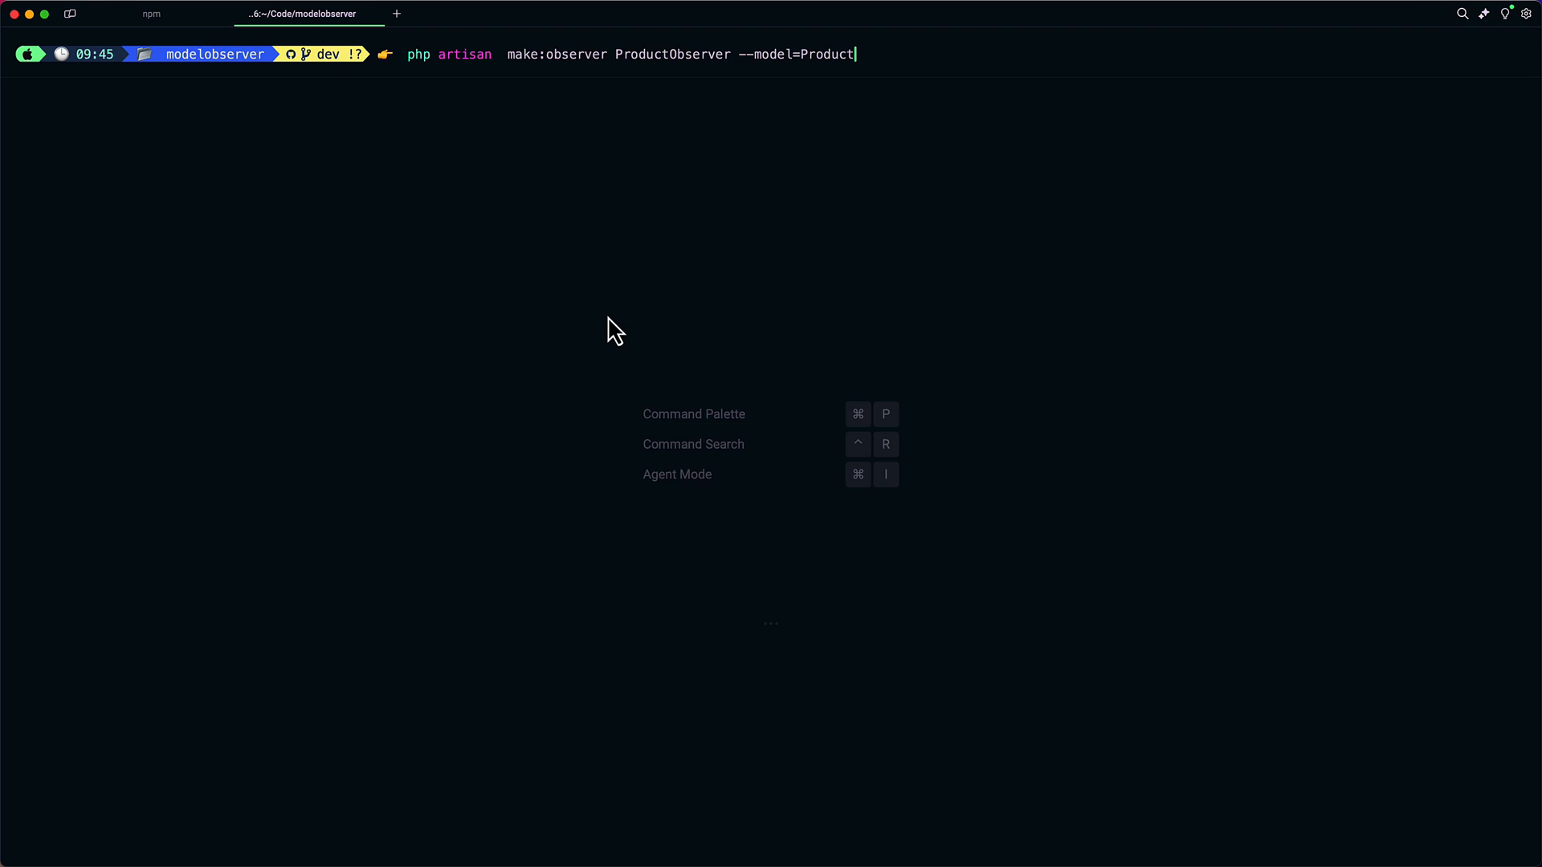
key("Return")
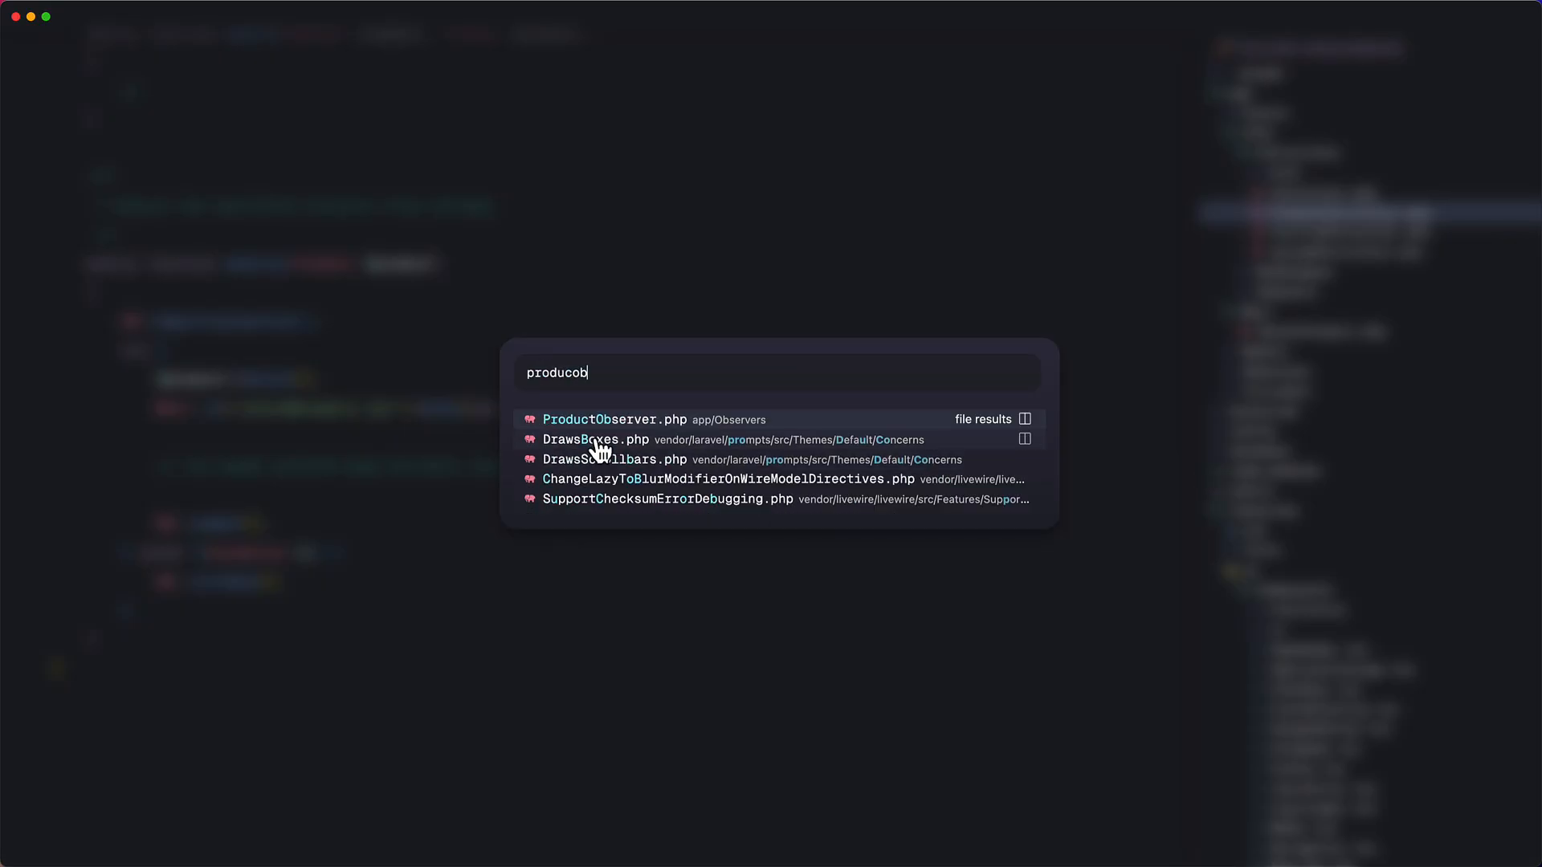
left_click(613, 419)
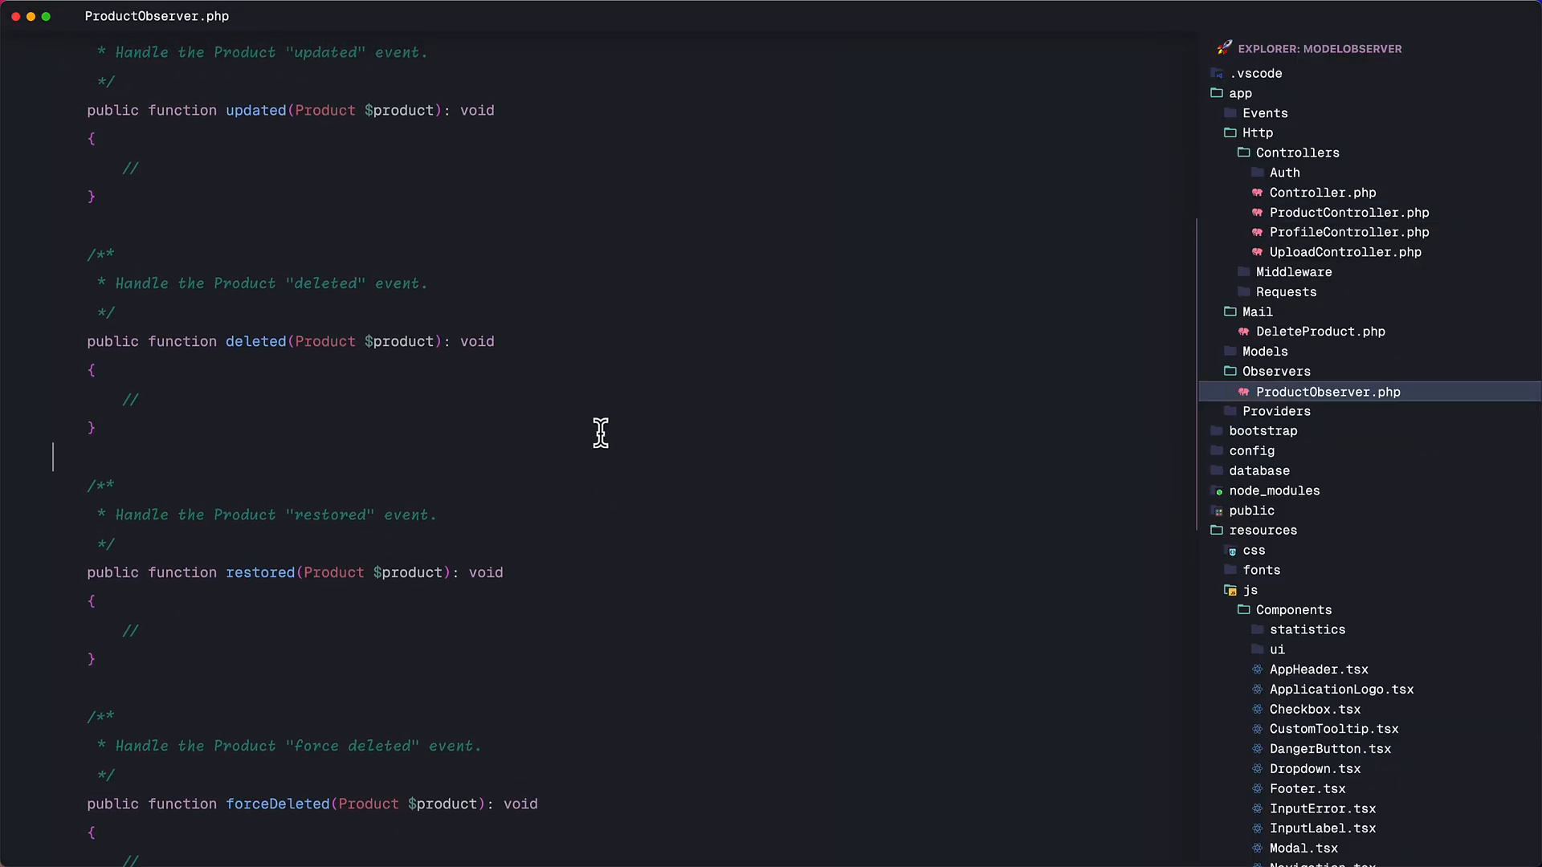
scroll("up", 3)
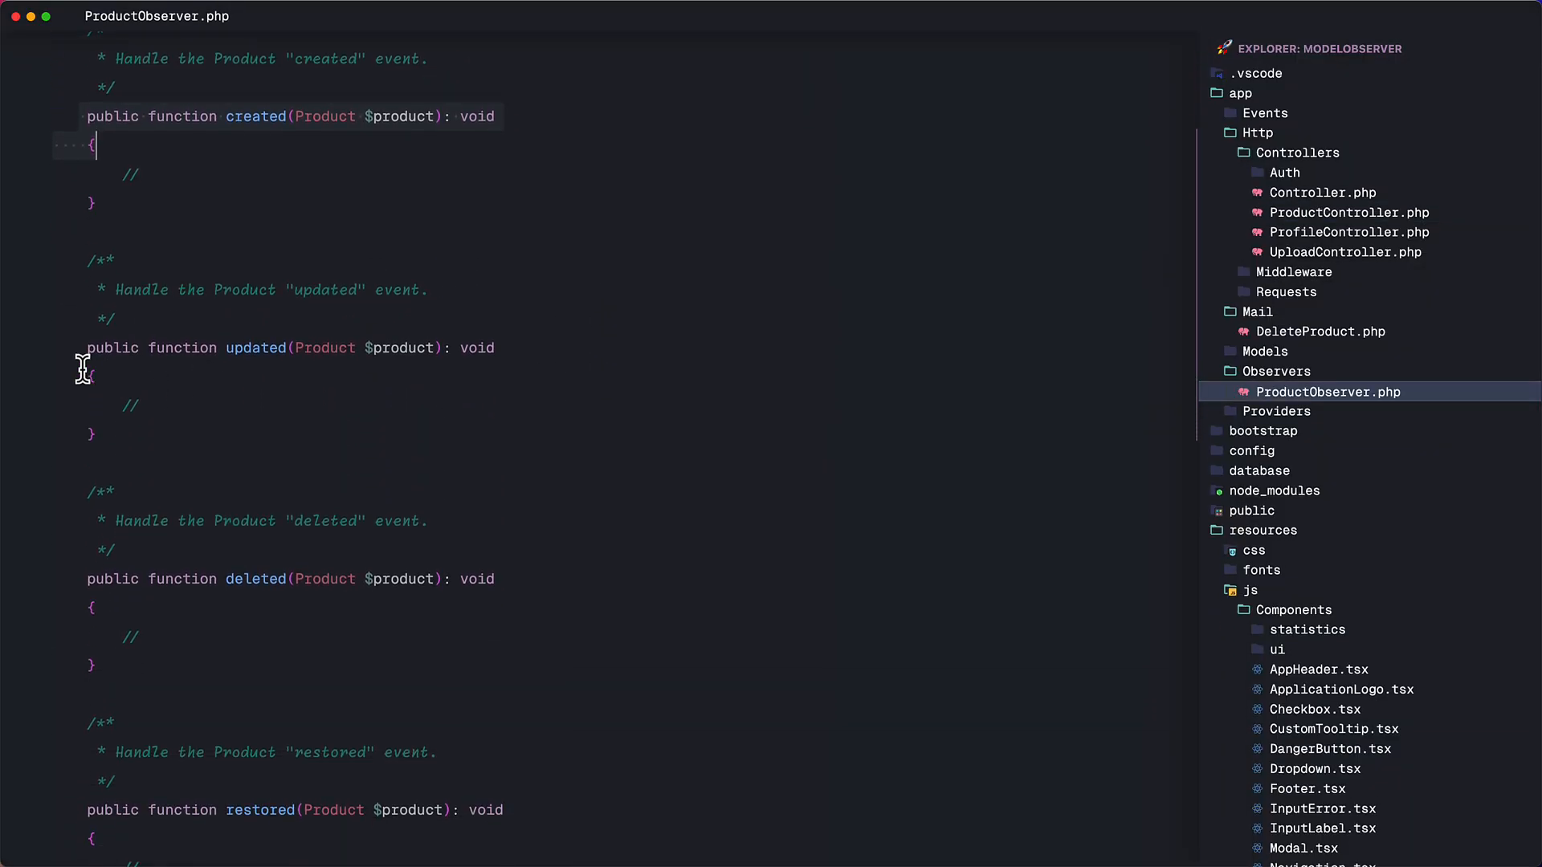
scroll("down", 3)
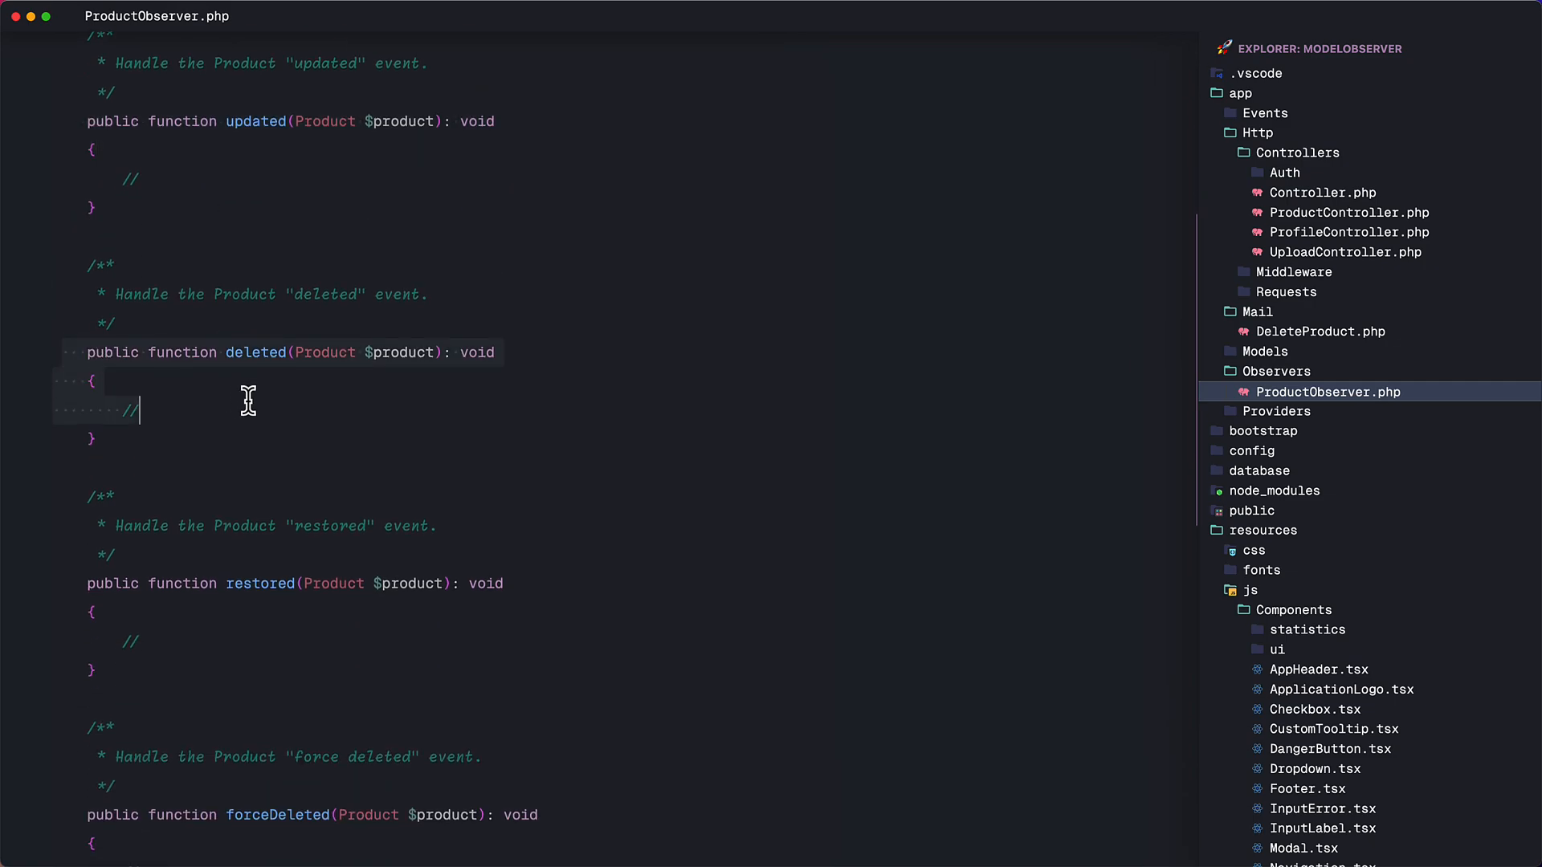
scroll("down", 3)
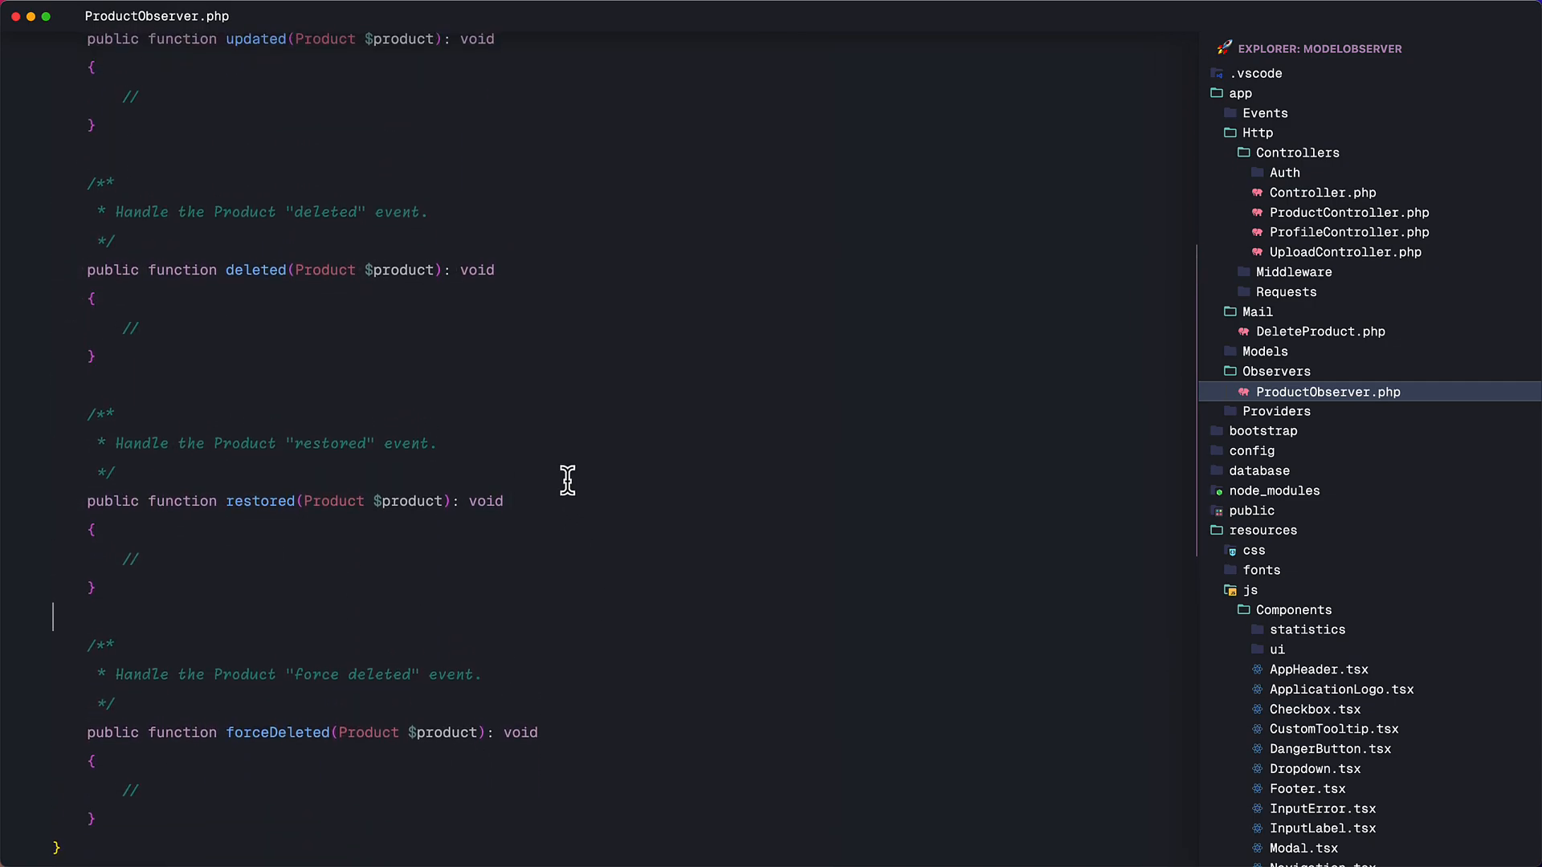
scroll("up", 3)
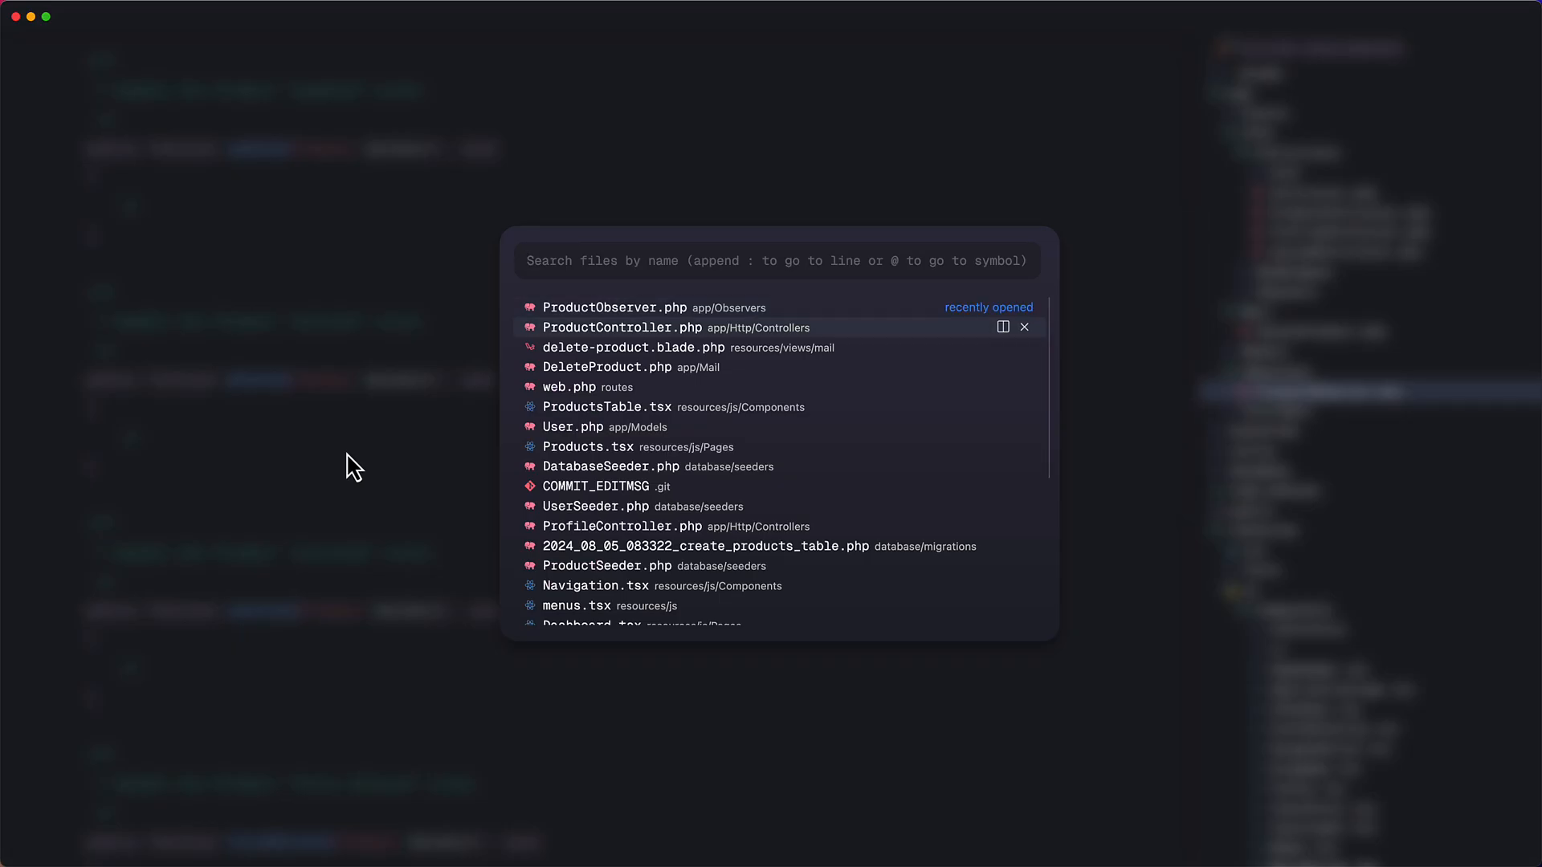
left_click(621, 327)
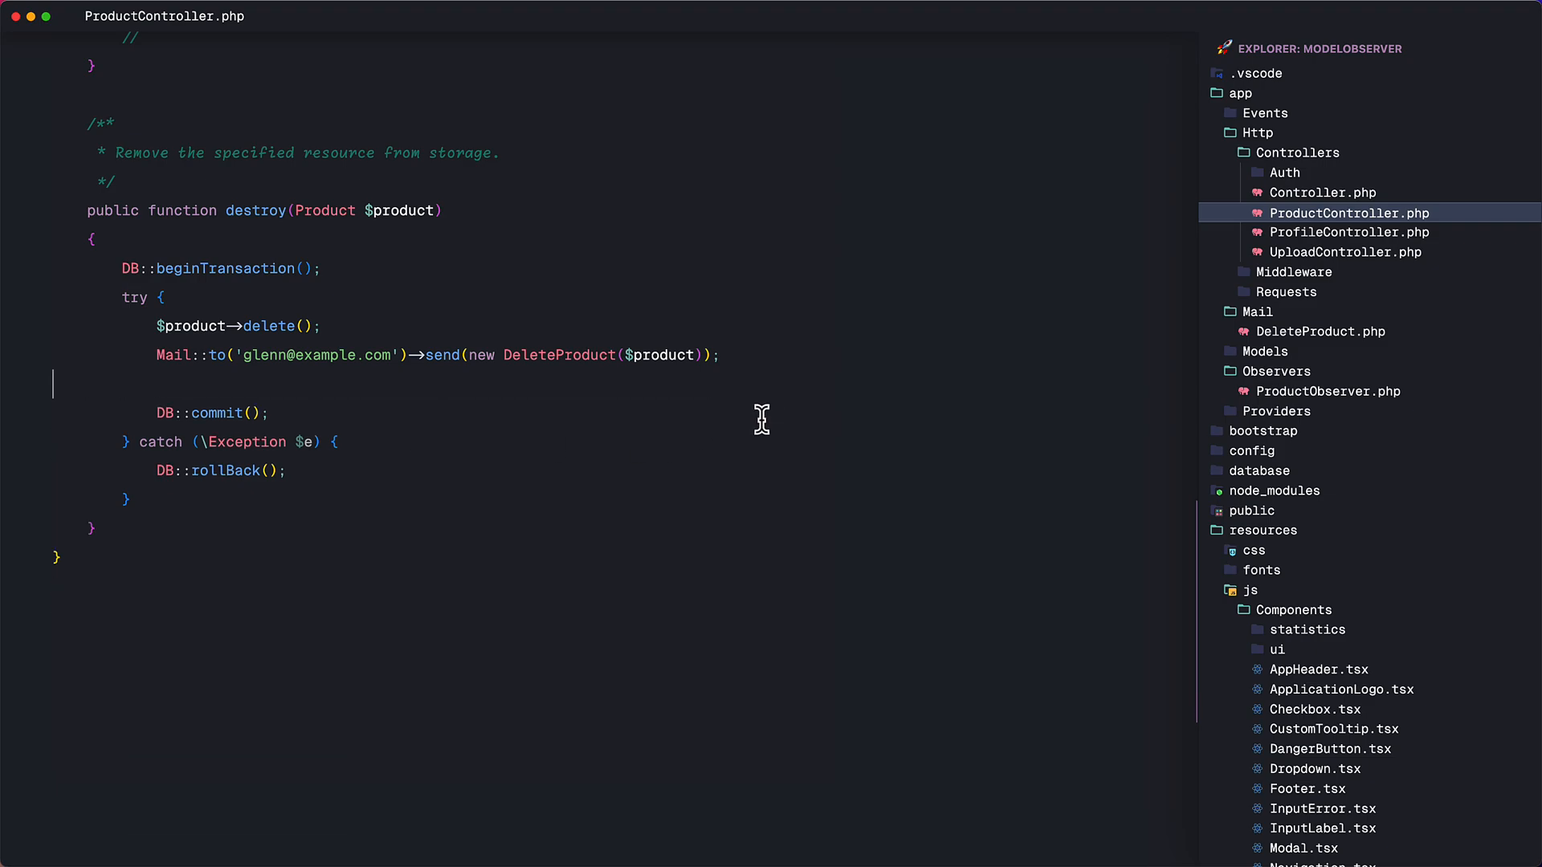
mouse_move(685, 377)
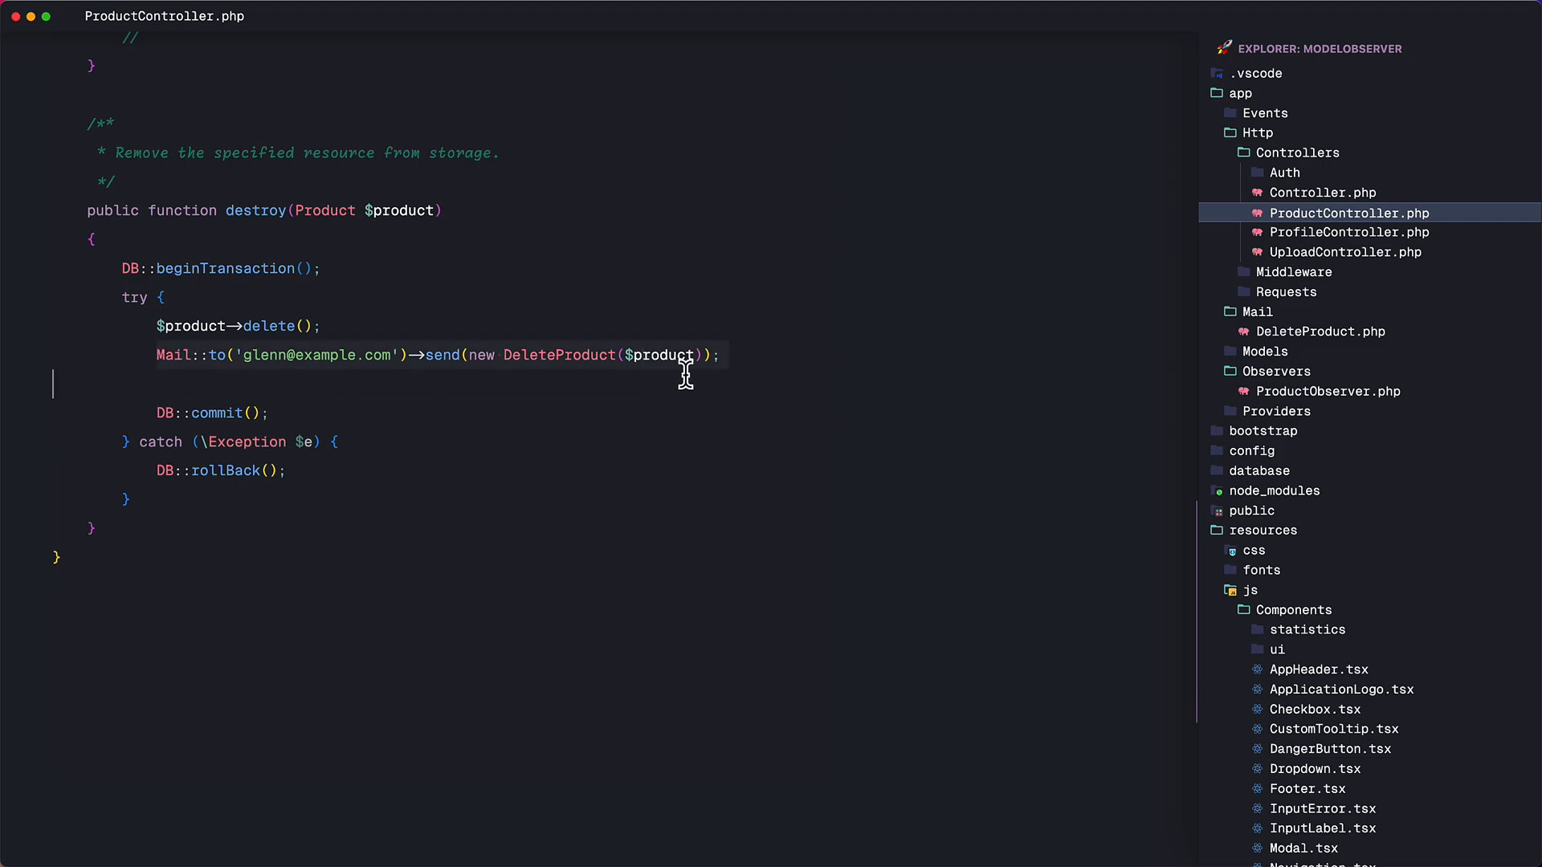
left_click(715, 355)
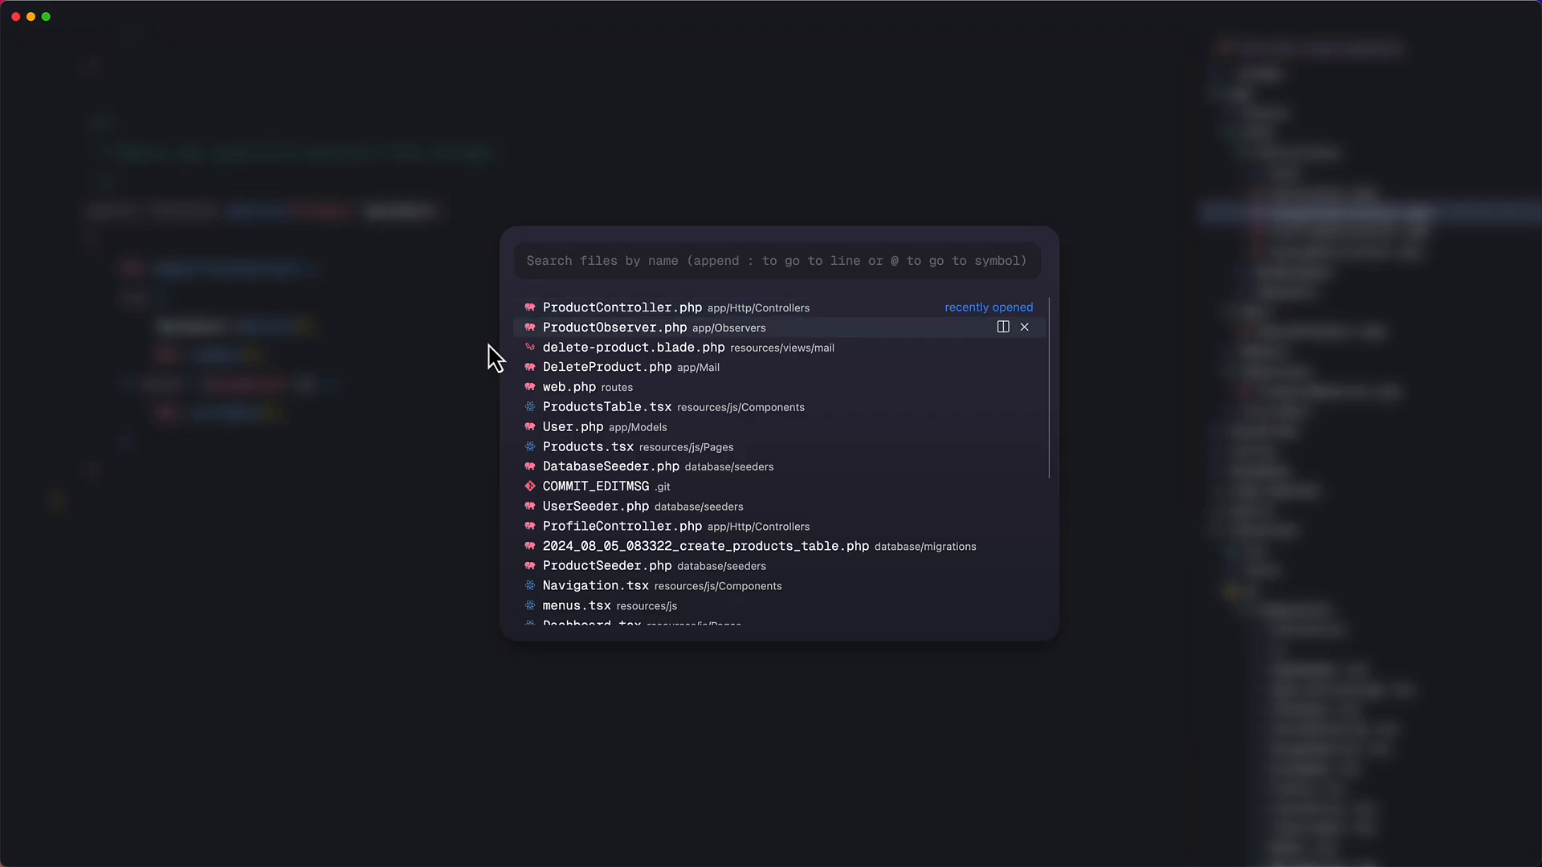
left_click(613, 327)
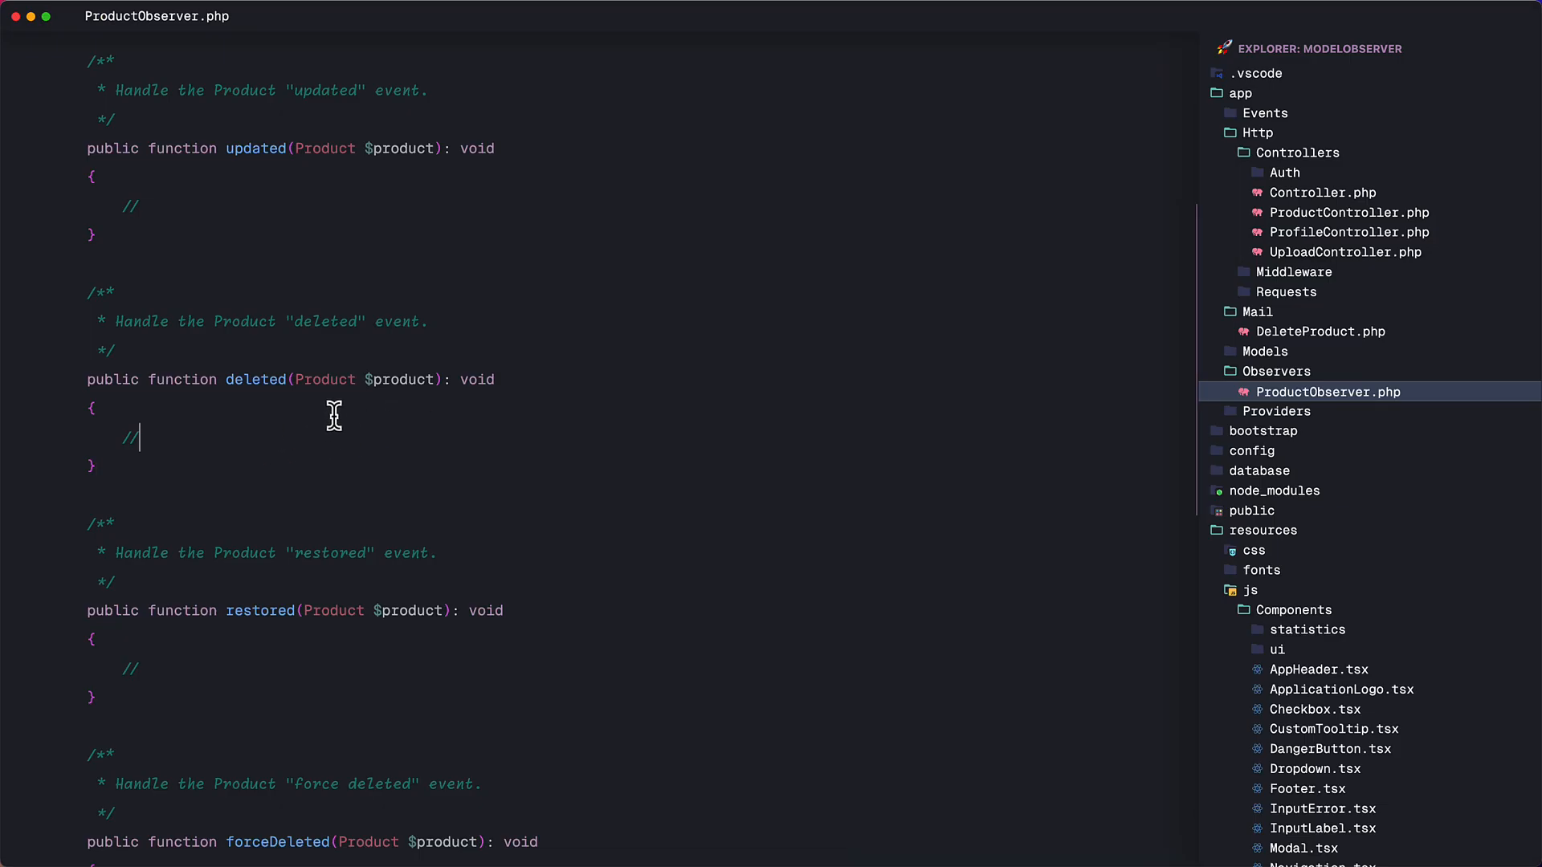
type("Mail::to('glenn@example.com')->send(new DeleteProduct($product));")
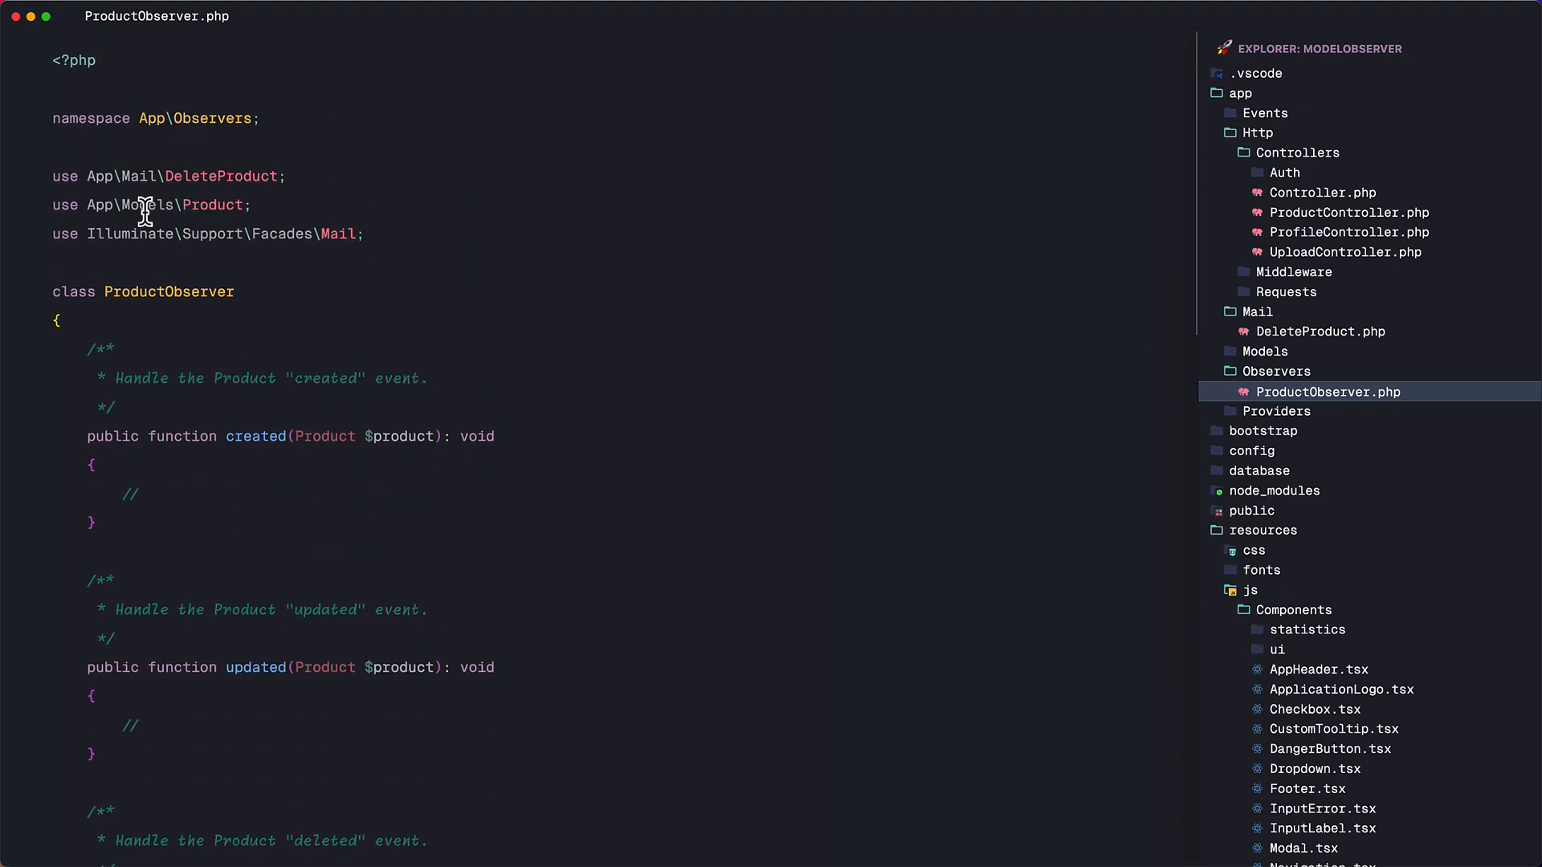
scroll("down", 3)
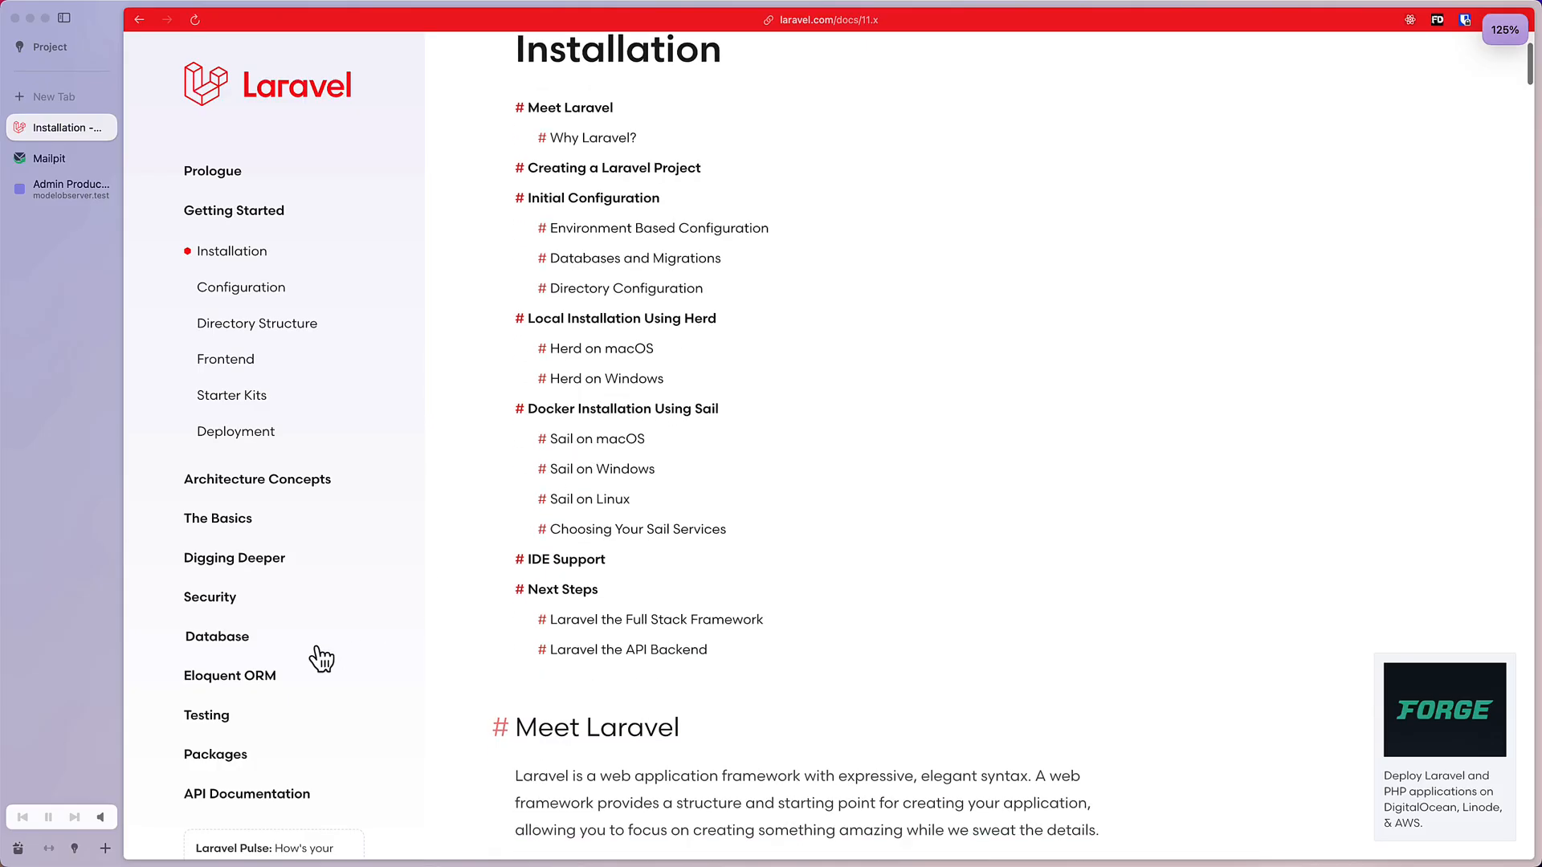
Read the Eloquent ORM docs' Observers section down to the ObservedBy attribute example
left_click(231, 675)
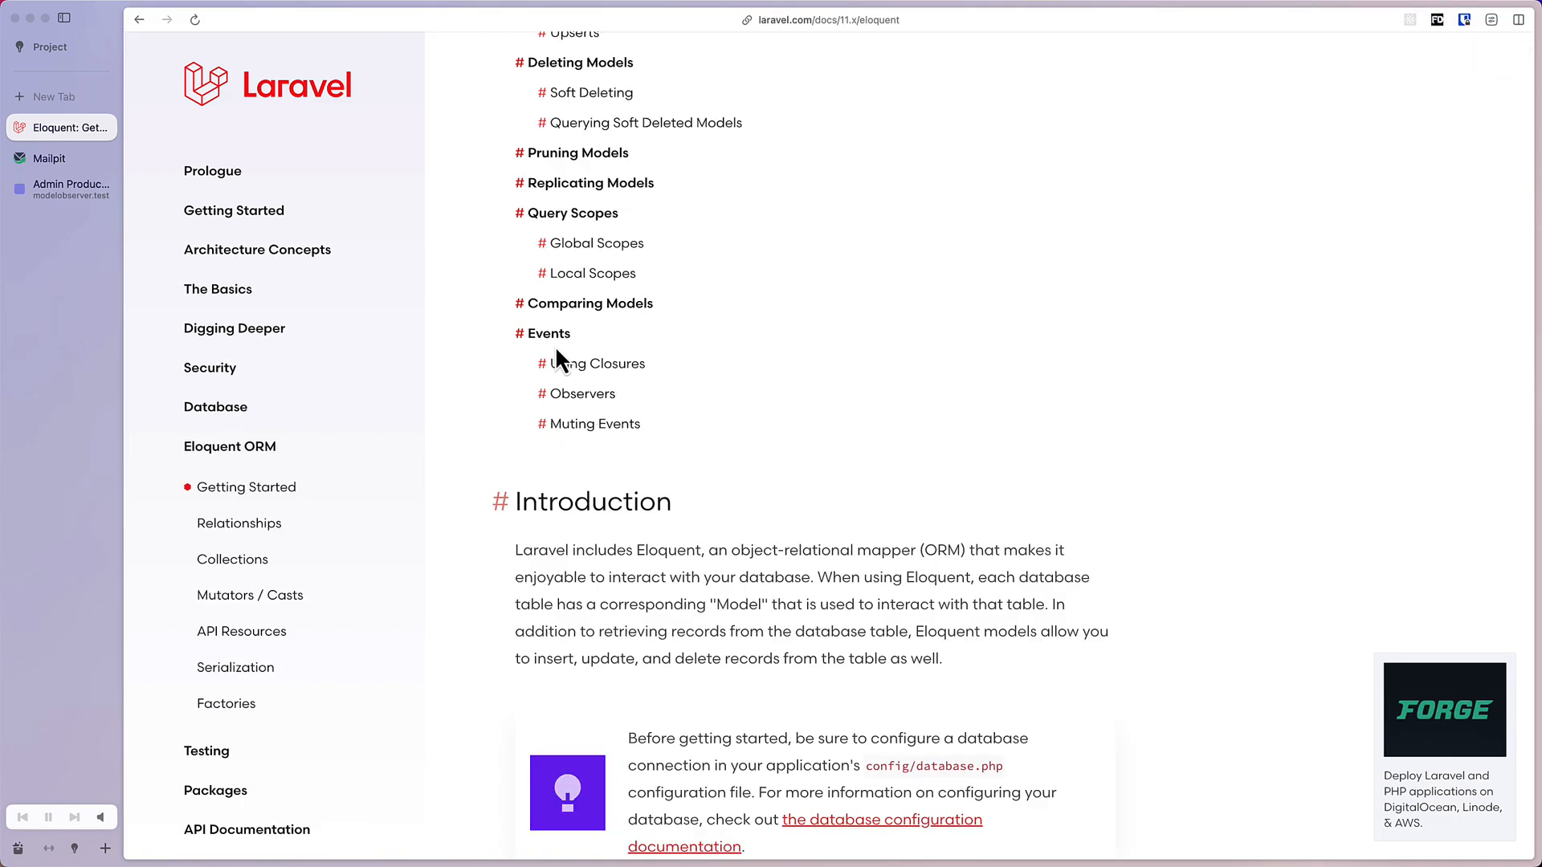
left_click(586, 393)
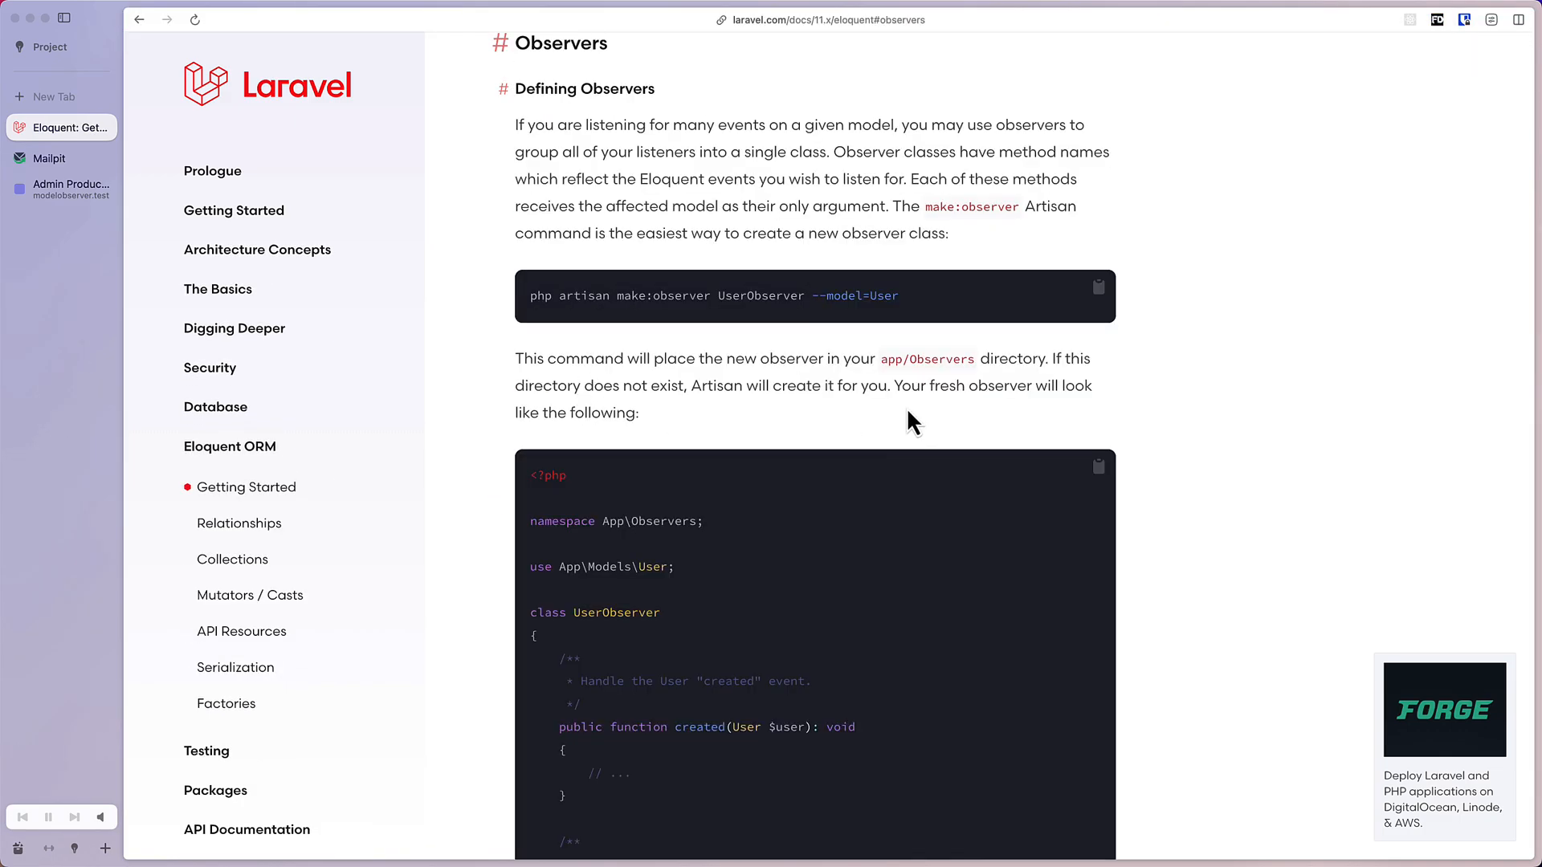
mouse_move(929, 310)
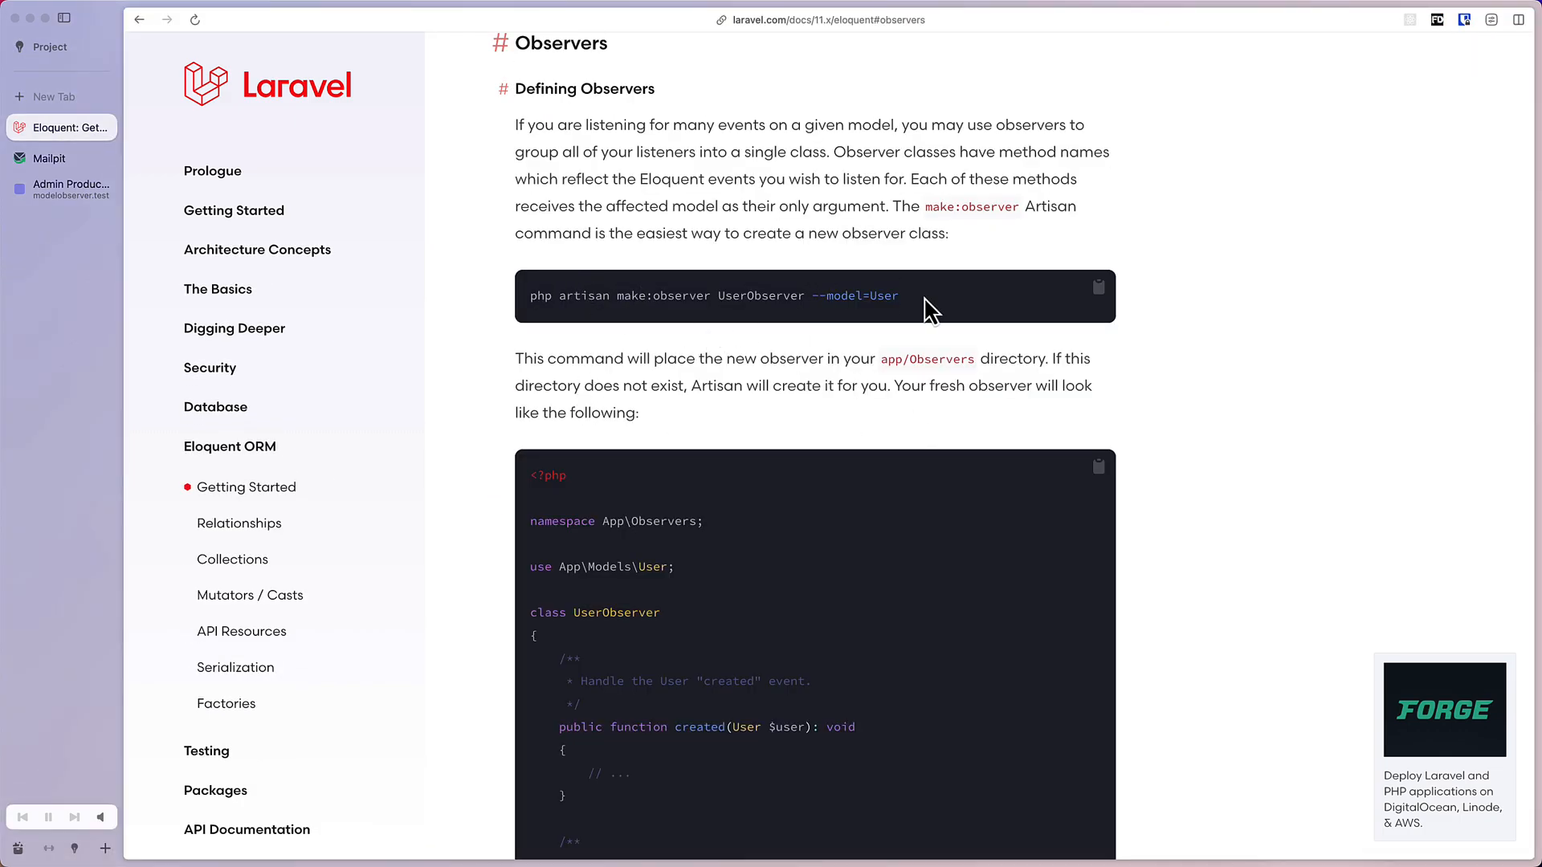
scroll("down", 3)
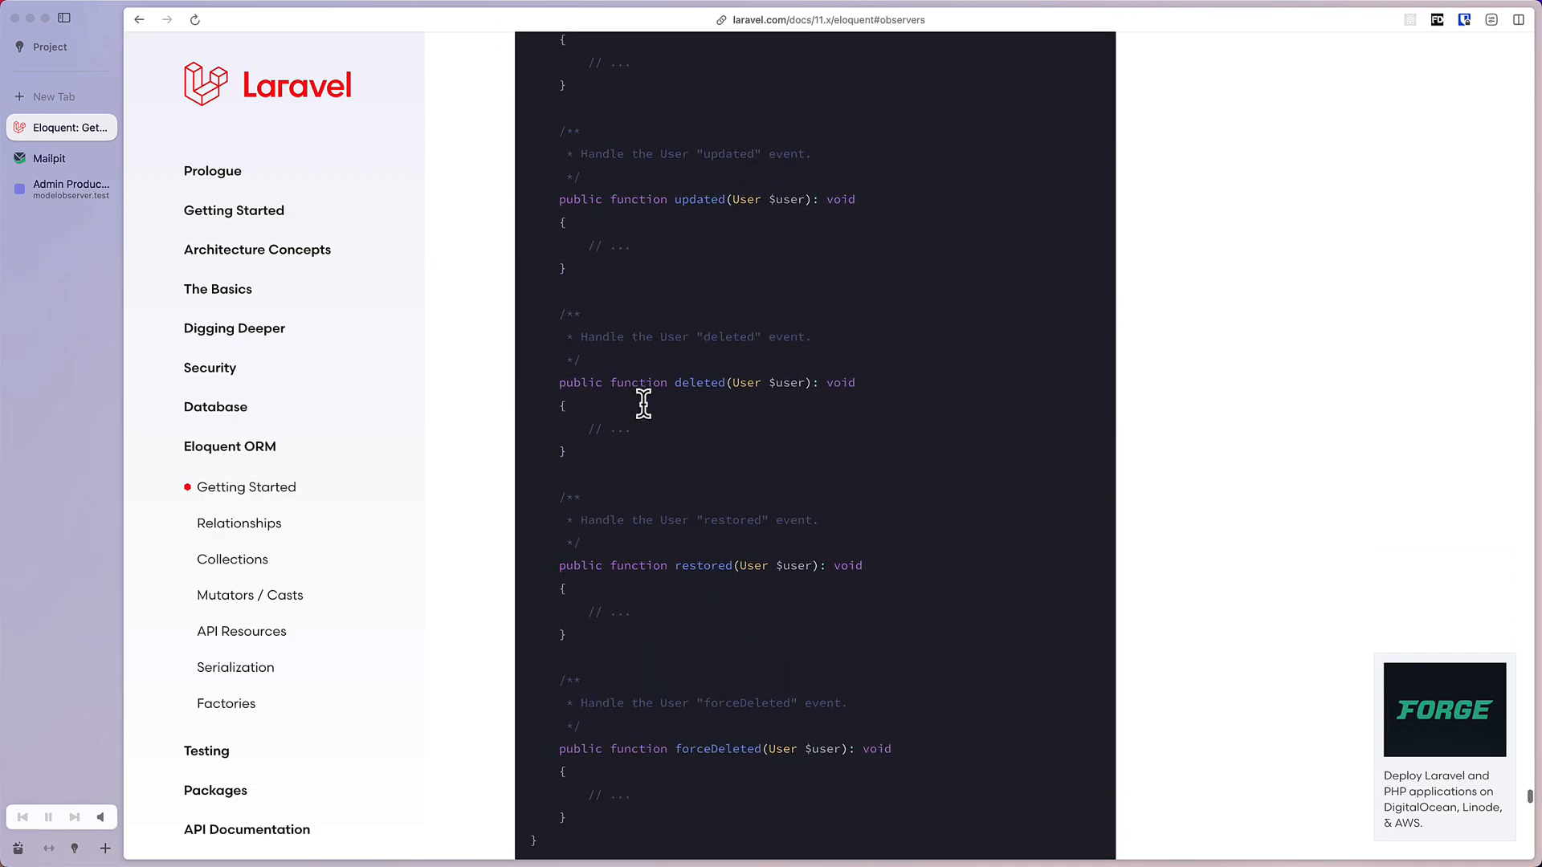
scroll("down", 3)
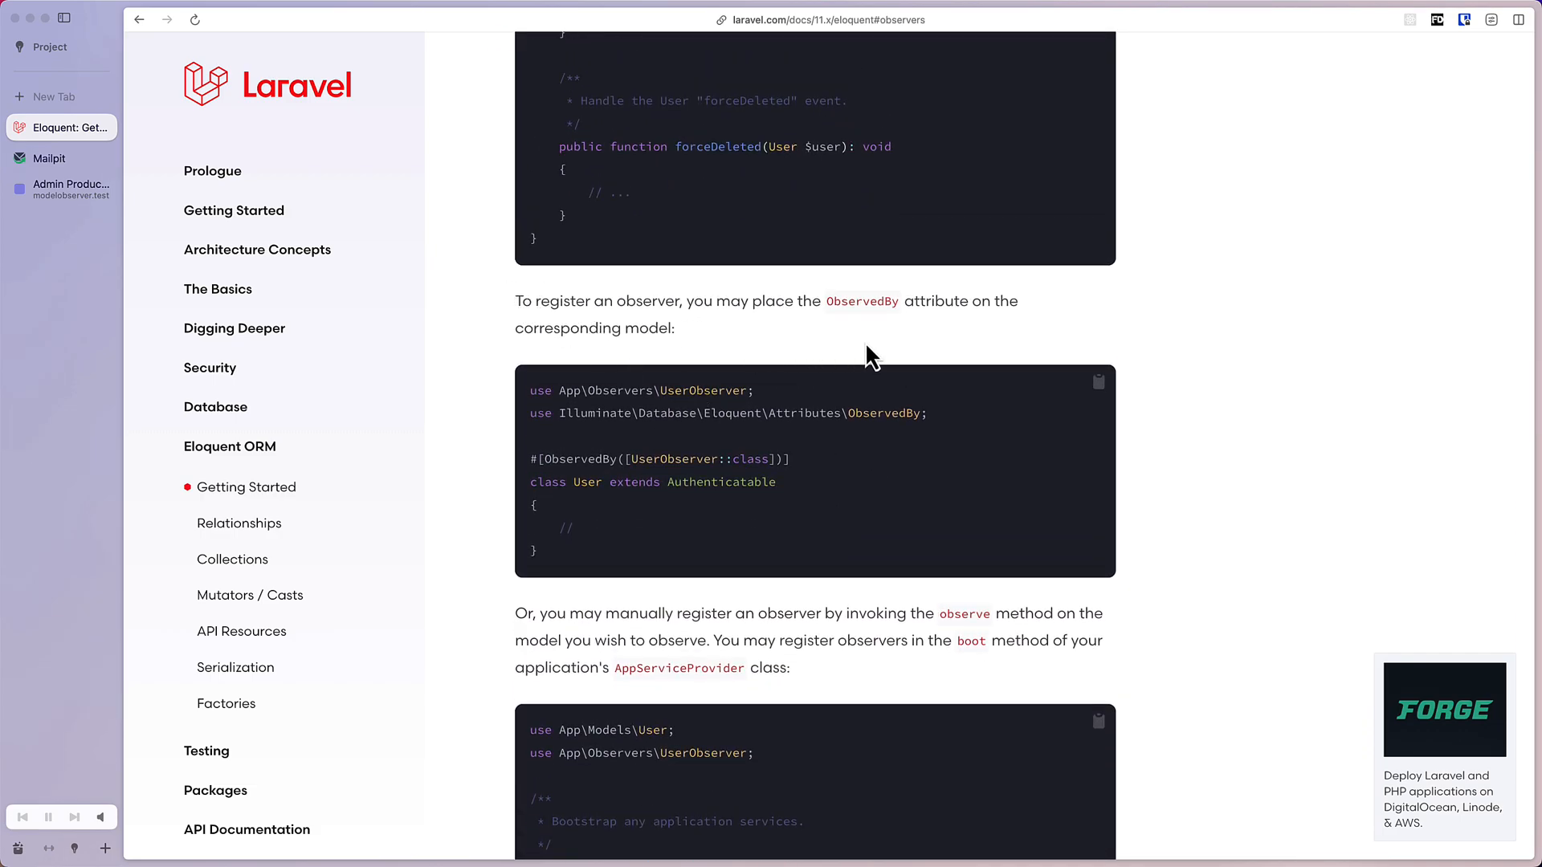
double_click(658, 459)
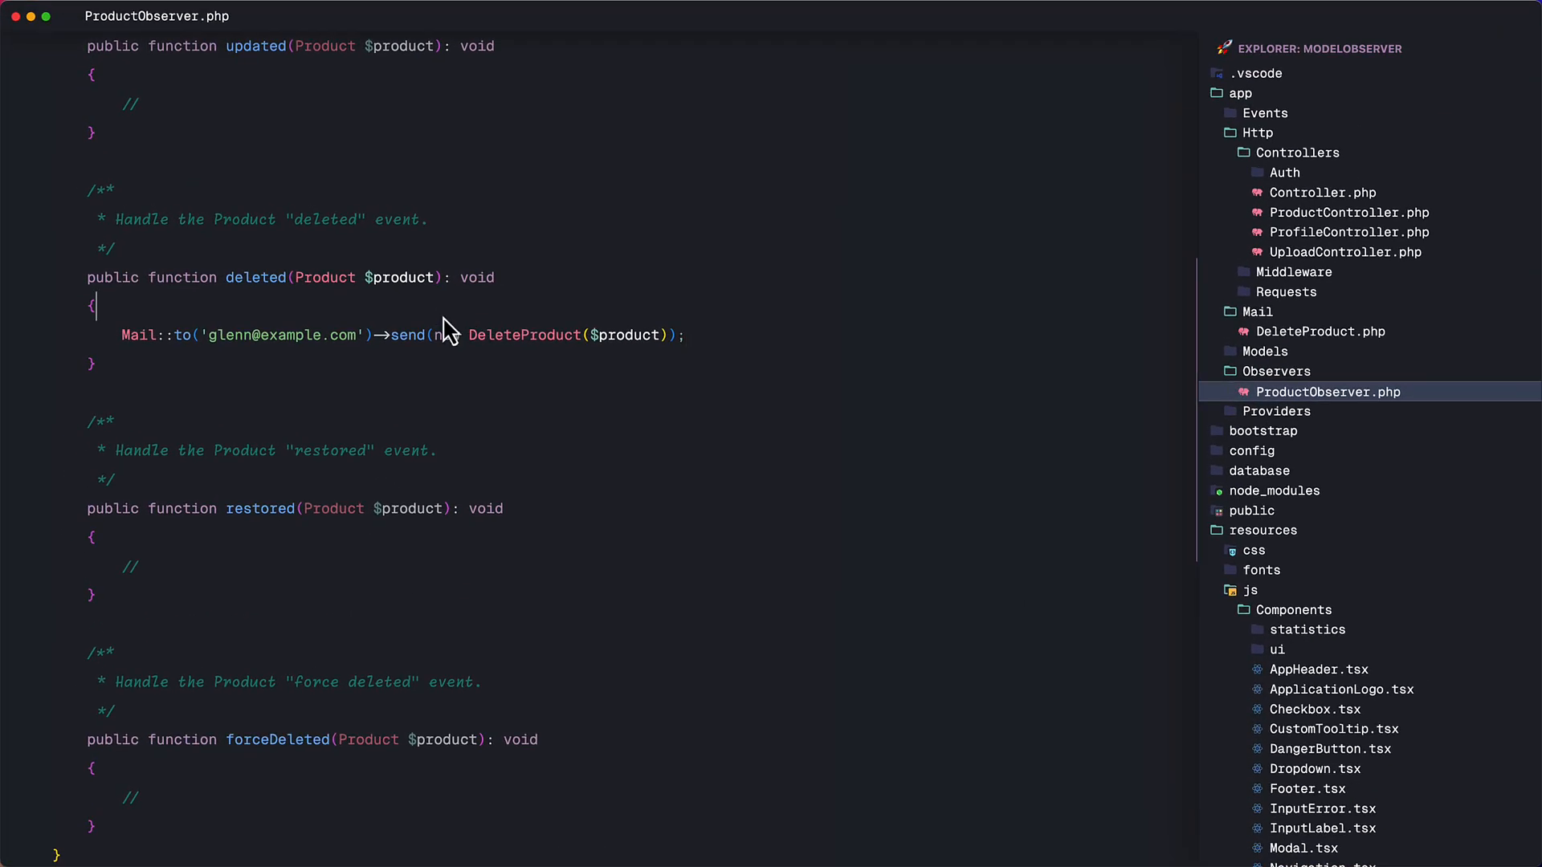
Add #[ObservedBy([ProductObserver::class])] above the Product model class with its imports
left_click(1297, 372)
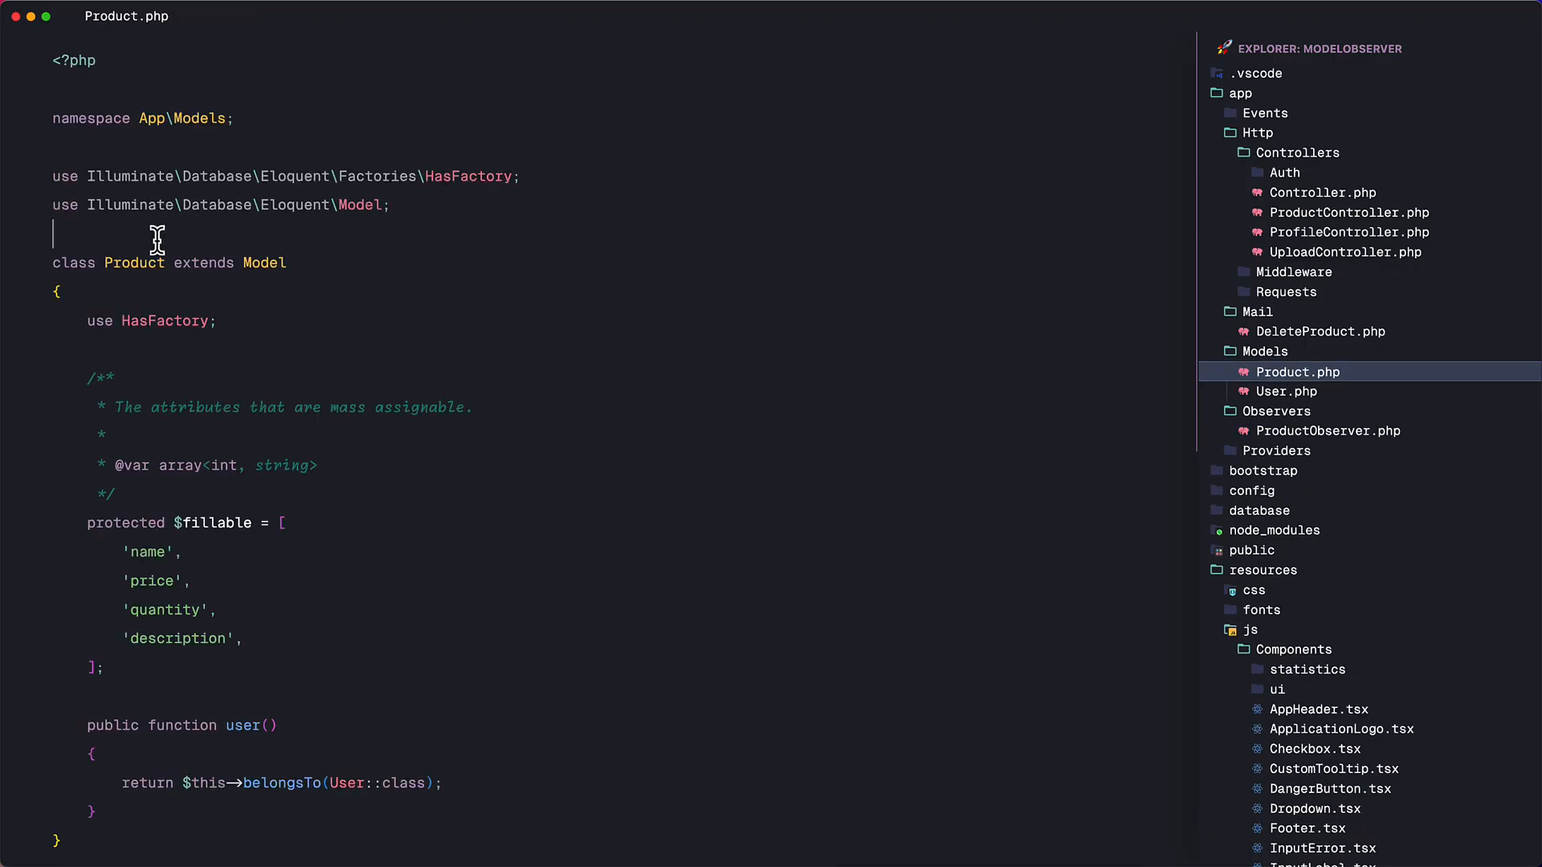
type("#[ObservedBy([UserObserver::class])]")
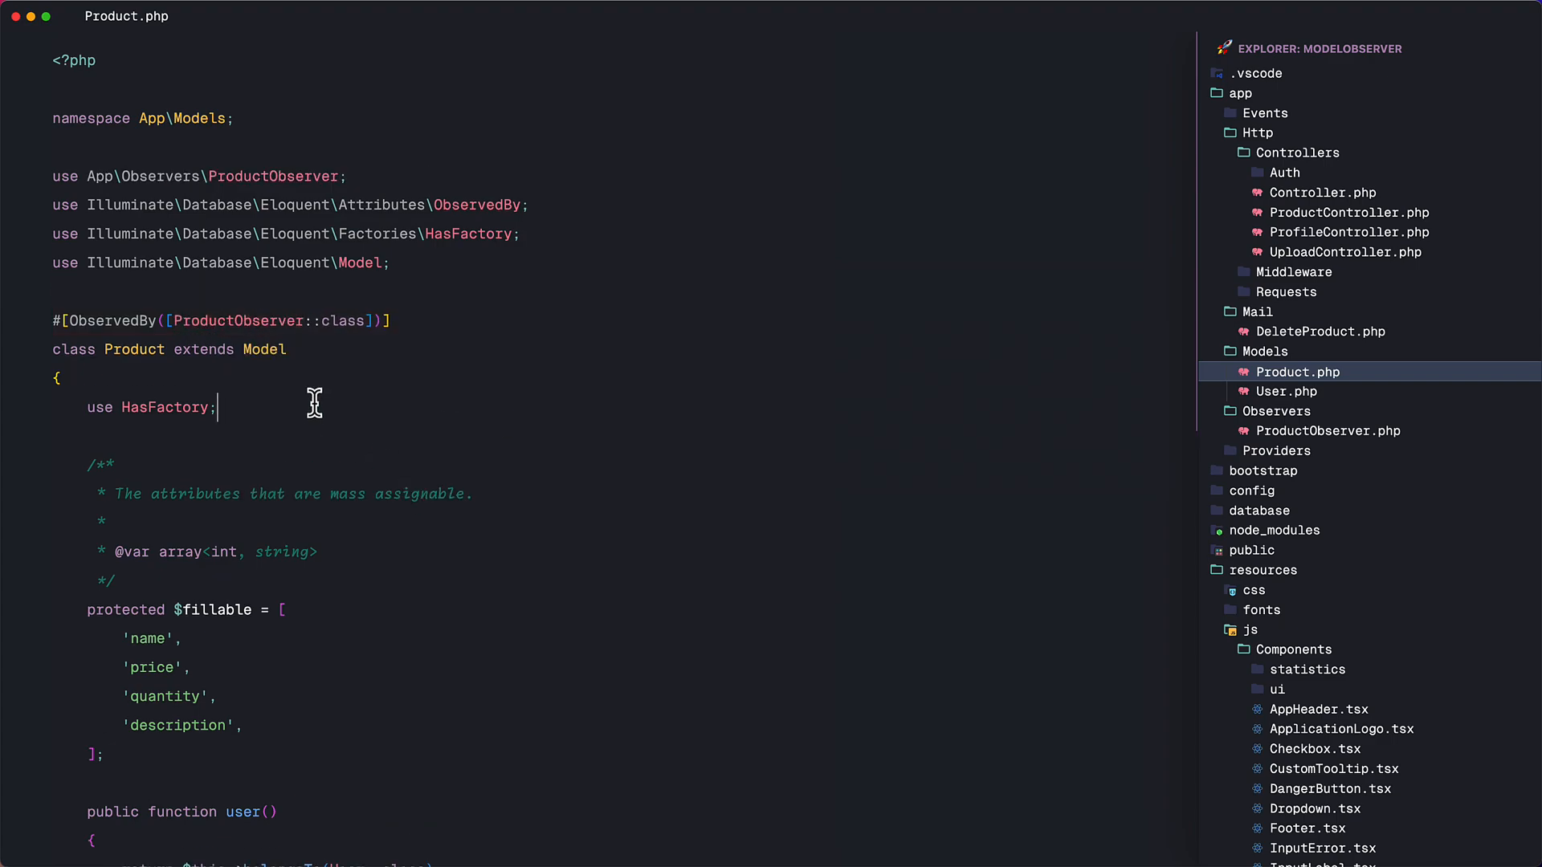
left_click(1347, 212)
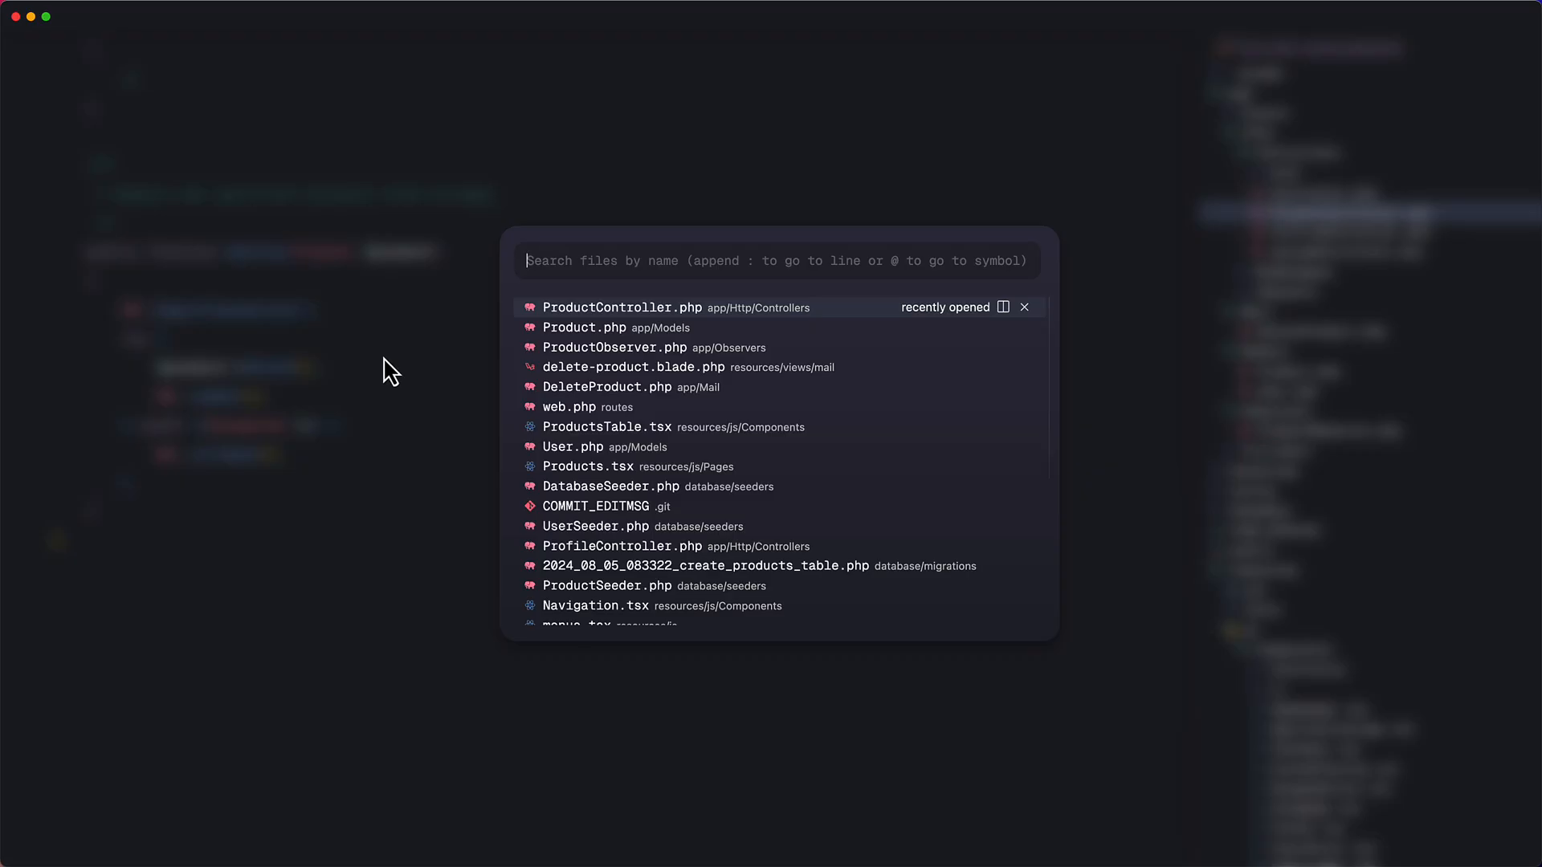
left_click(613, 347)
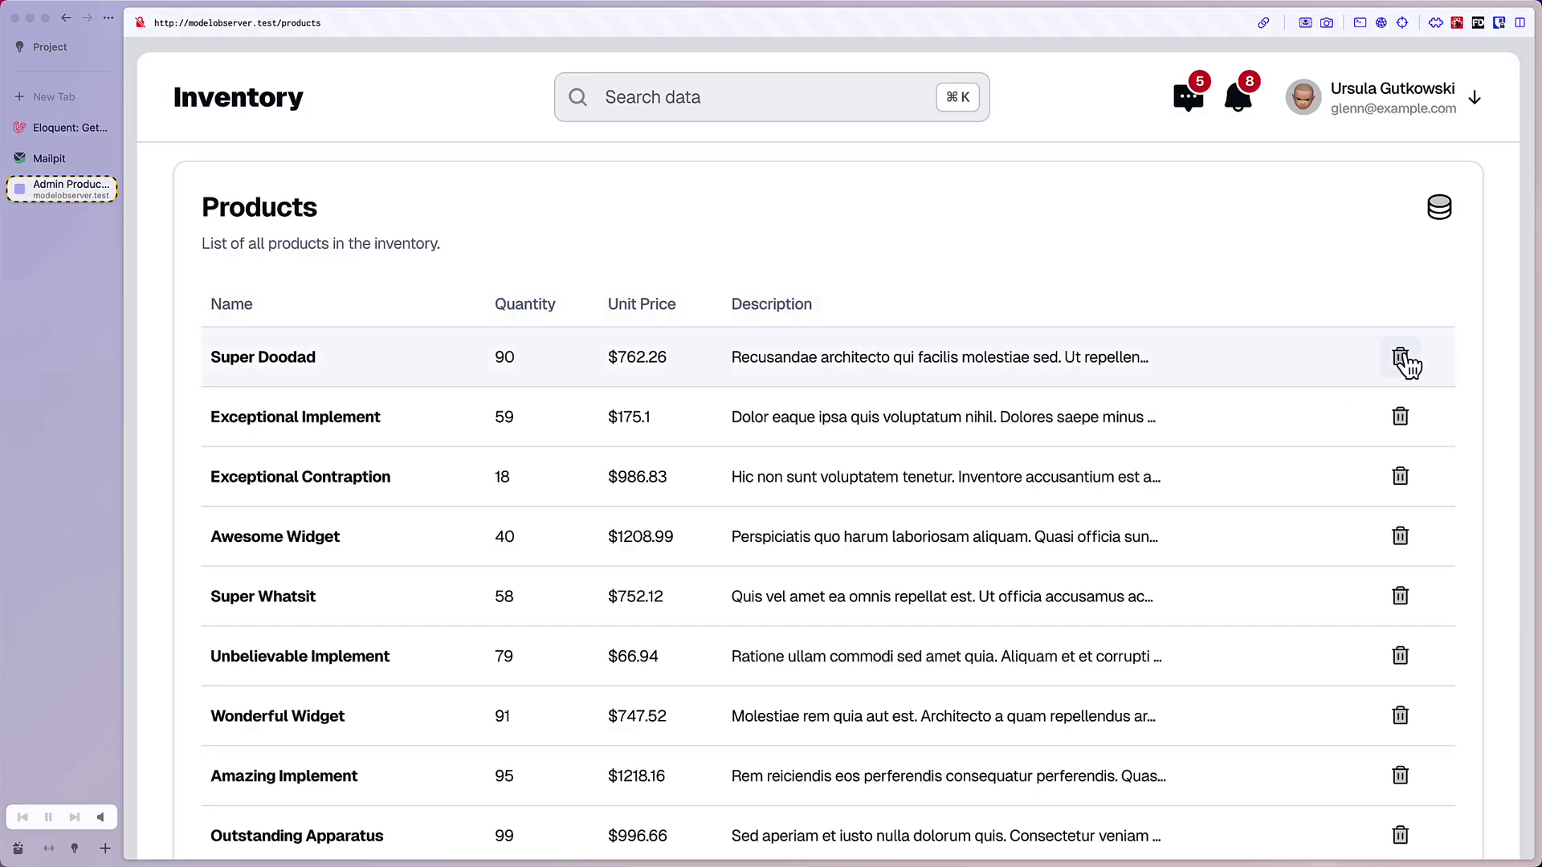
Empty the Mailpit inbox, delete Exceptional Implement, and find the new Delete Product email
left_click(1400, 356)
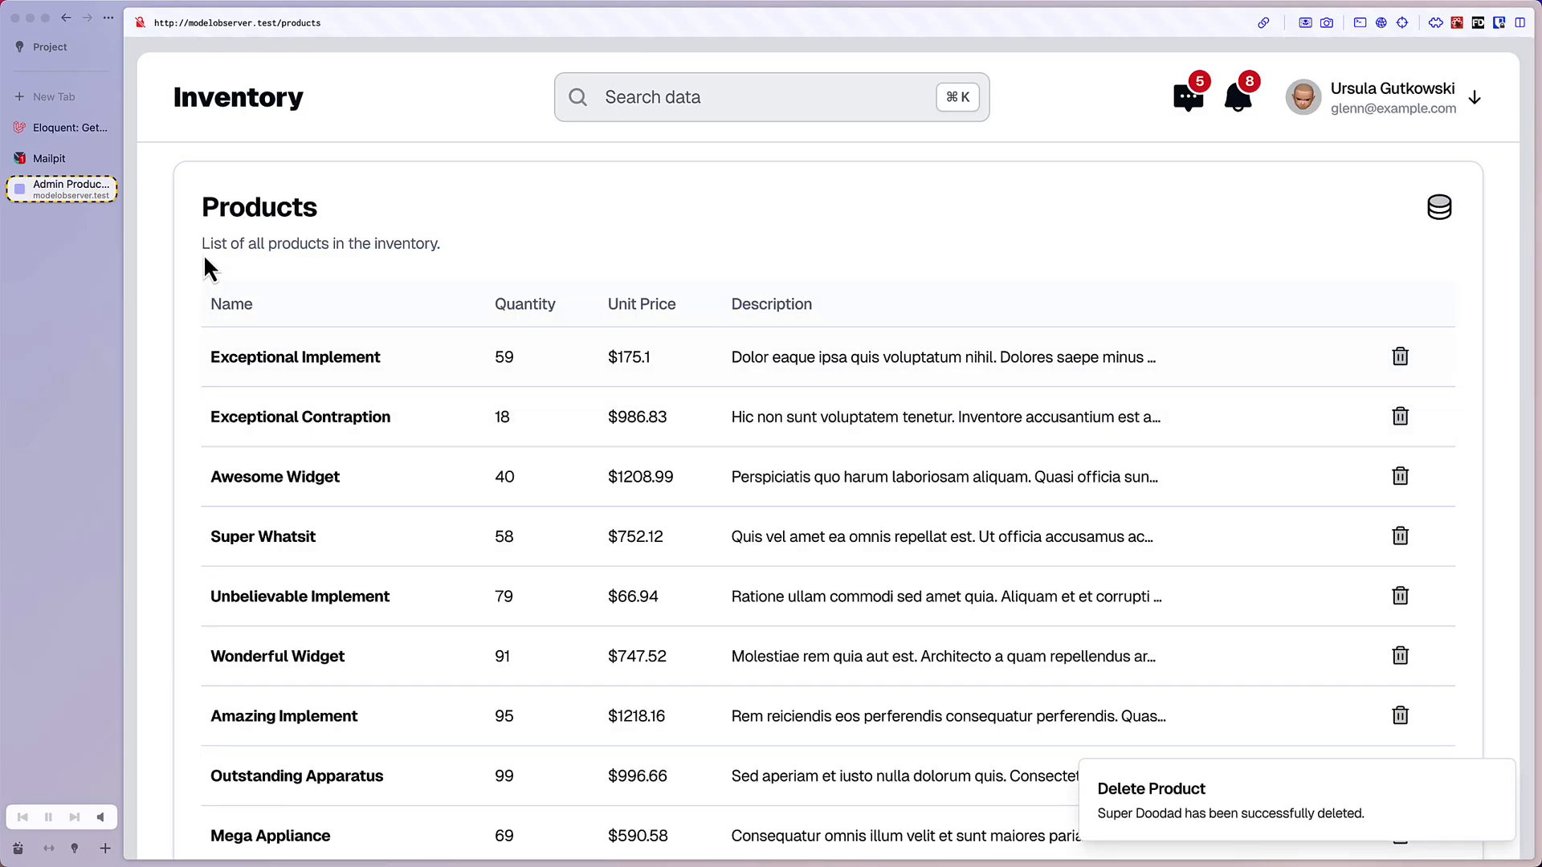
left_click(48, 158)
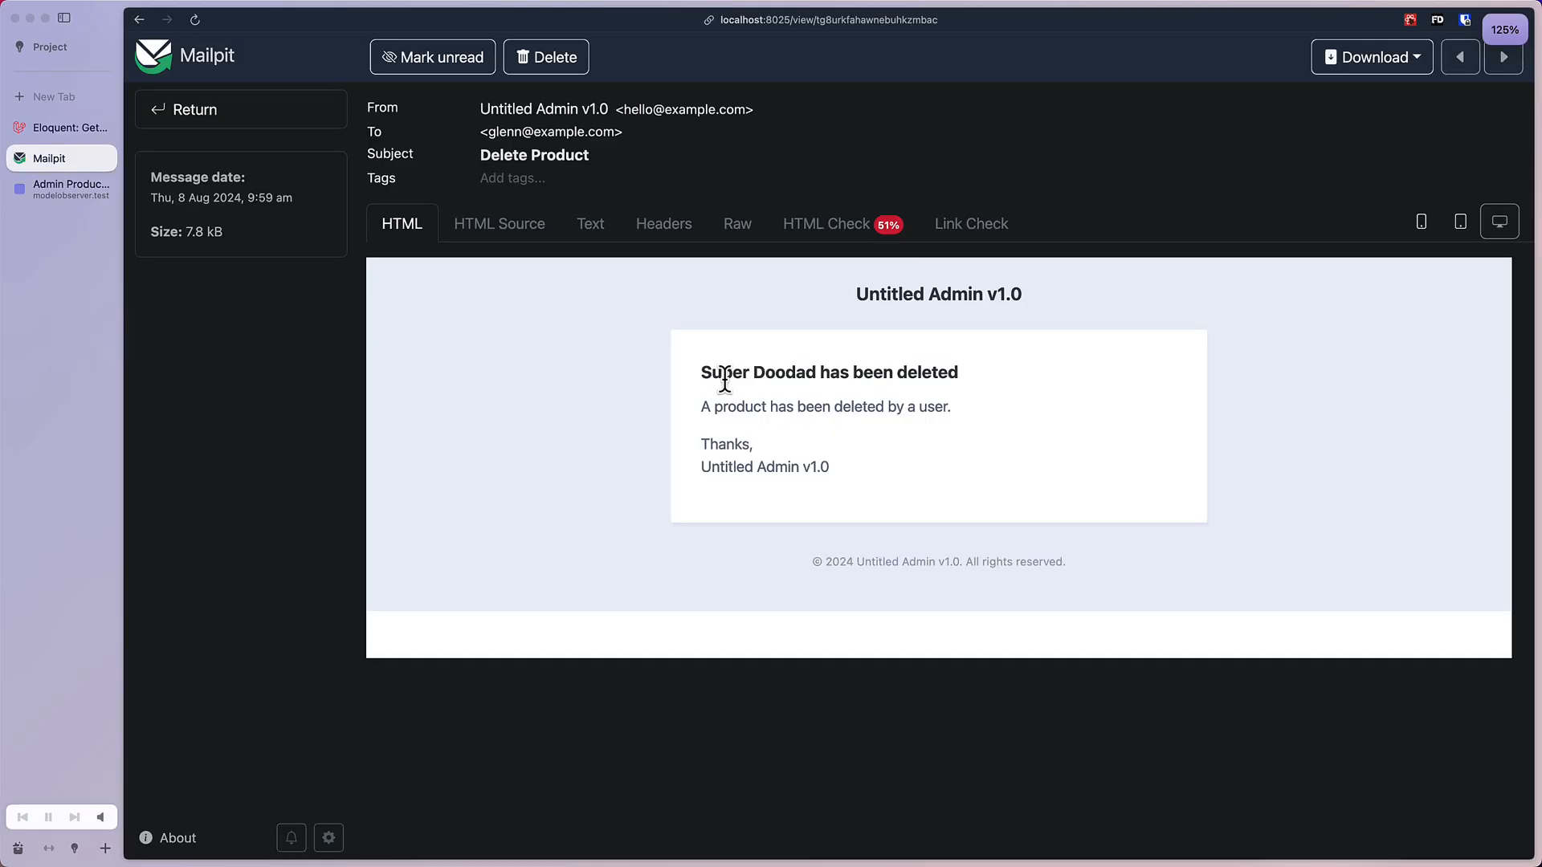
left_click(545, 56)
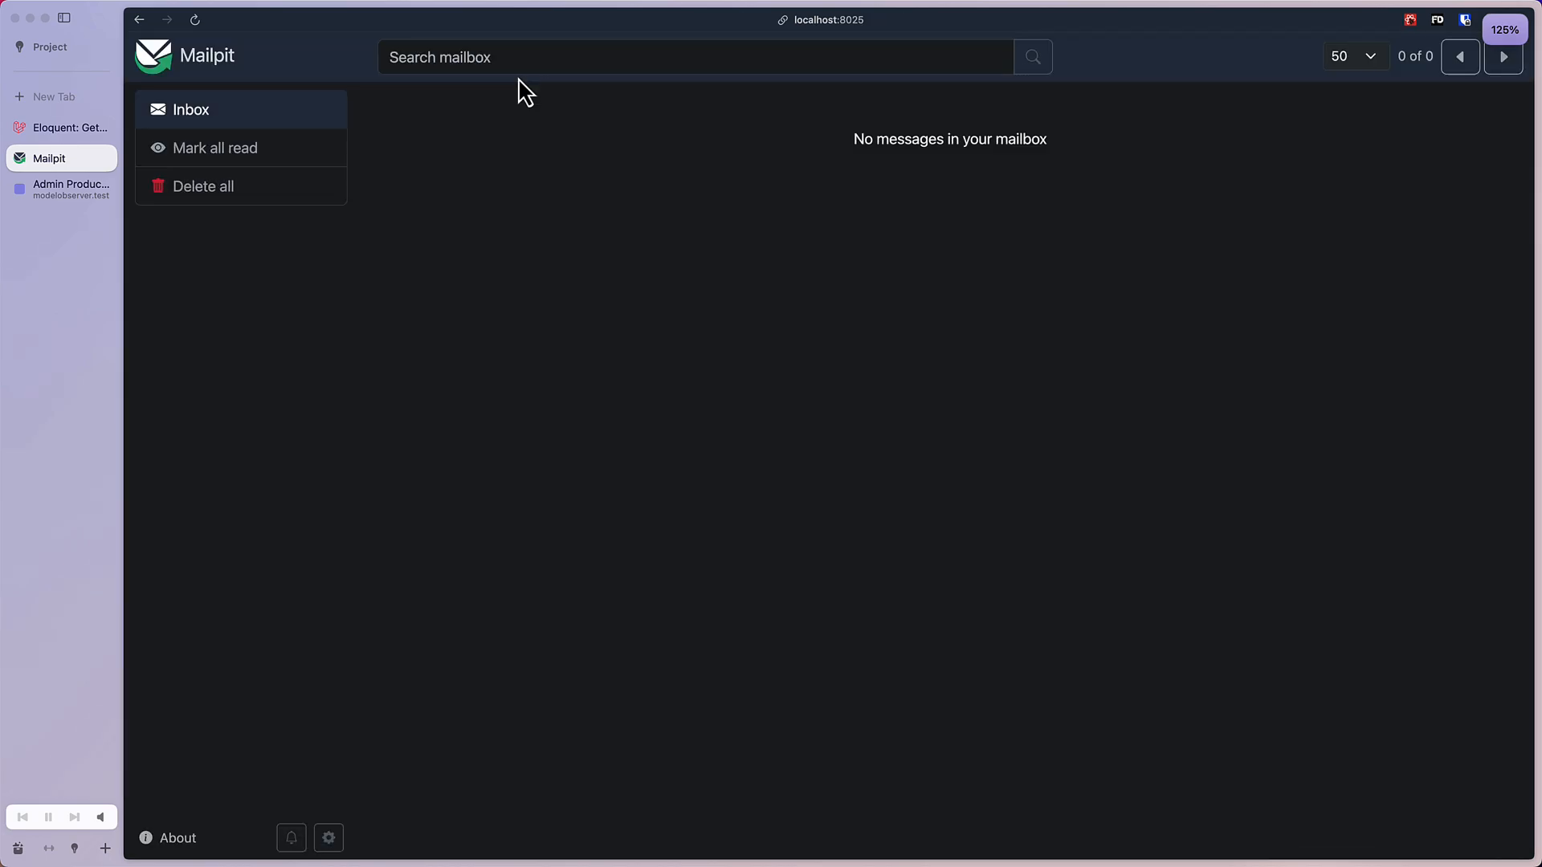
left_click(61, 189)
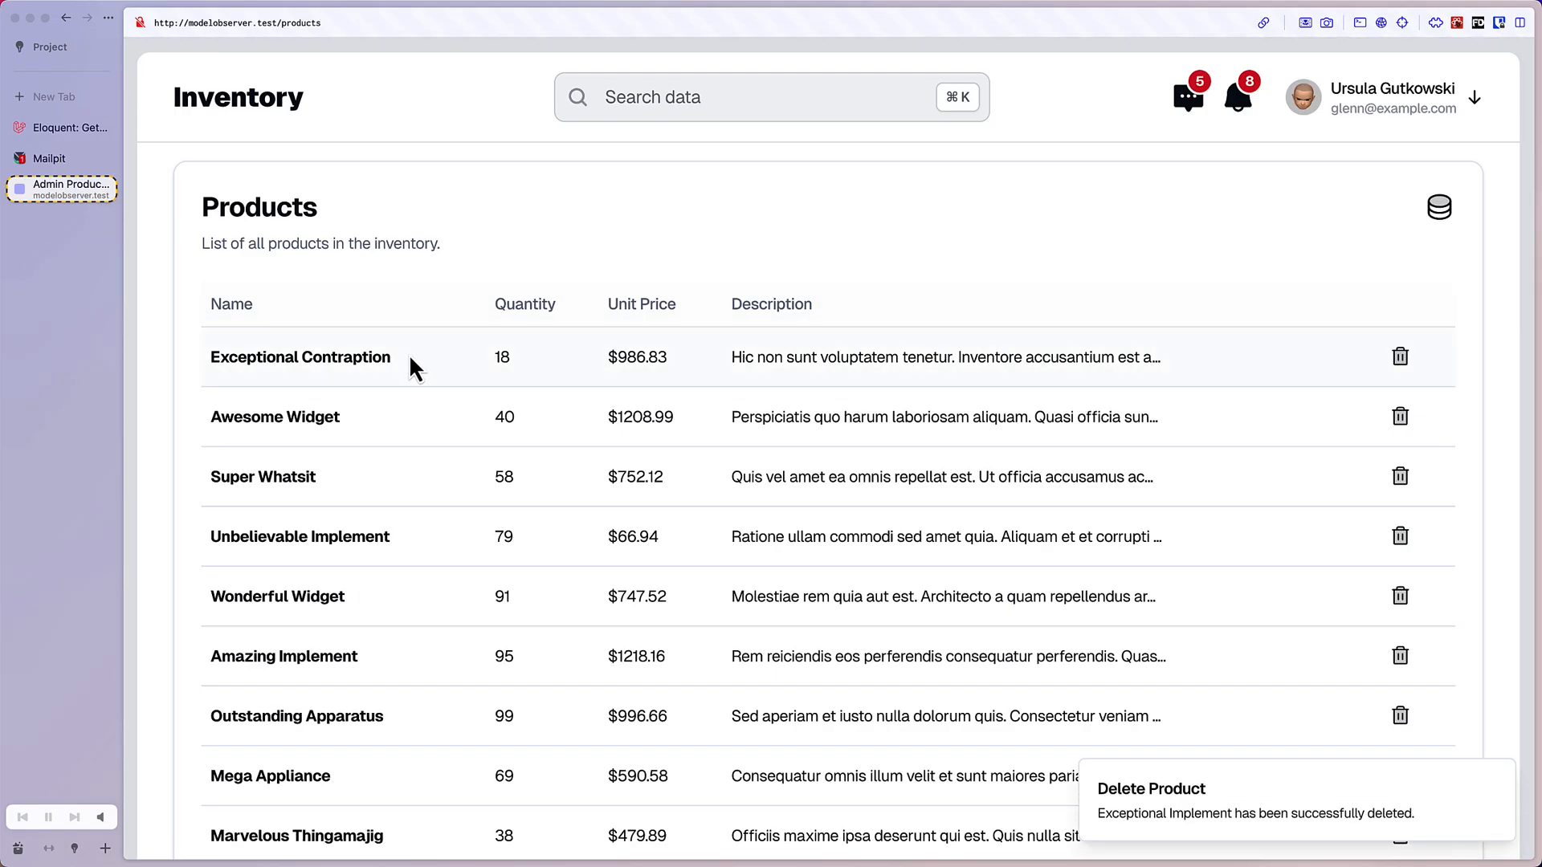
left_click(48, 159)
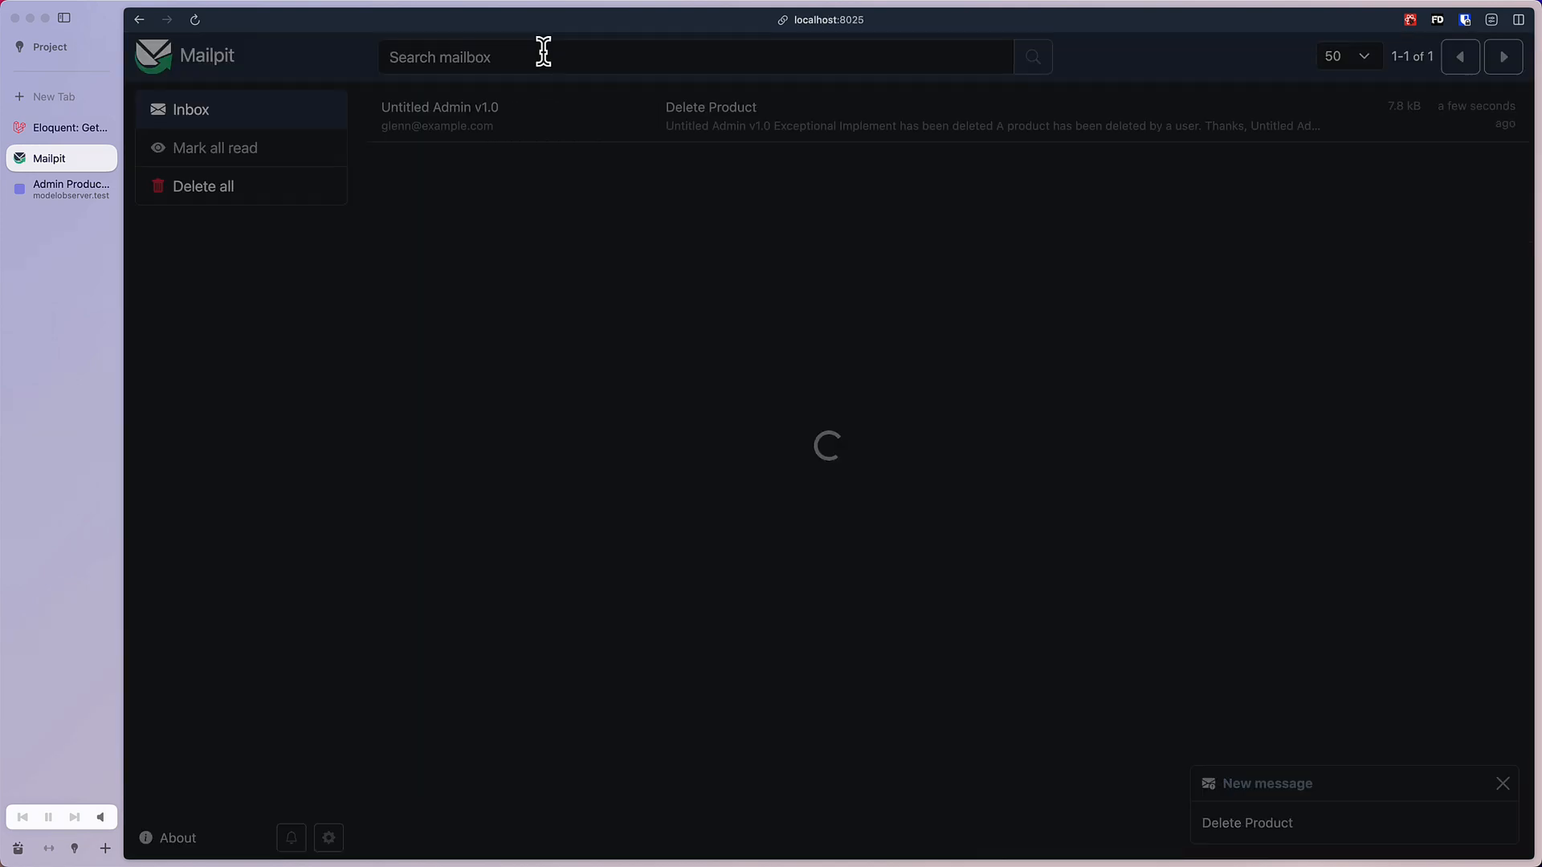
left_click(71, 188)
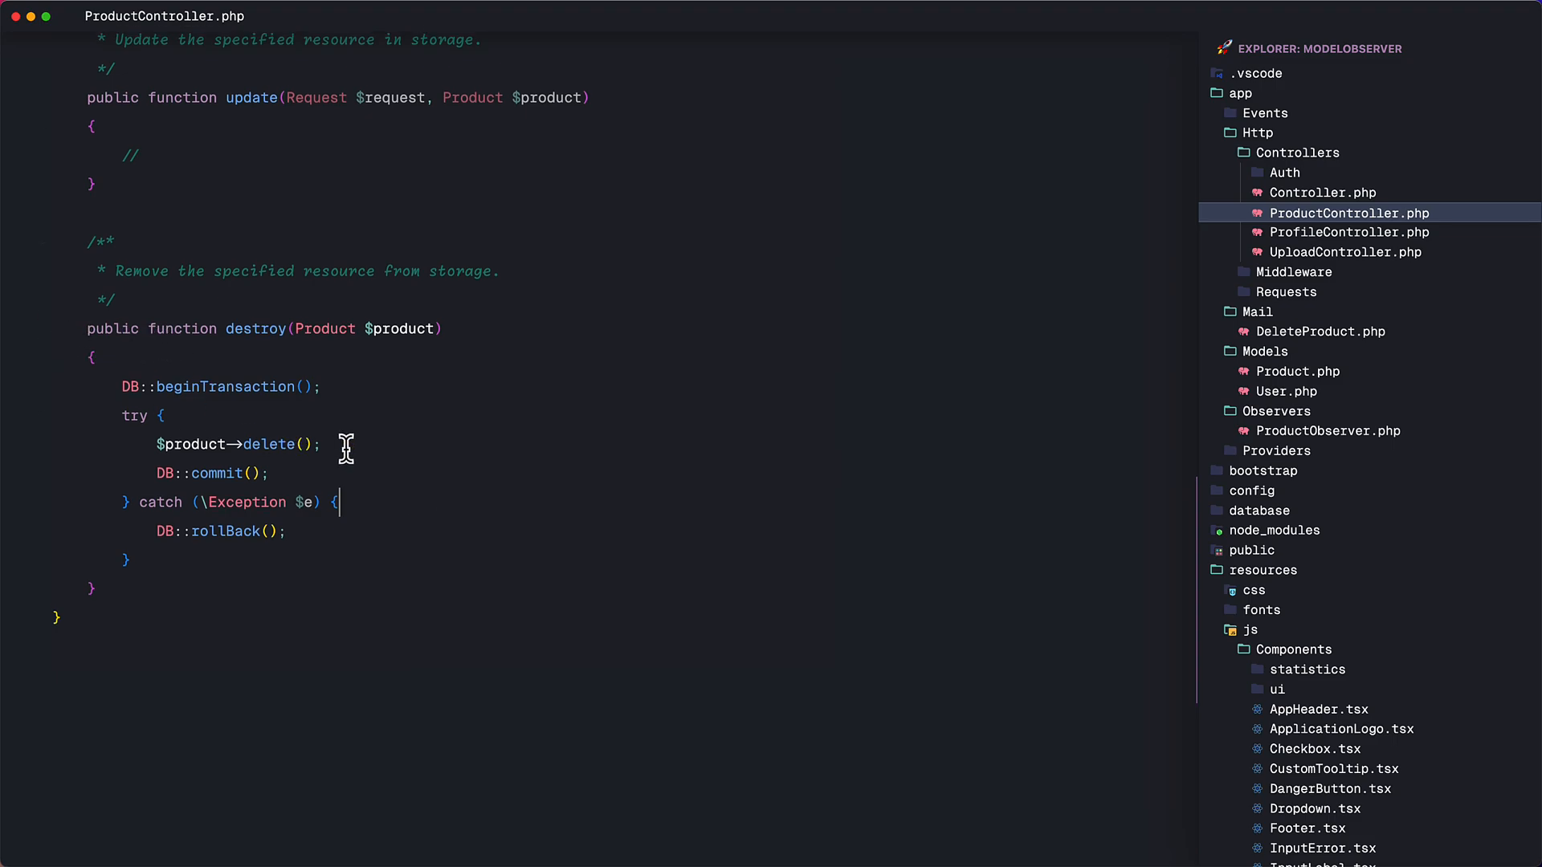
Generate UserObserver for the User model and a markdown WelcomeMail mailable via artisan
left_click(1327, 431)
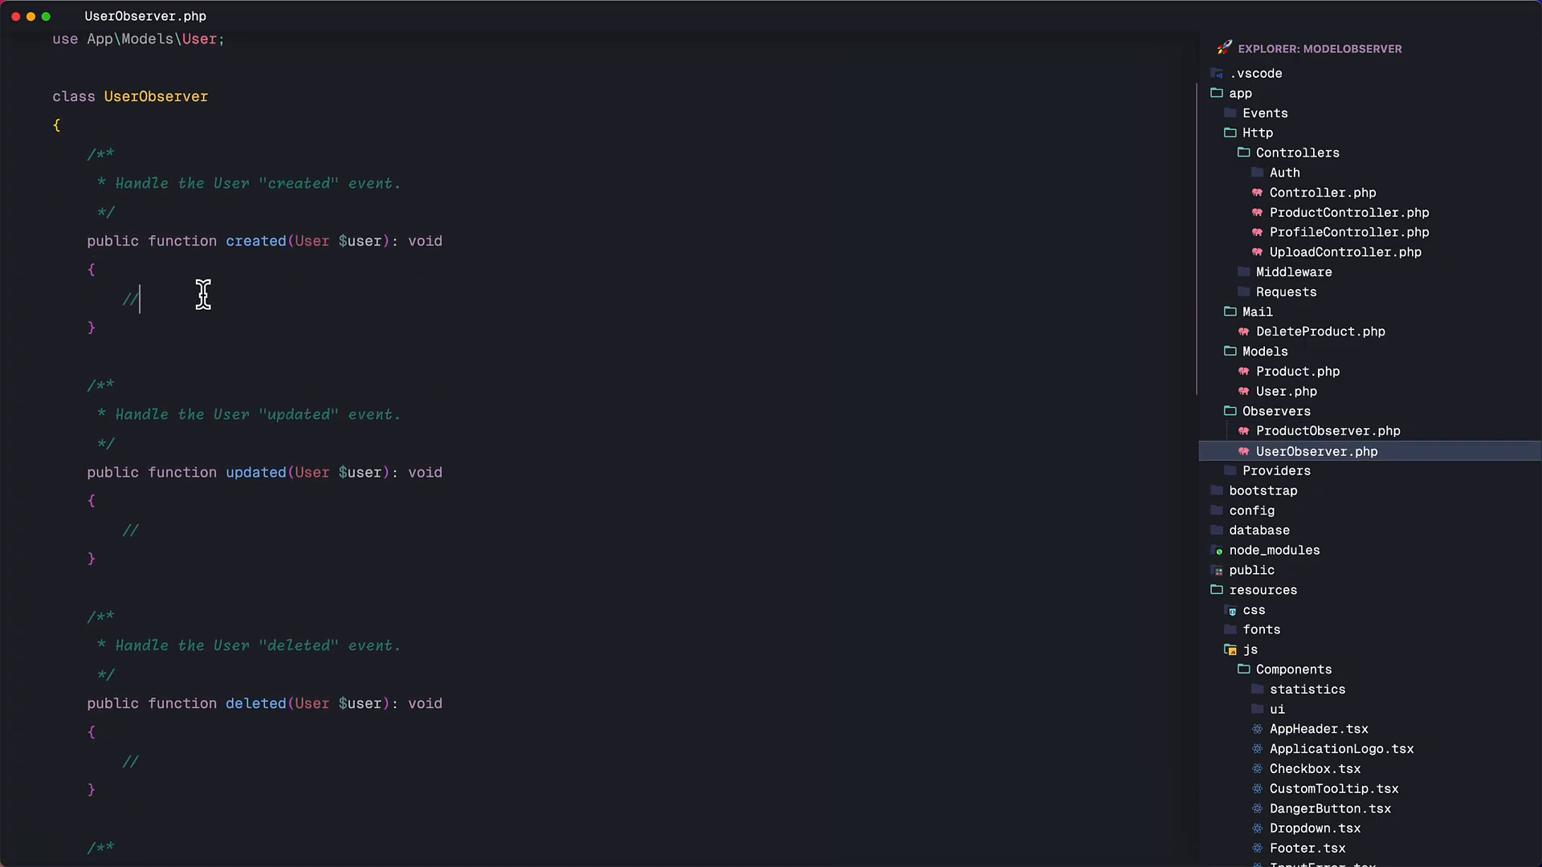
left_click(308, 13)
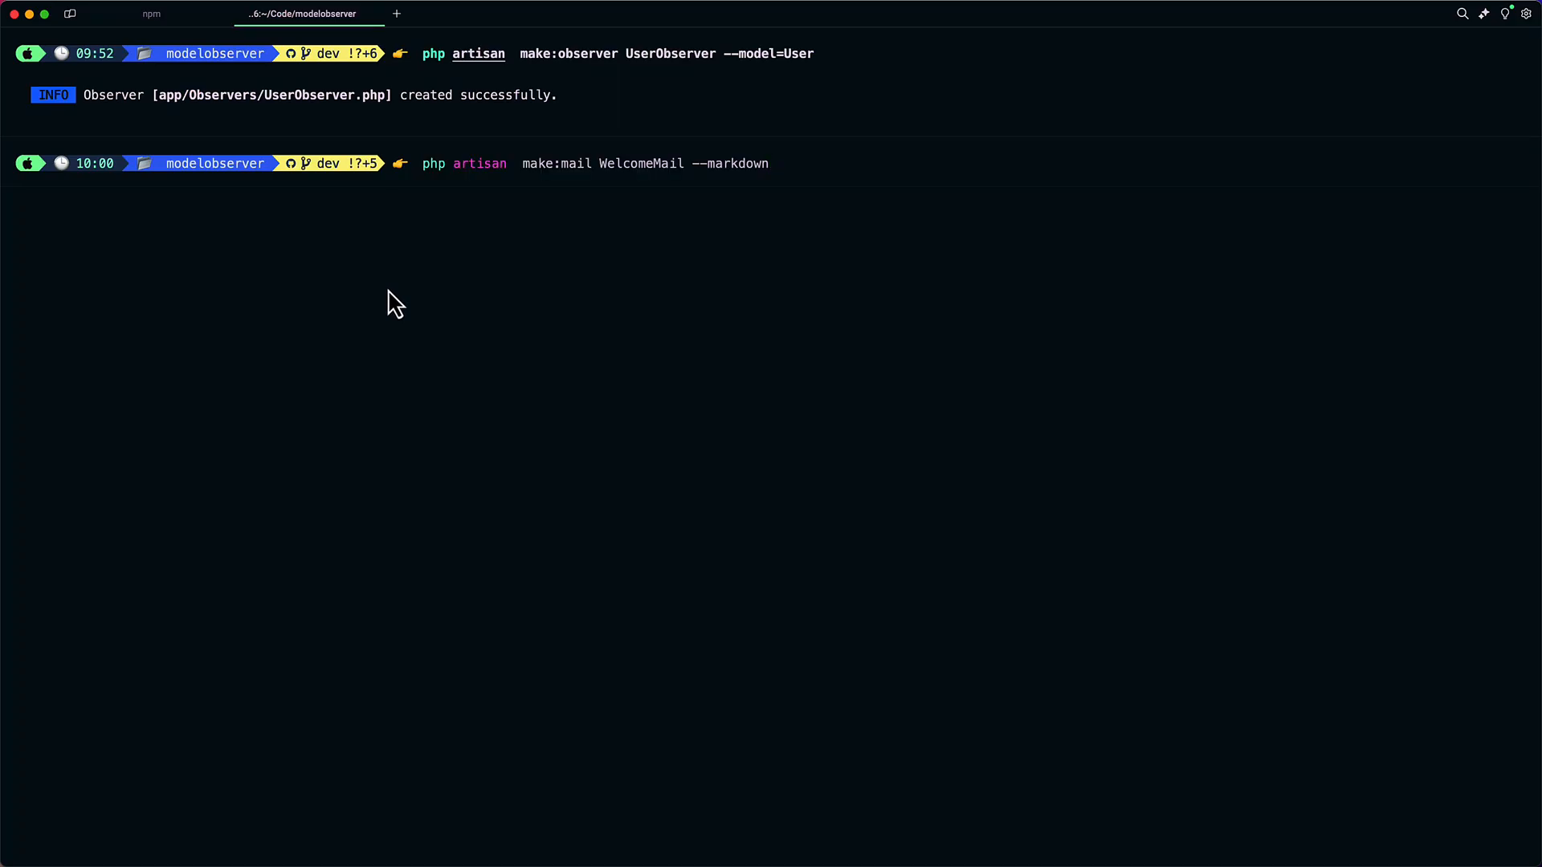
key("Return")
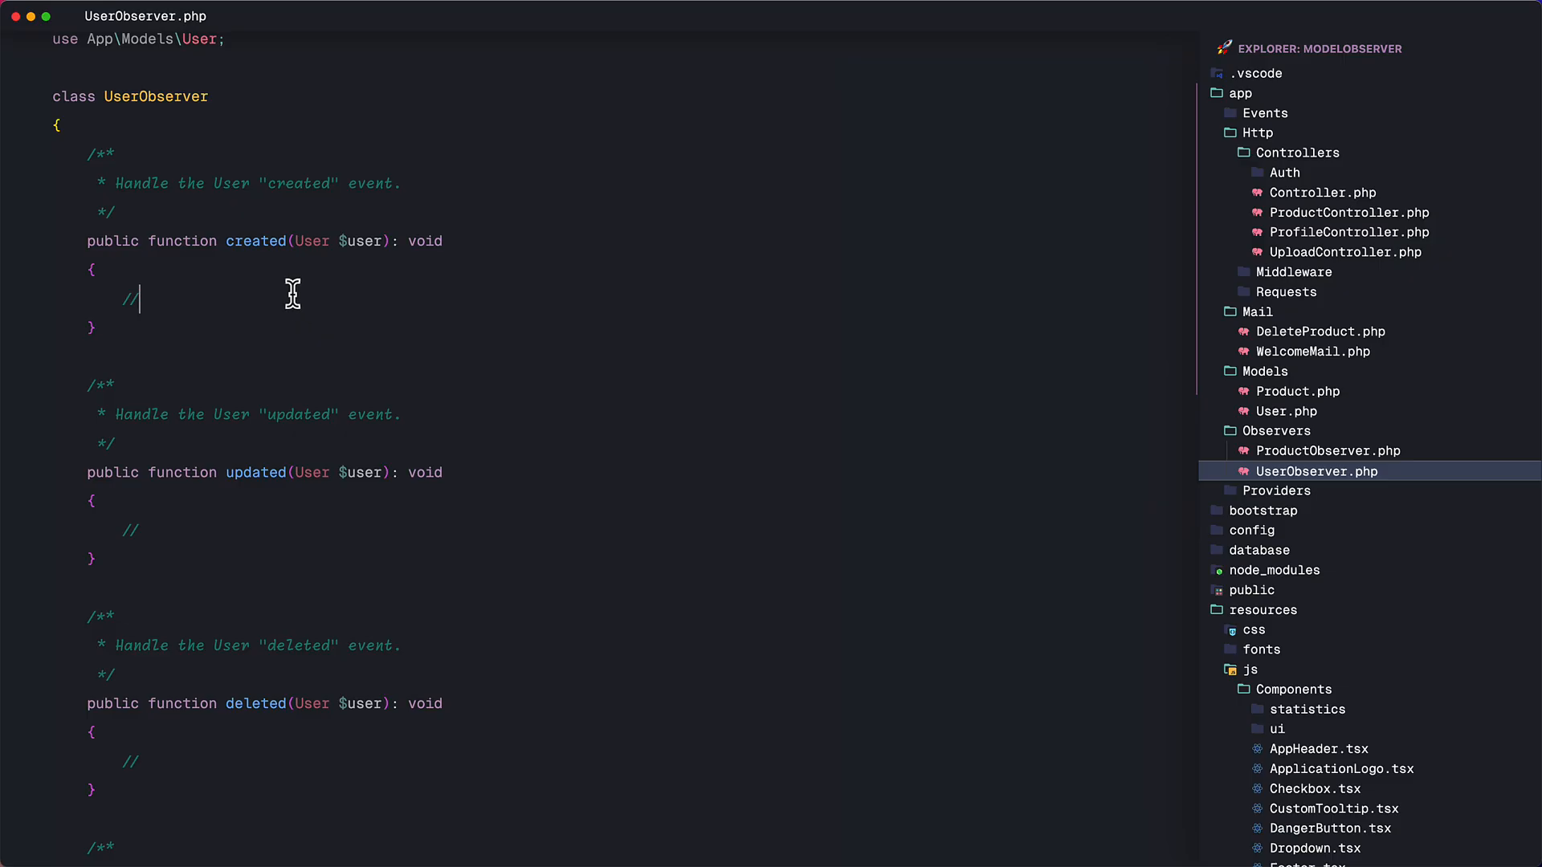
Send WelcomeMail to $user->email in UserObserver::created; give WelcomeMail a public User $user constructor
type("Mail::to($user->email)->send(new WelcomeMail($user));")
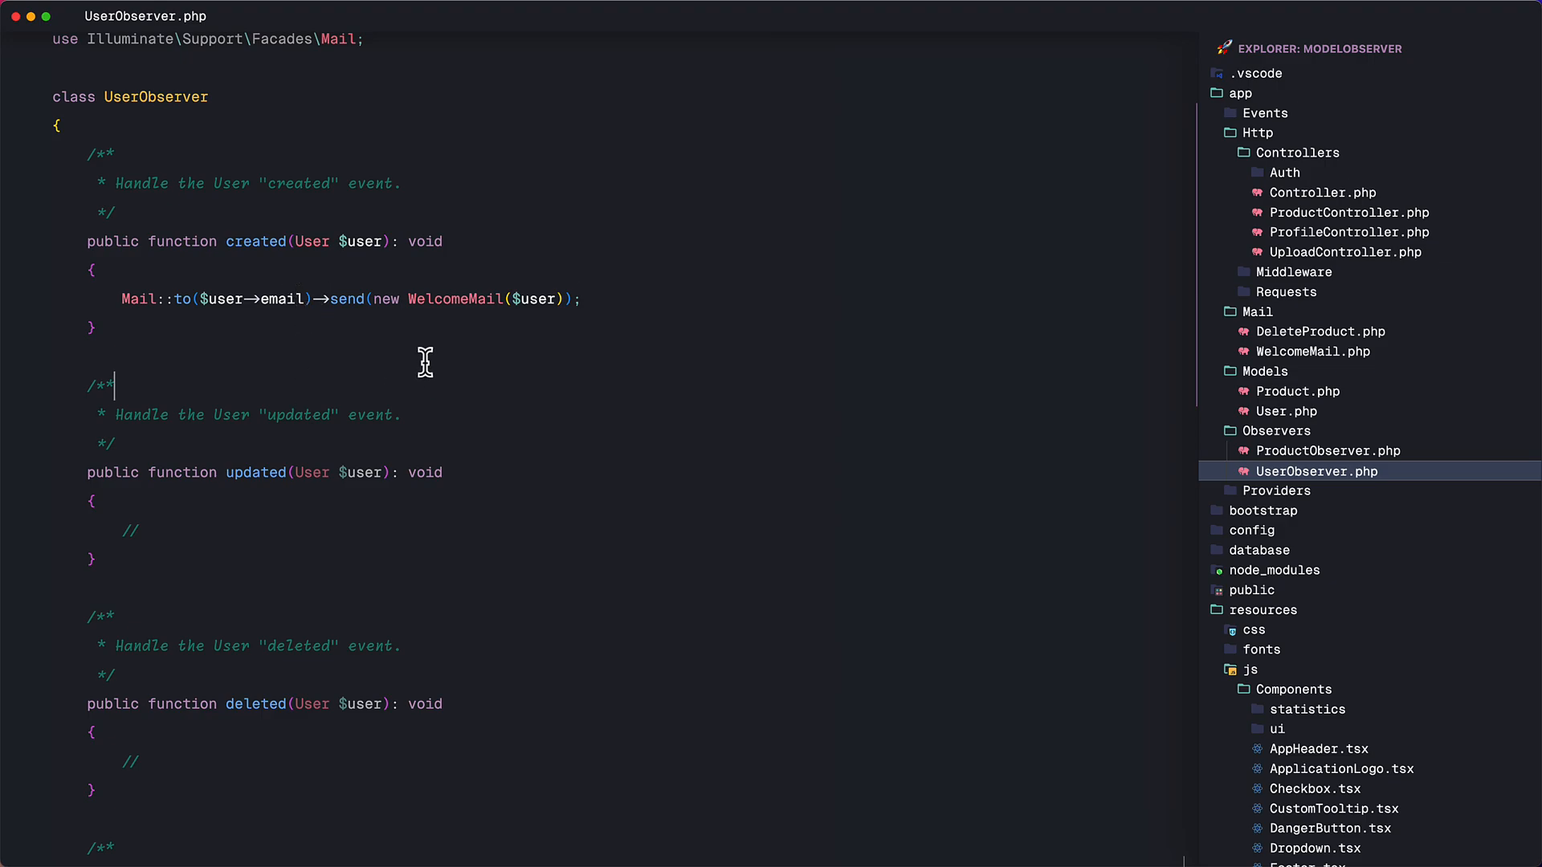
left_click(1313, 350)
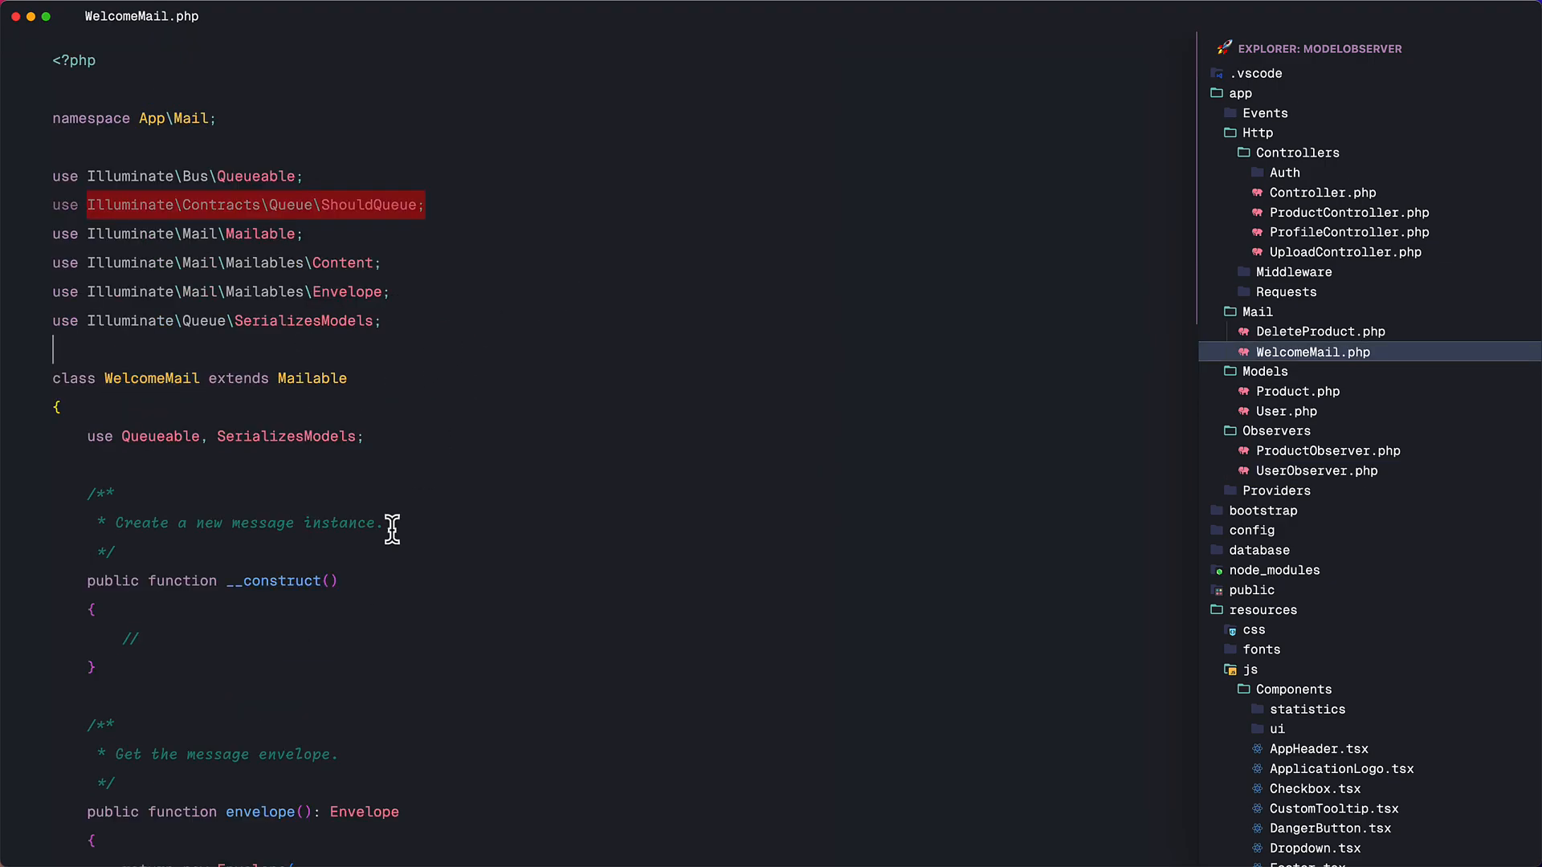
type("public User $user")
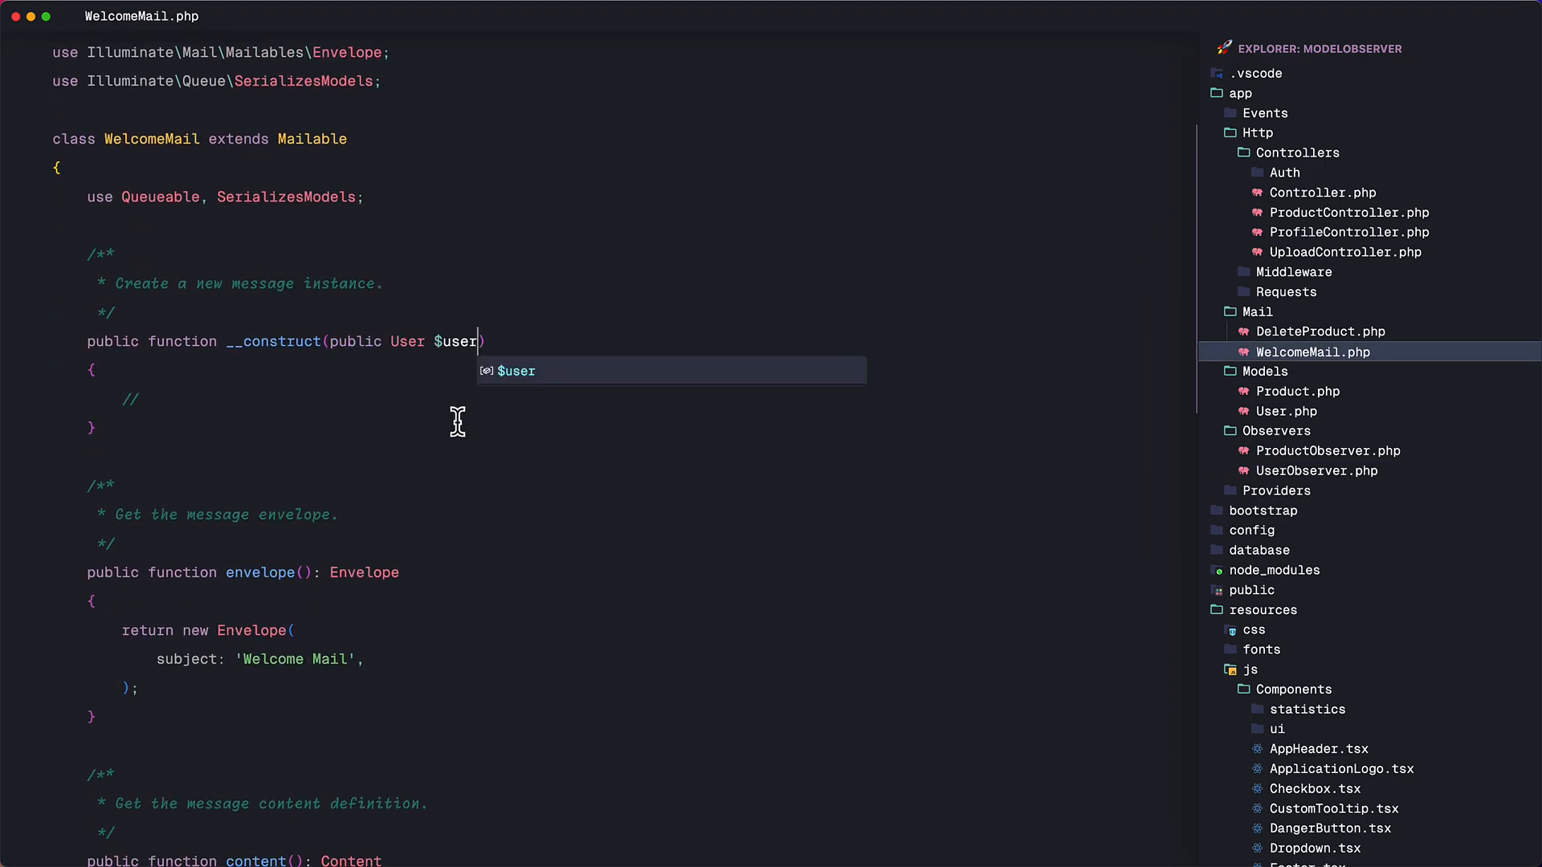
key("cmd+p")
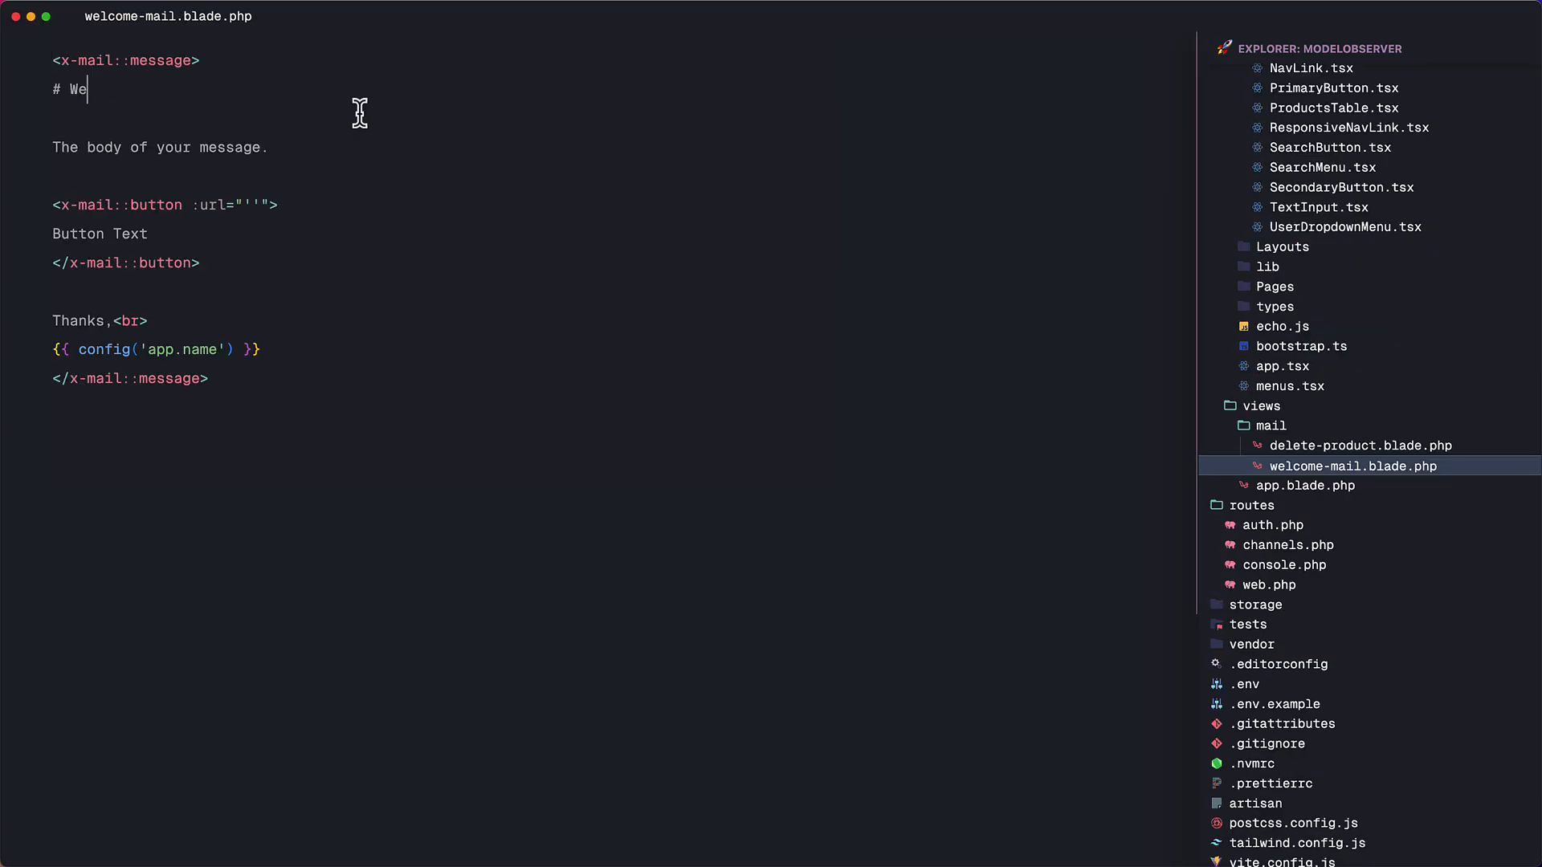
Write 'Welcome new user!' and 'Hi! we are so pleased to welcome you here!' in the welcome template
type("lcome new user!")
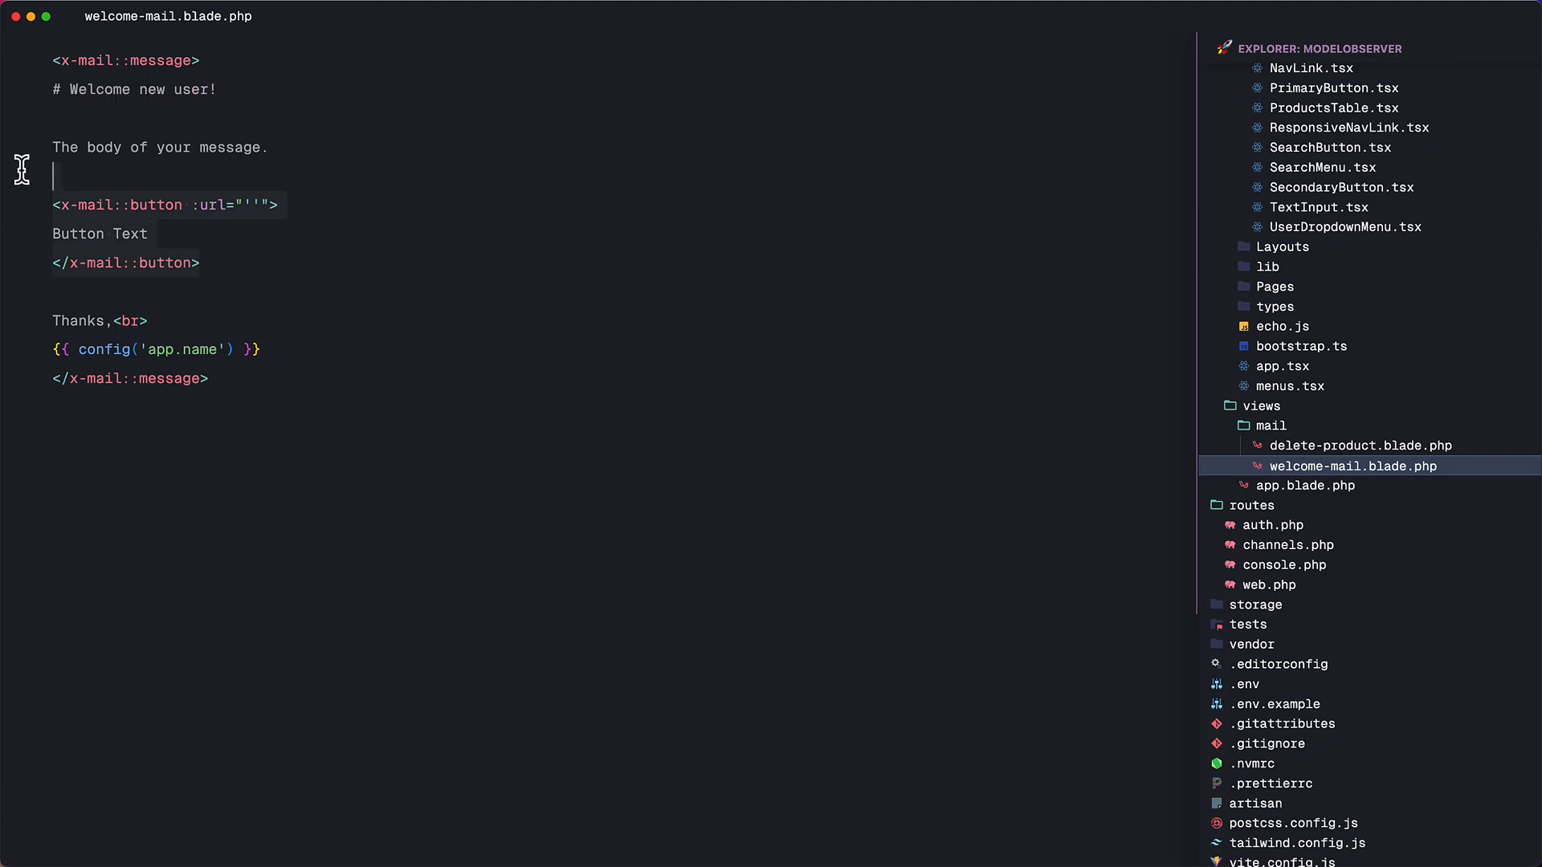
type("Hi! we are so plea")
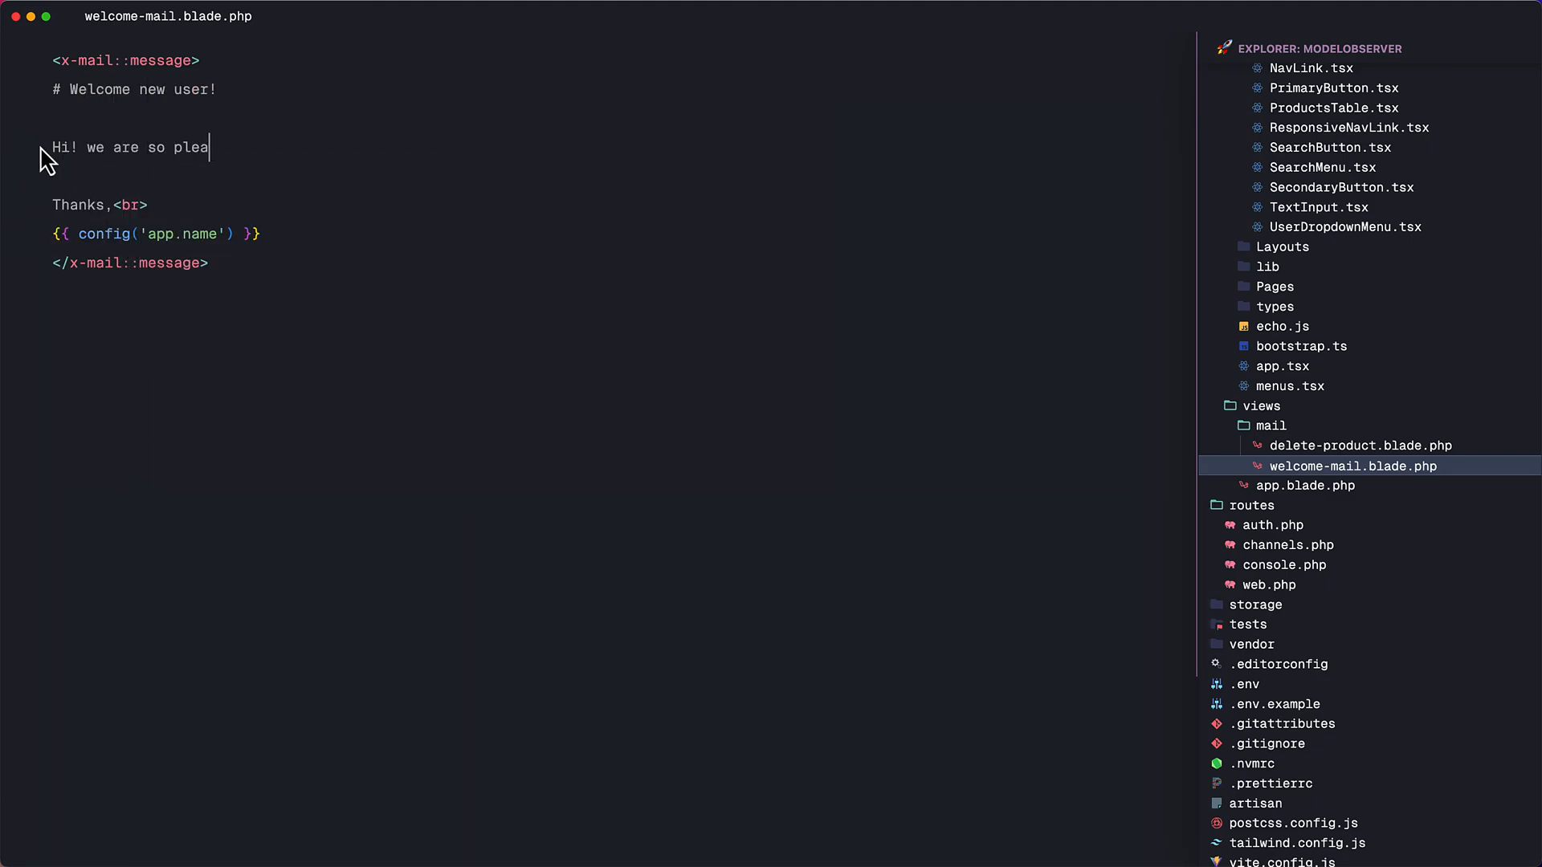
type("sed to welcome you here!")
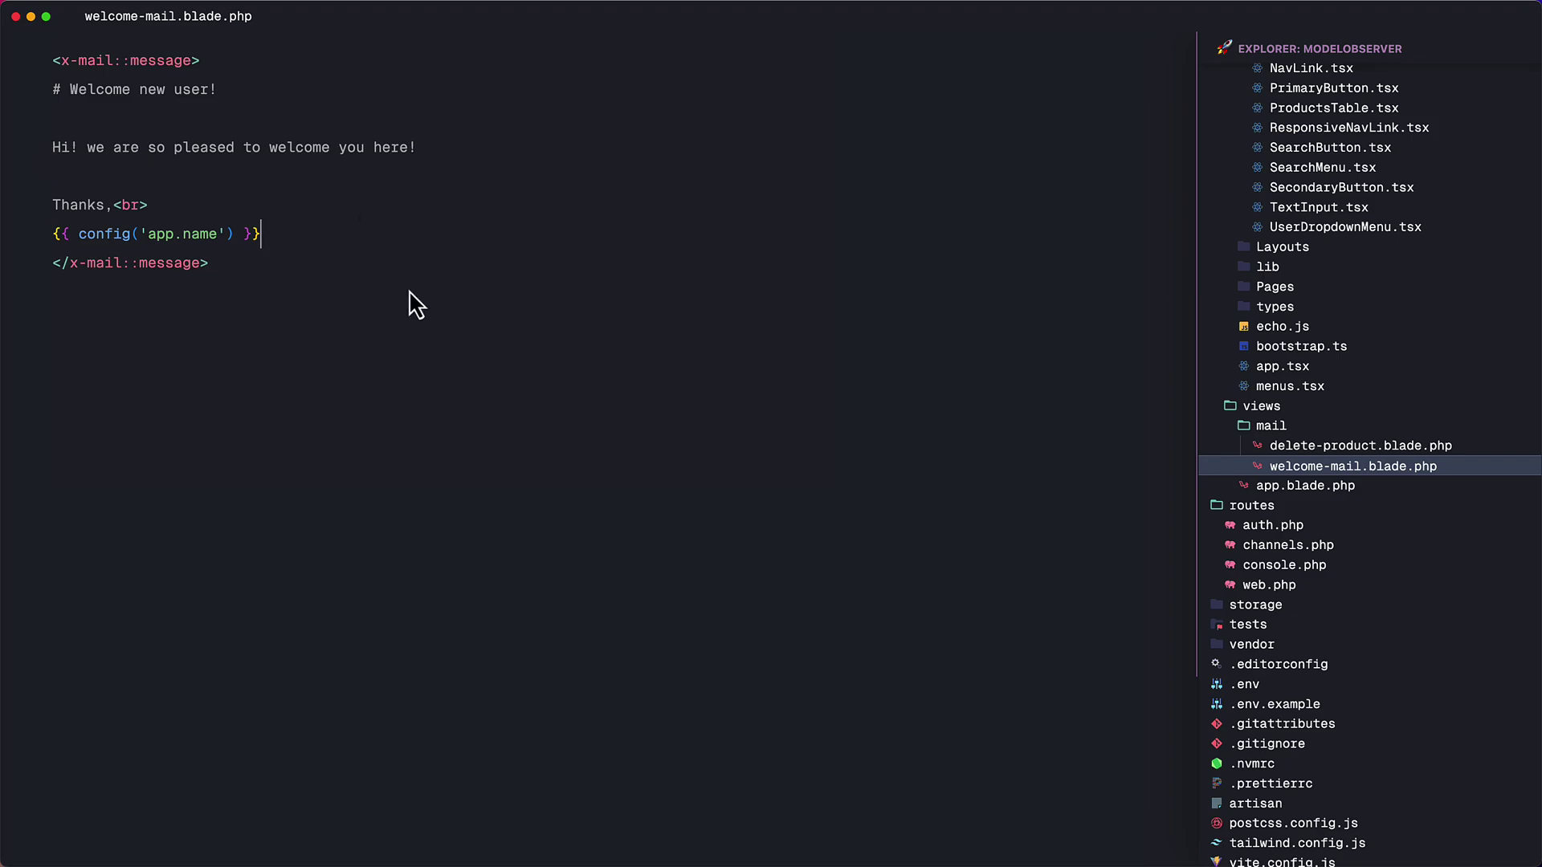
Register UserObserver on the User model with #[ObservedBy([UserObserver::class])]
key("cmd+p")
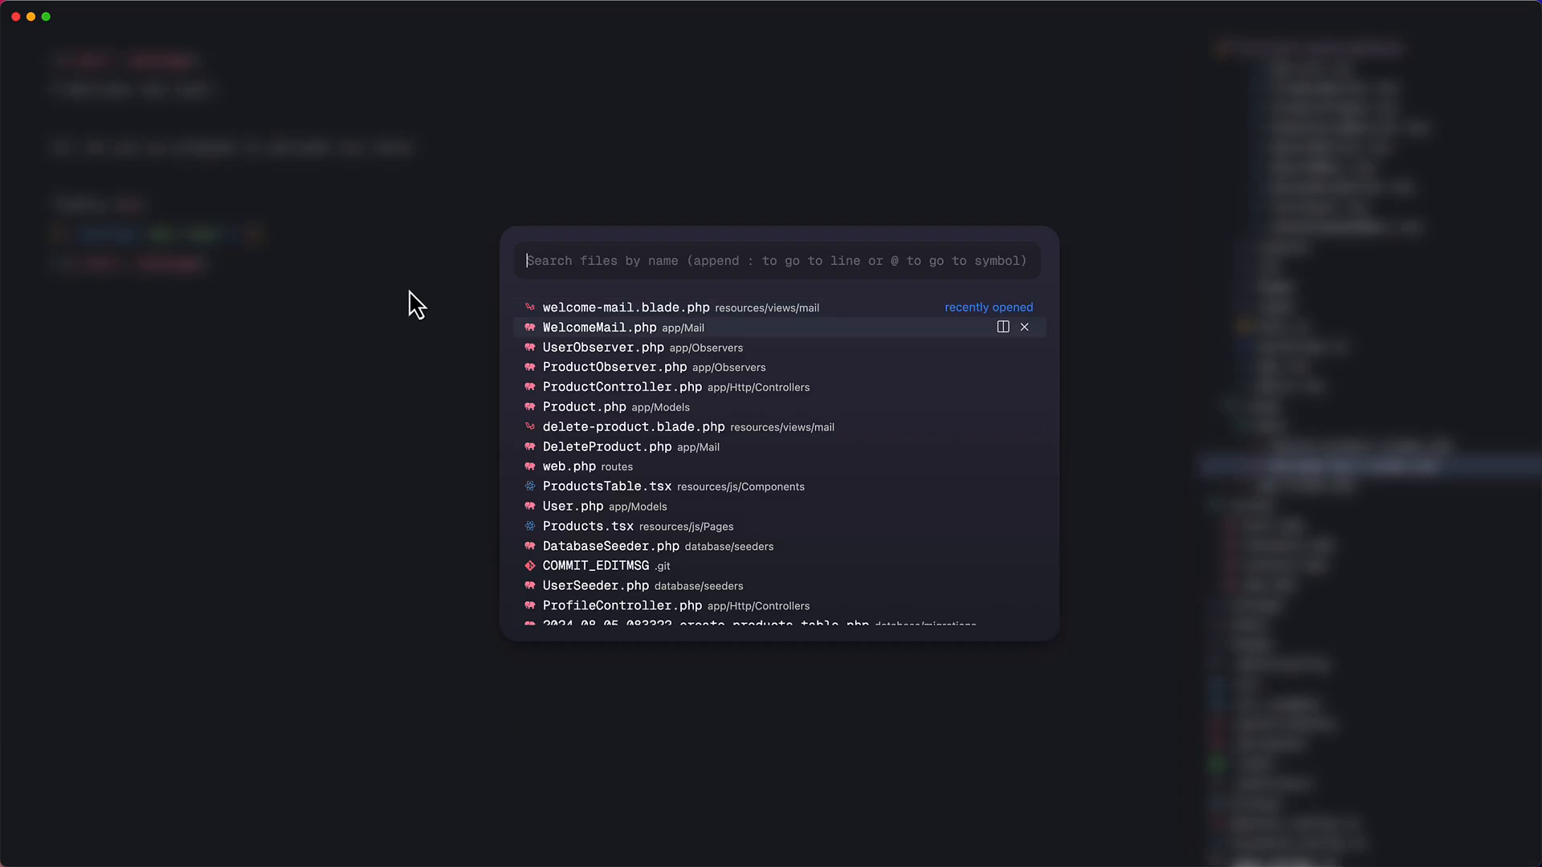
left_click(583, 505)
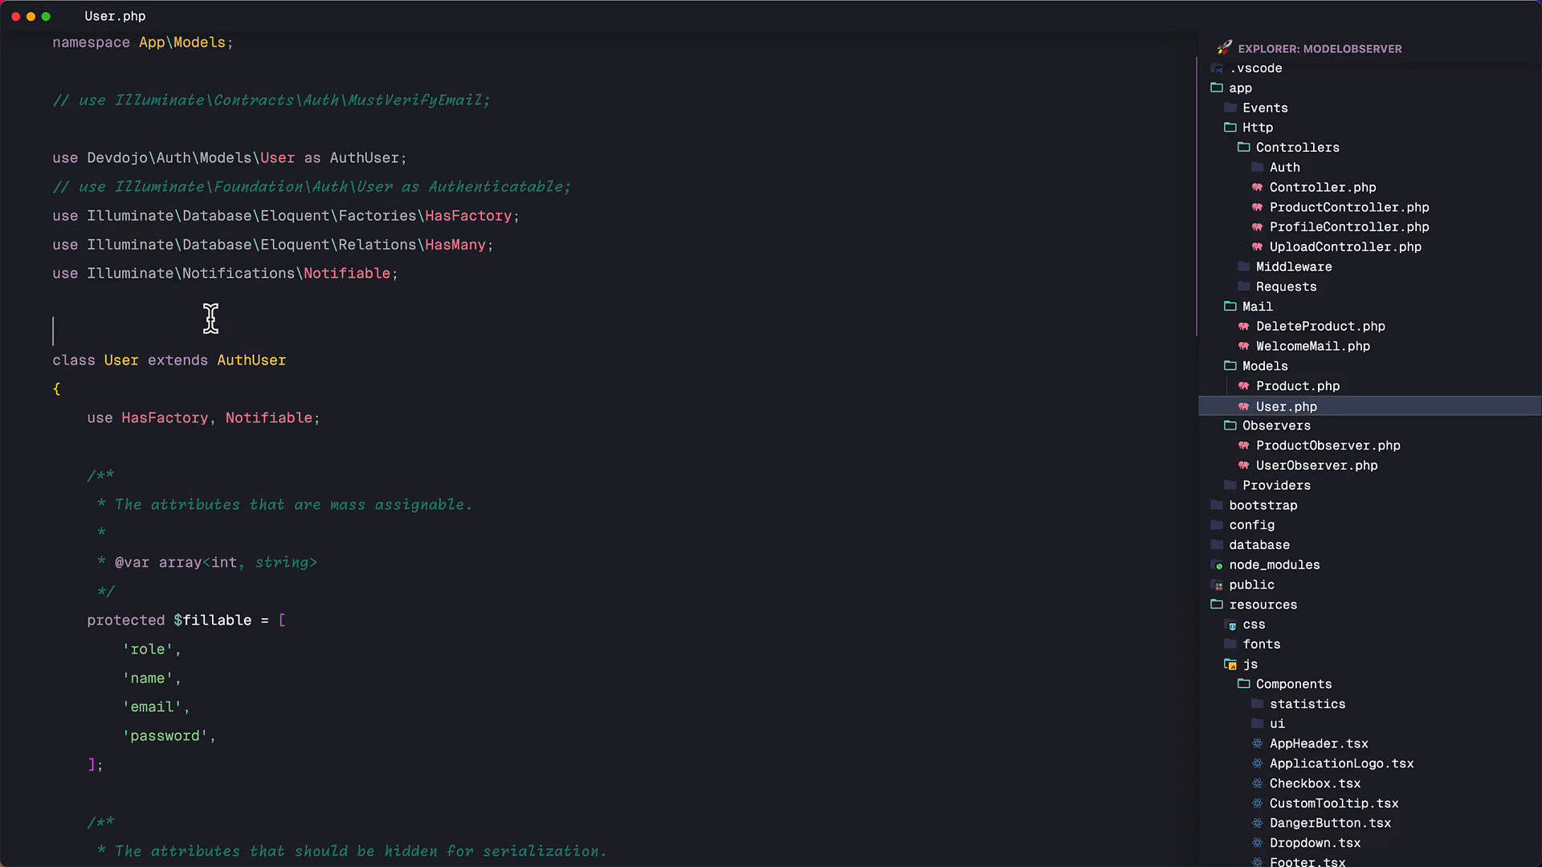
type("#[ObservedBy([UserObserver::class])]")
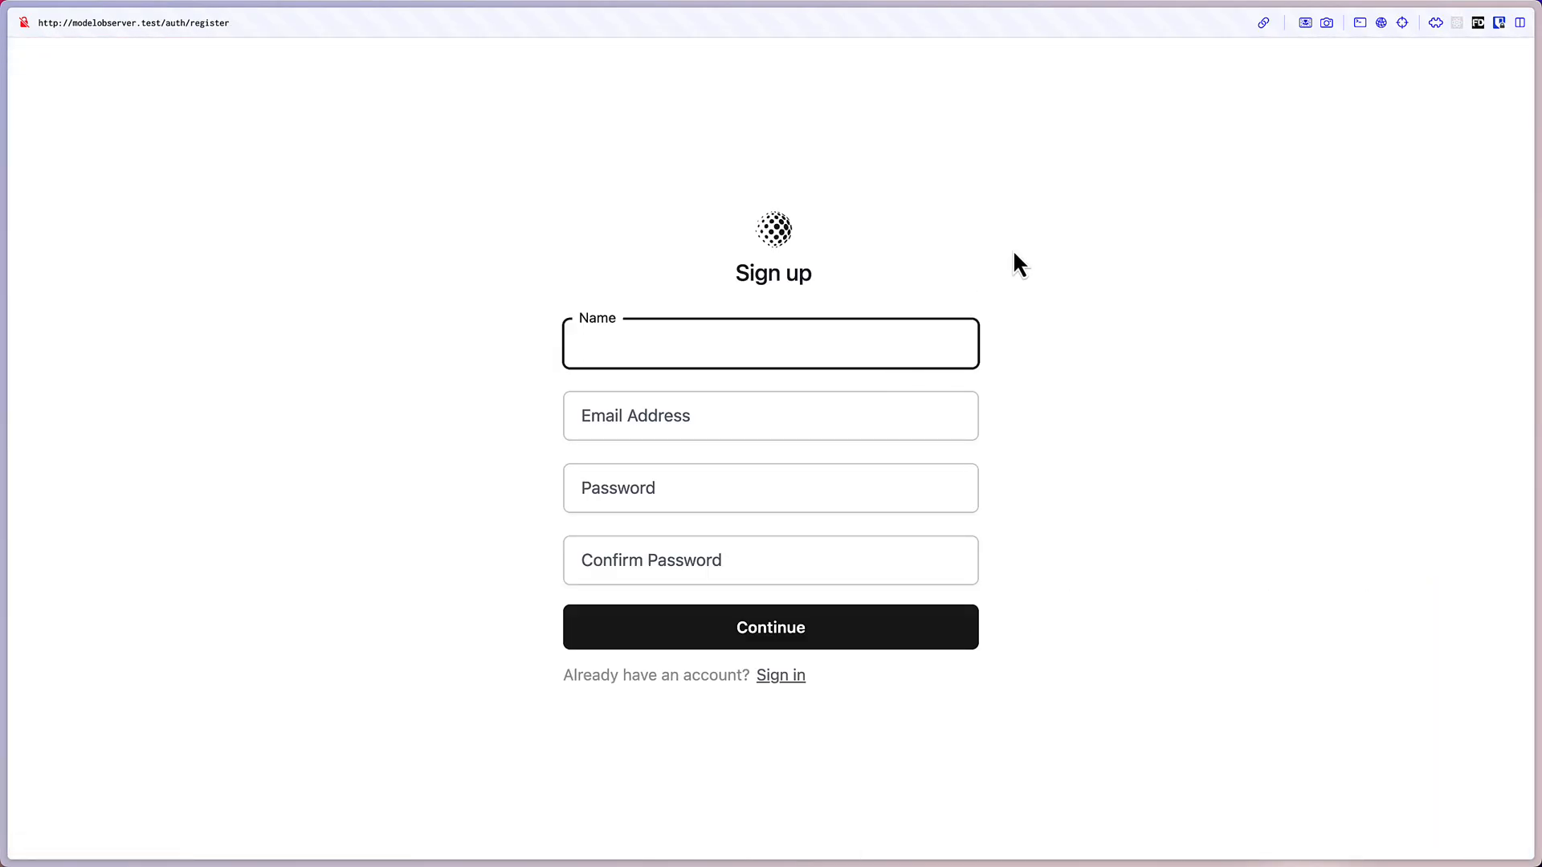
Sign up John Doe with a suggested email, then check Mailpit for the Welcome Mail
type("John Doe")
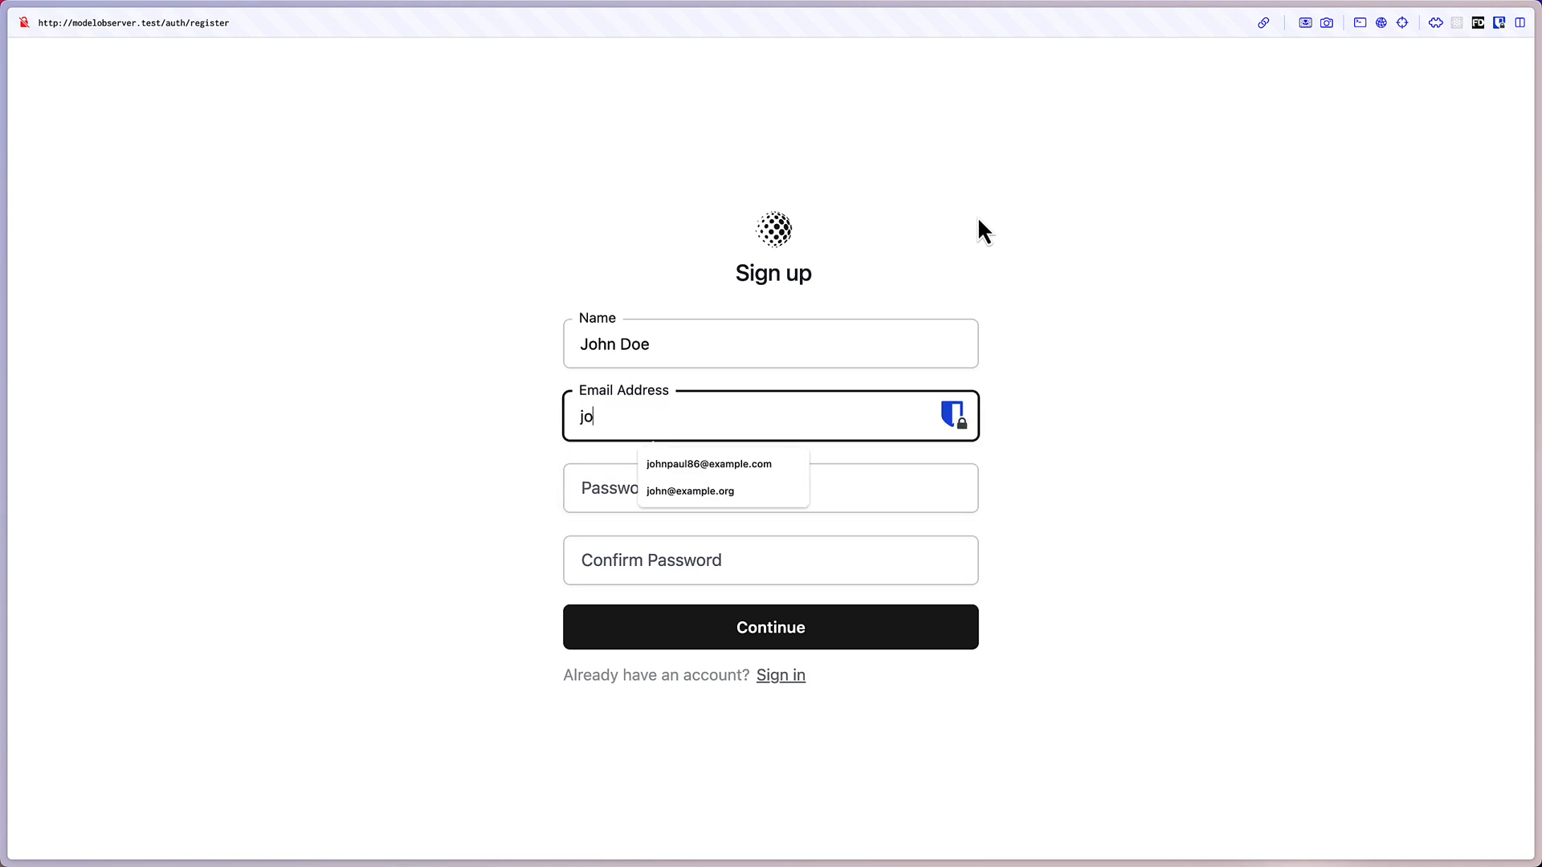
left_click(689, 491)
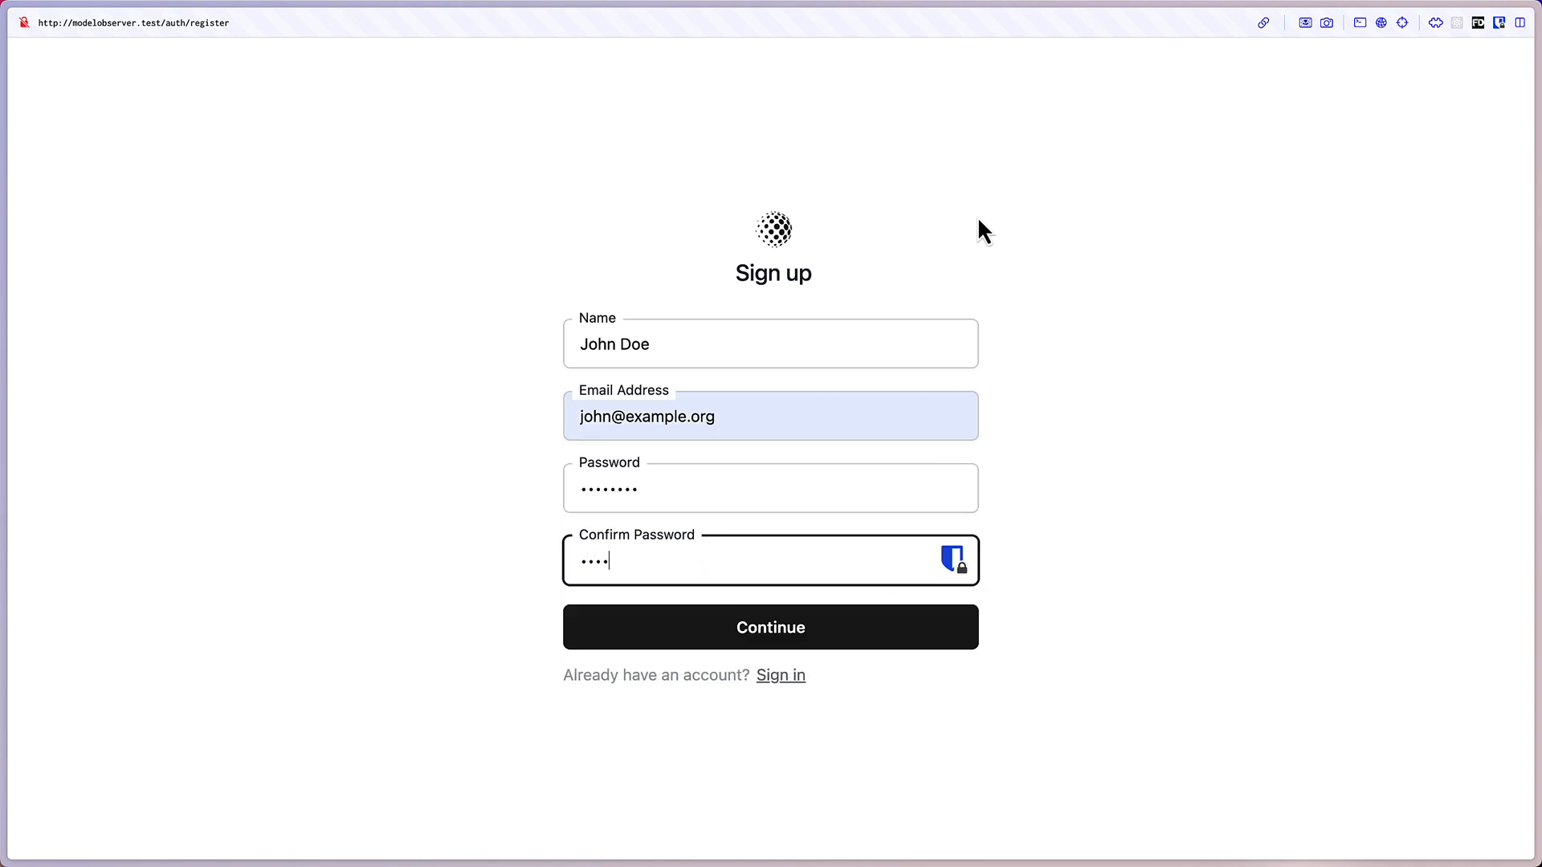
left_click(770, 627)
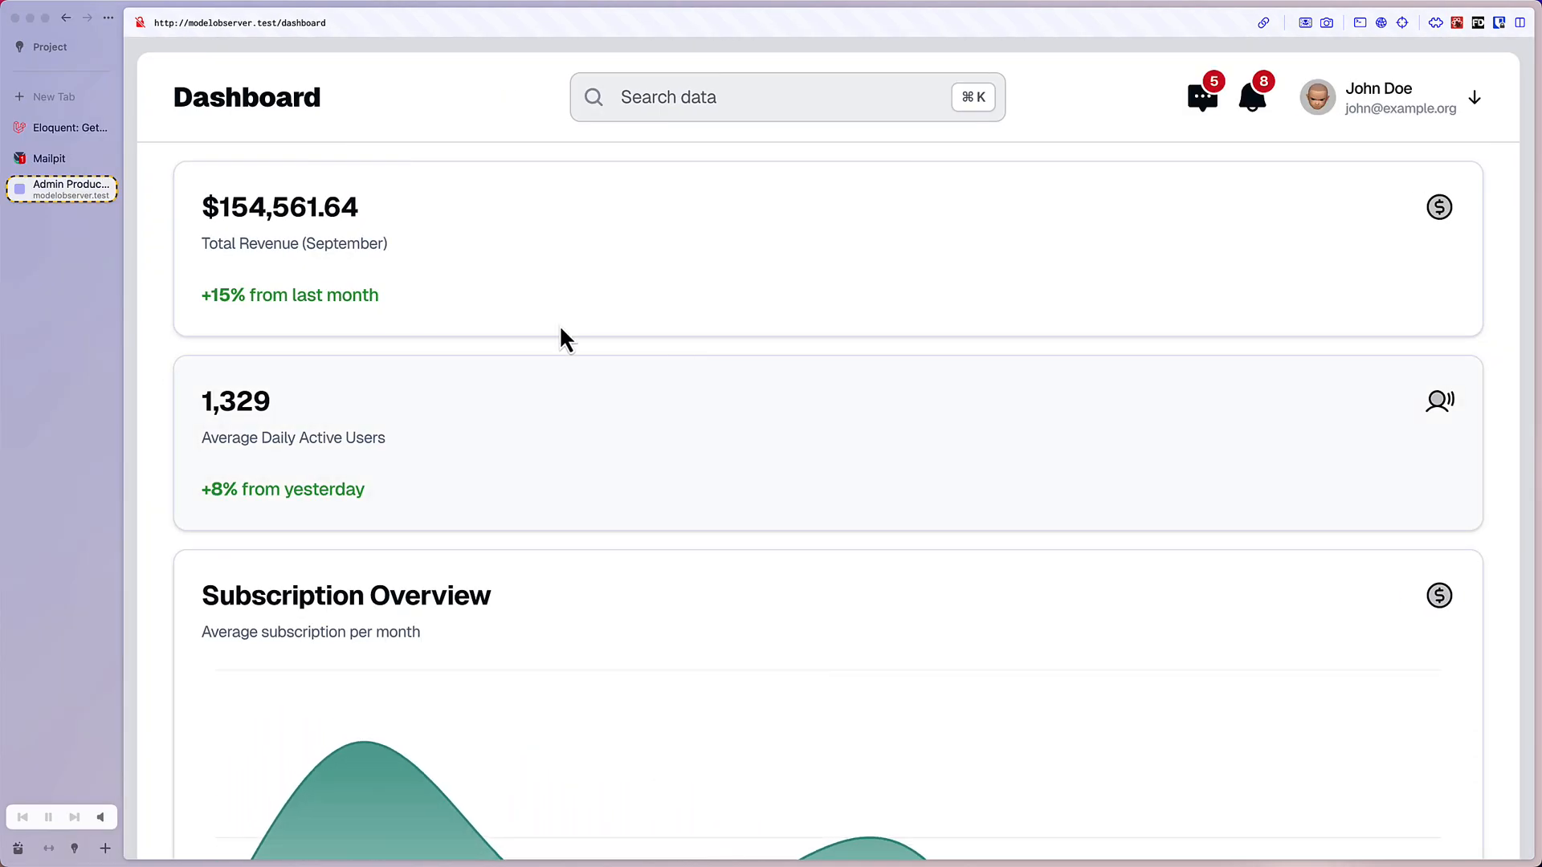
left_click(49, 158)
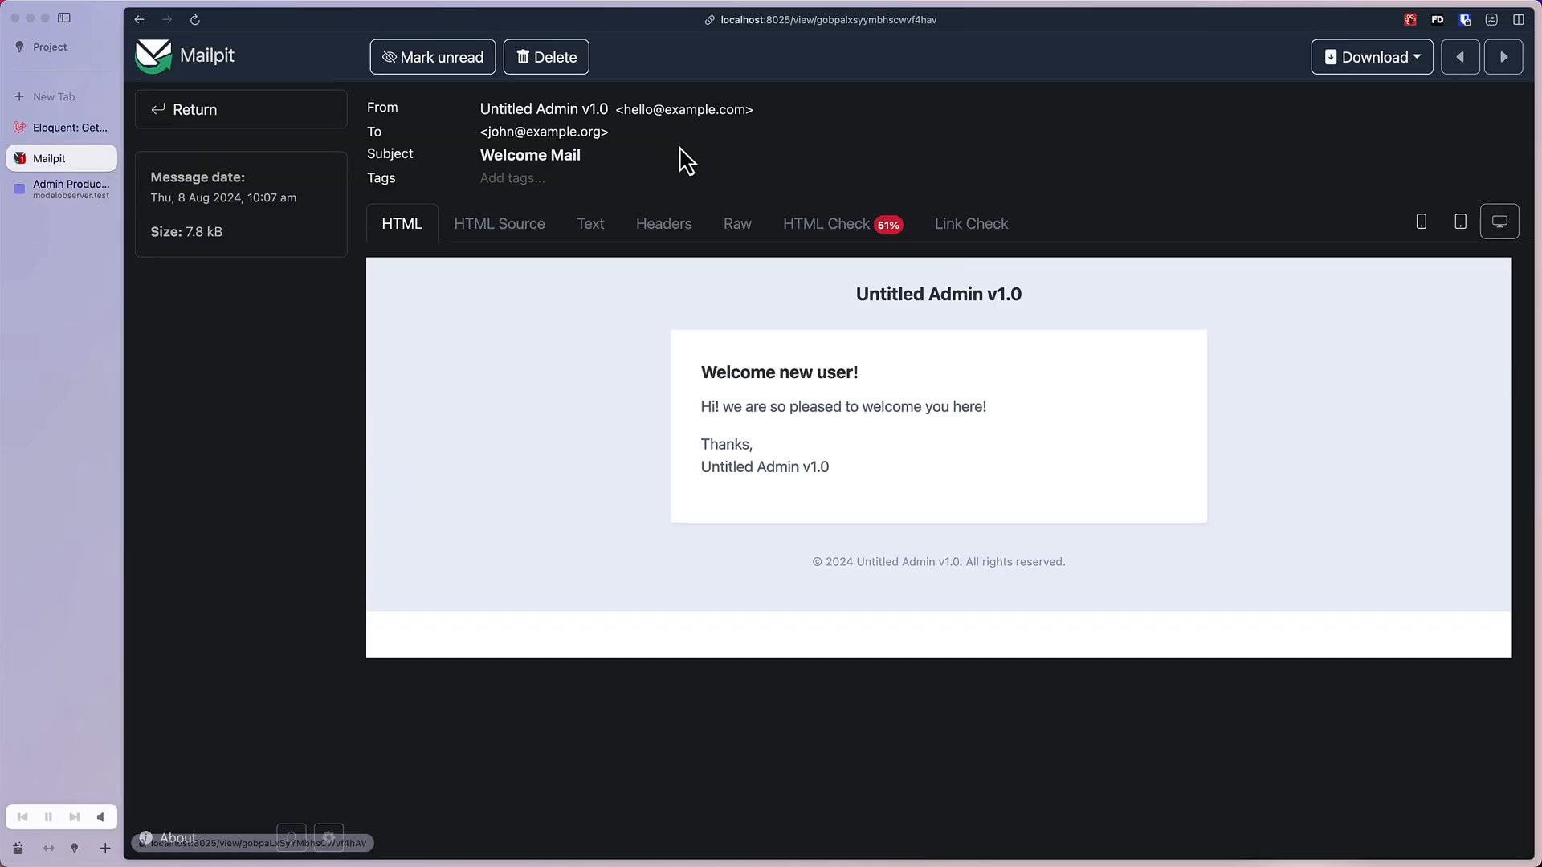
mouse_move(886, 499)
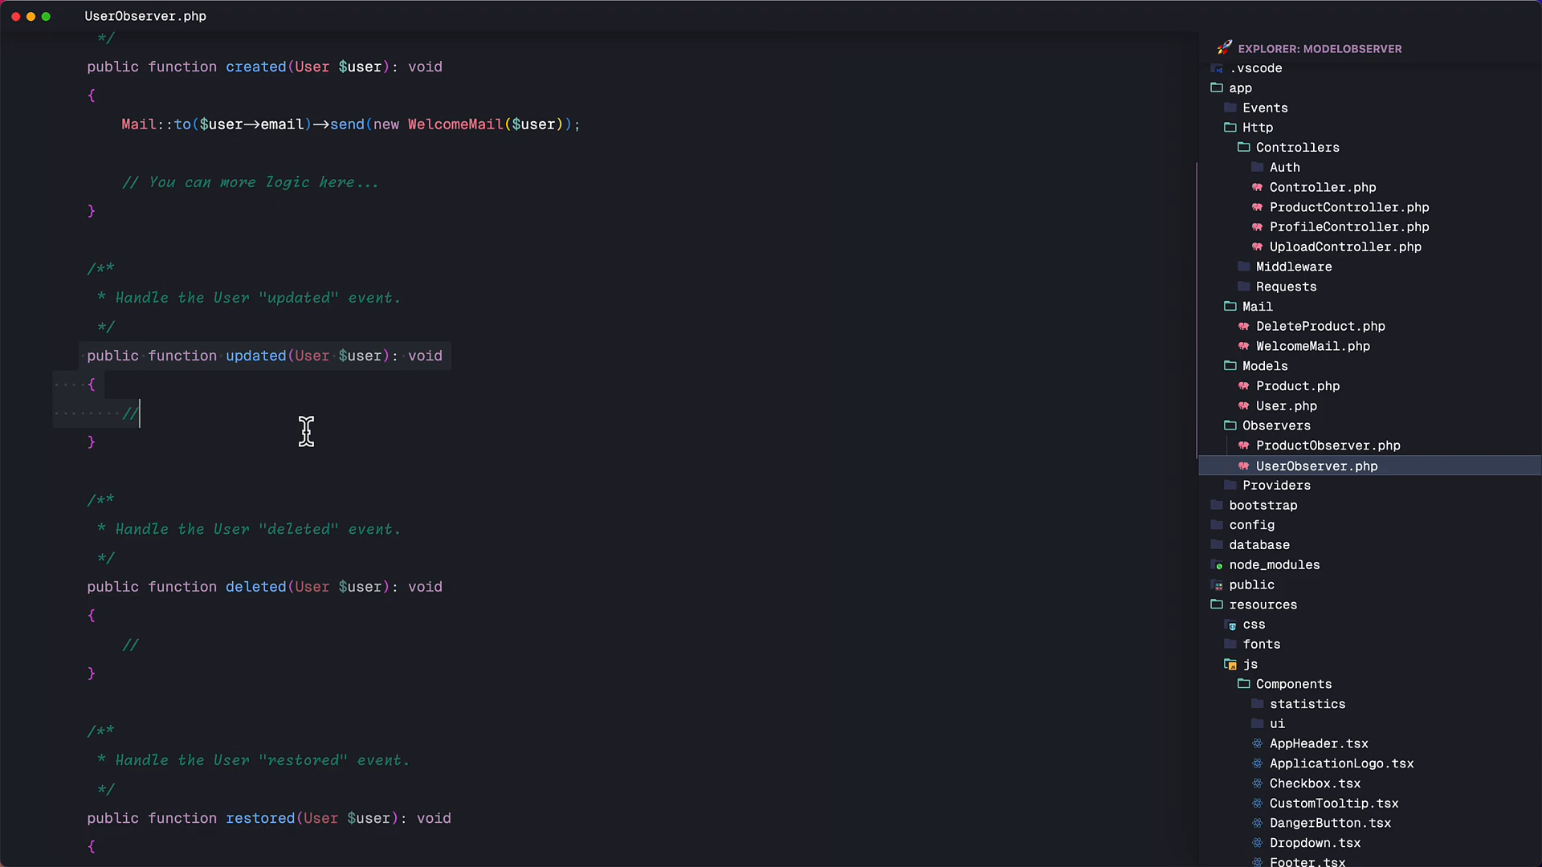
Note 'add more logic' after UserObserver's welcome-mail send, then review ProductController's destroy method
scroll("down", 3)
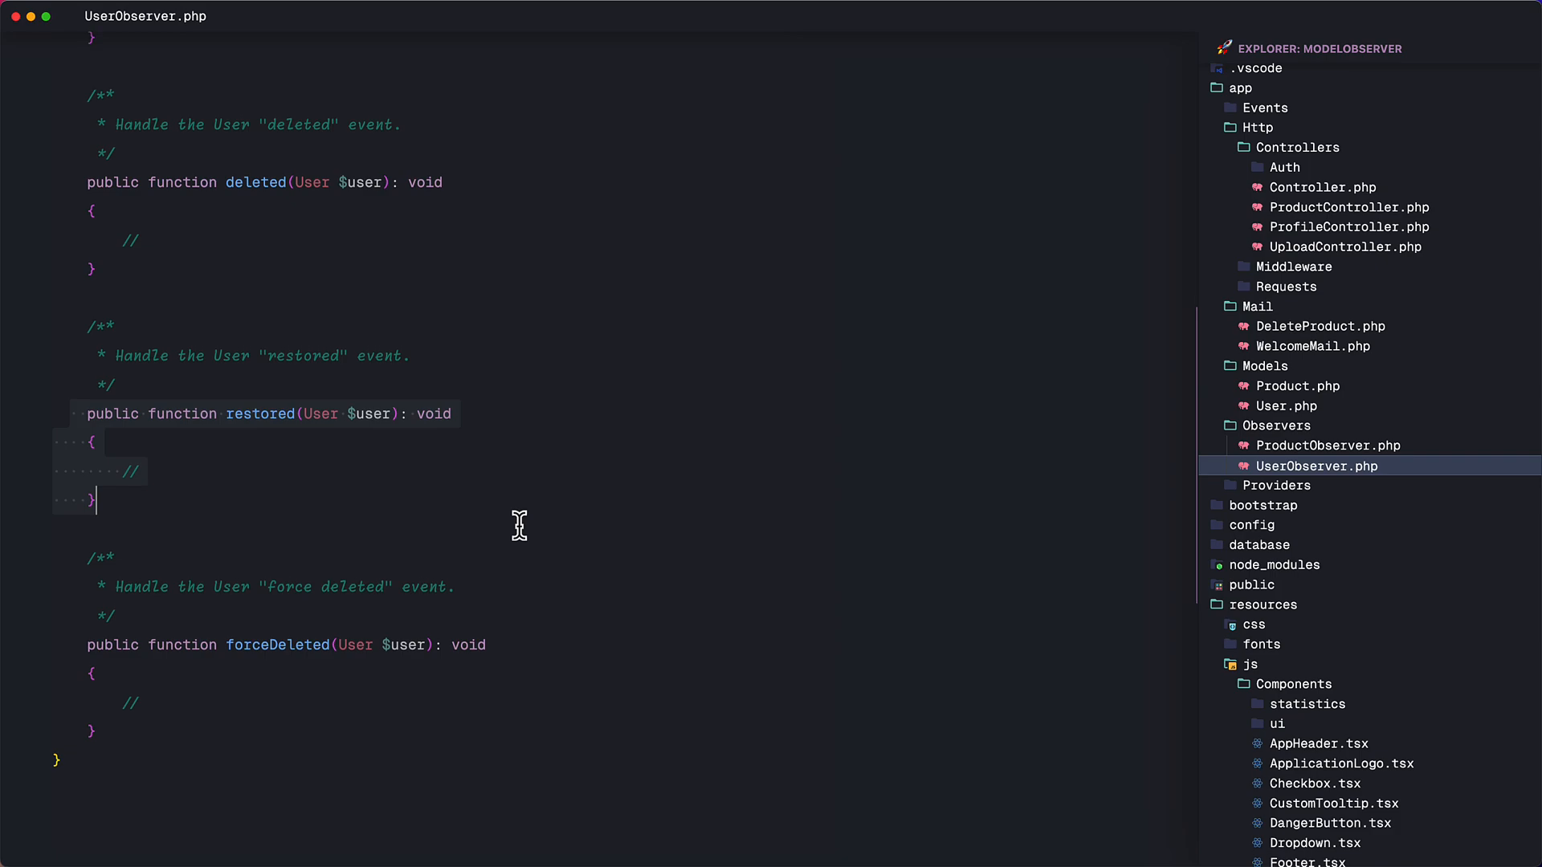
scroll("up", 3)
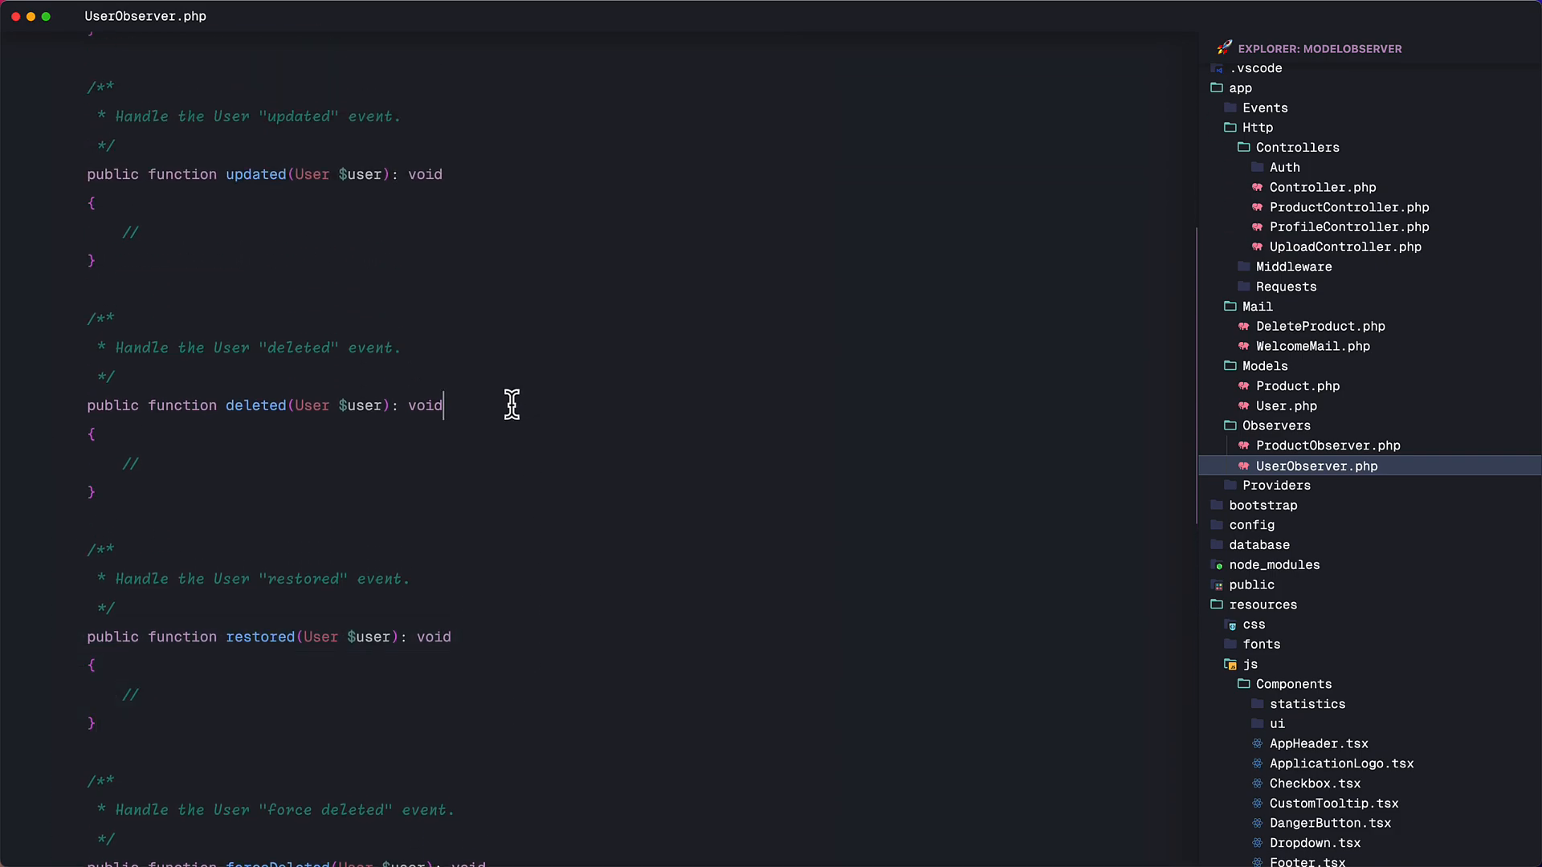
left_click(1348, 207)
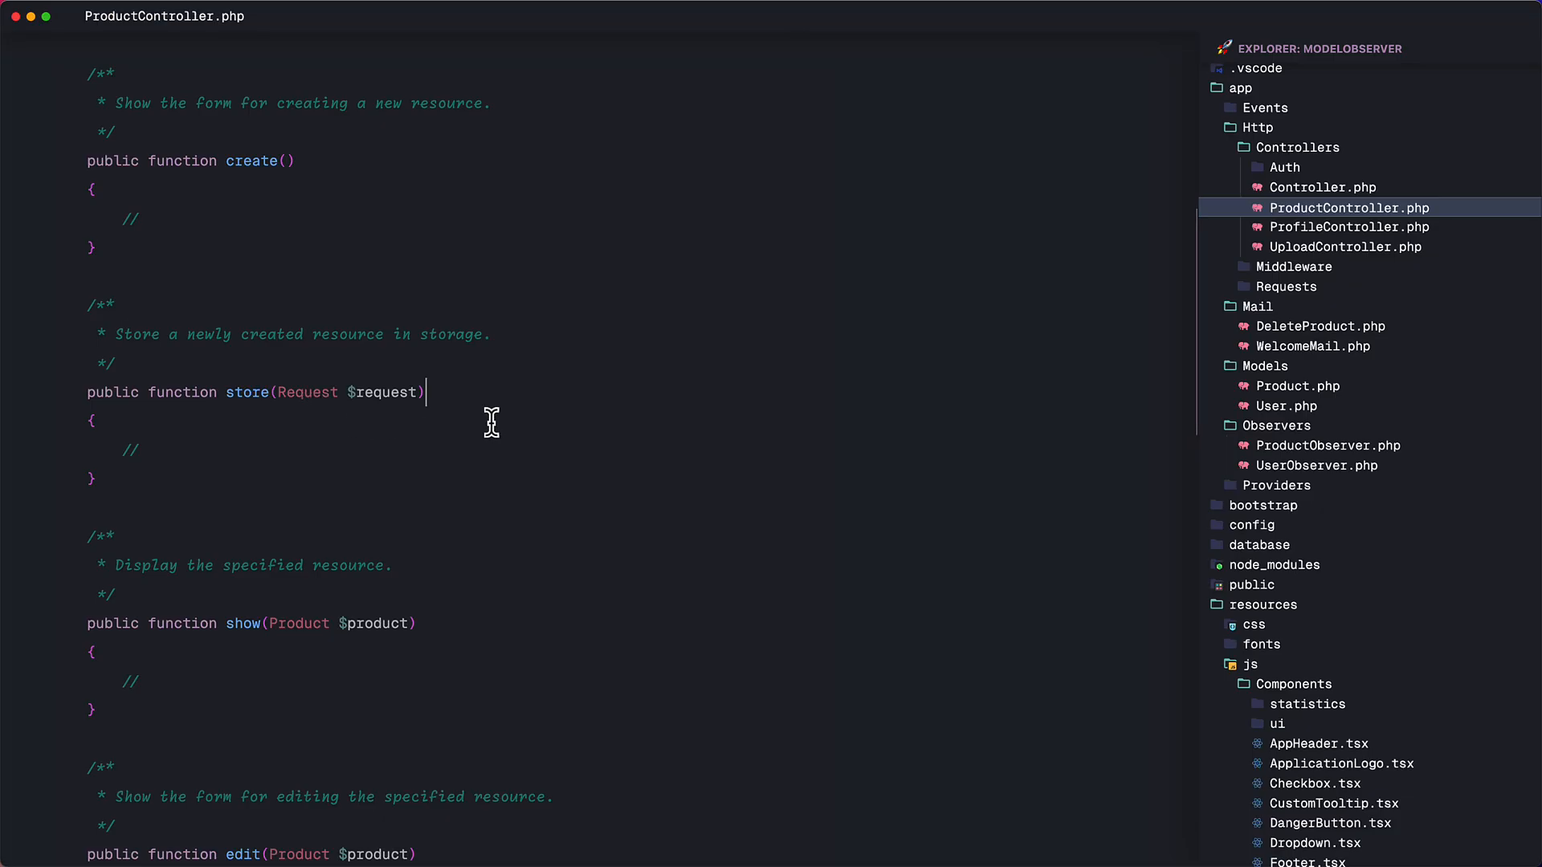
scroll("down", 3)
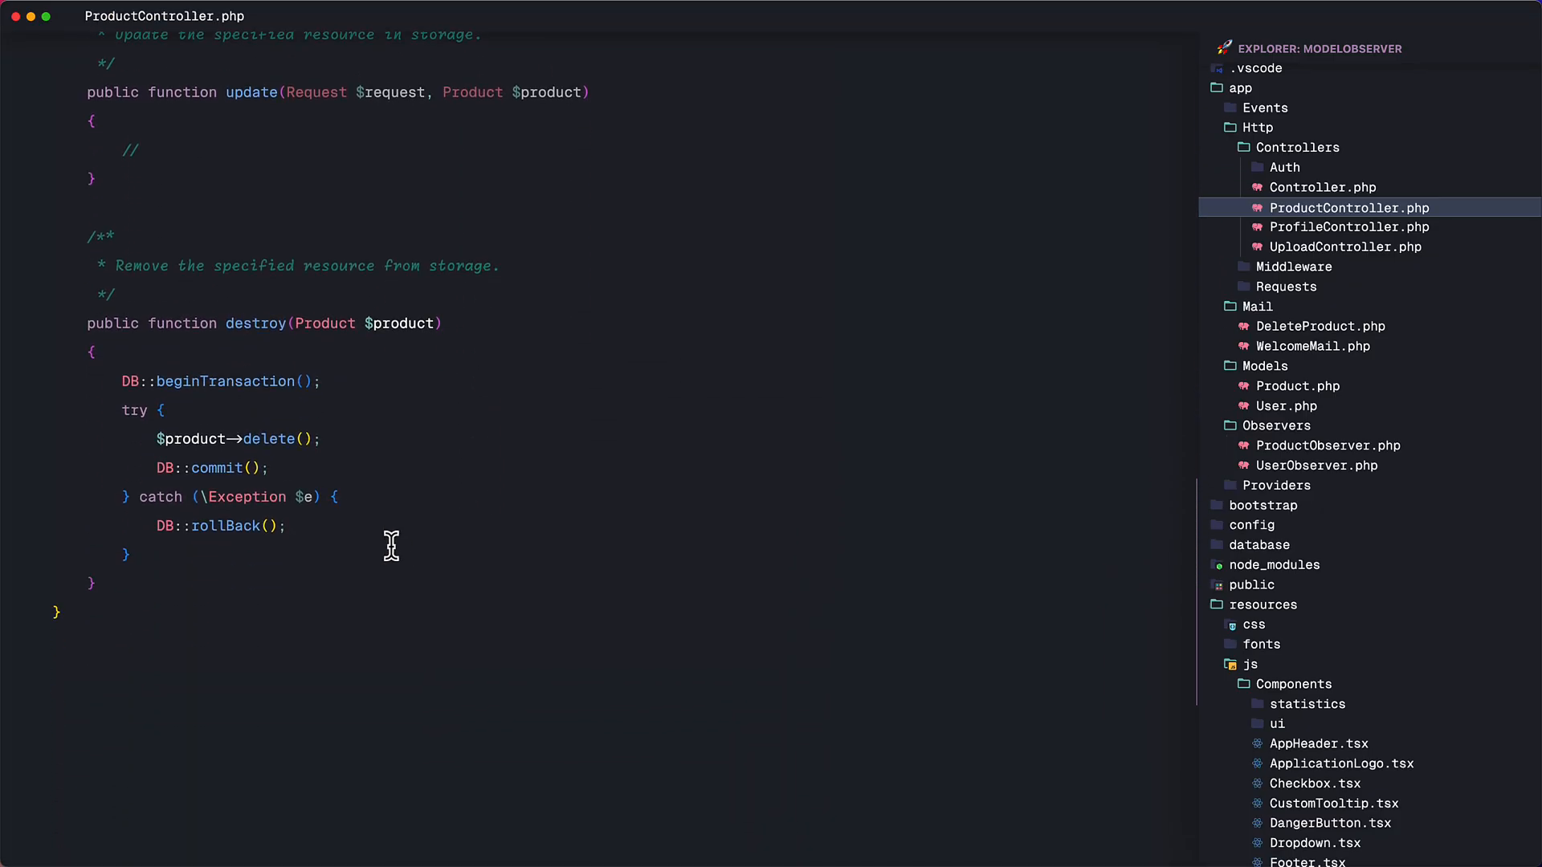
left_click(324, 438)
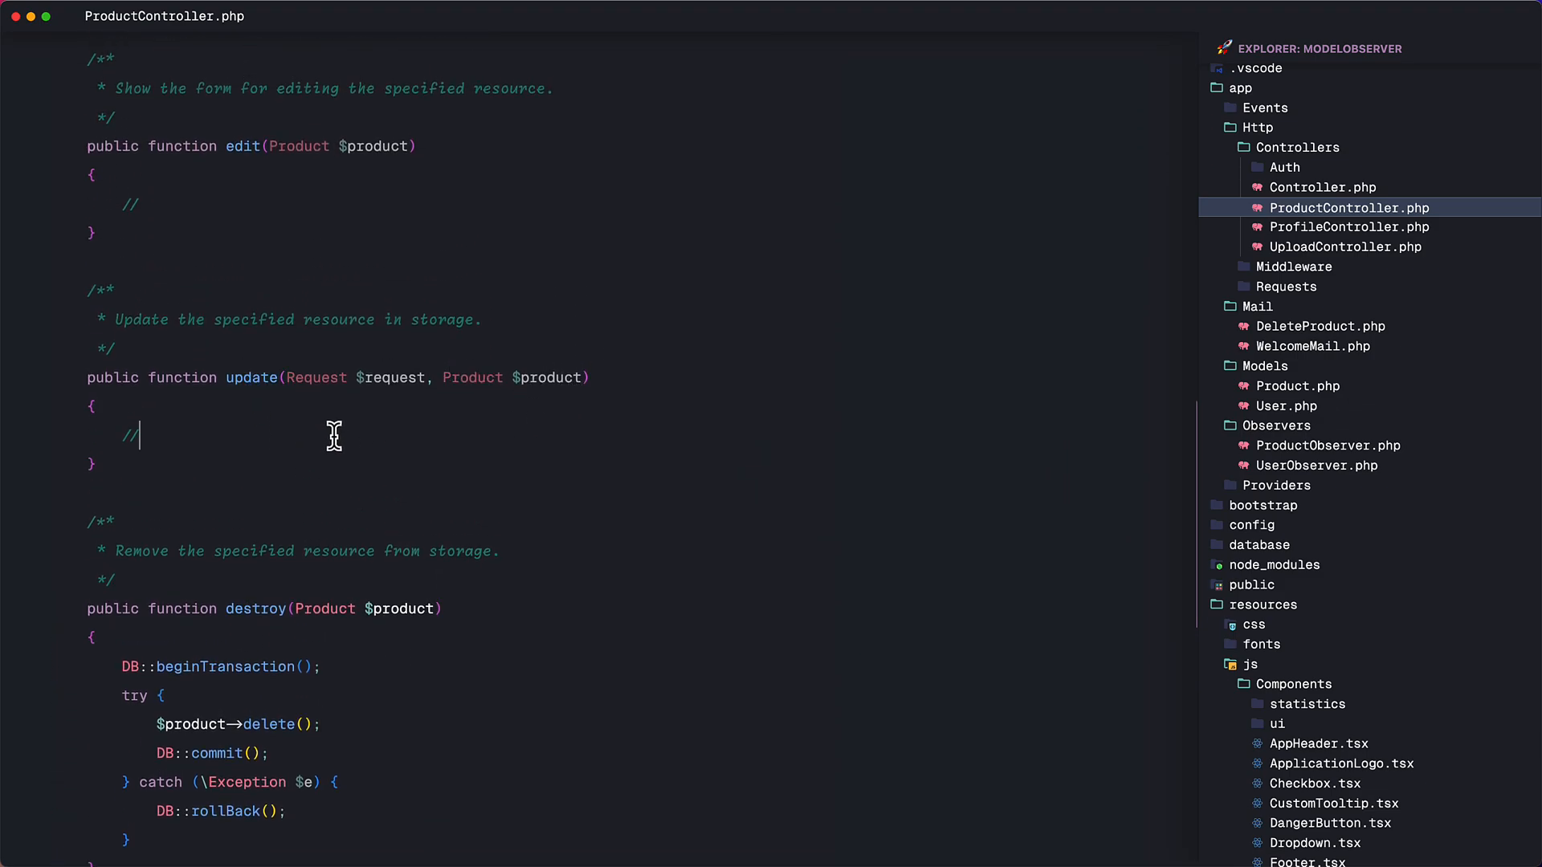
mouse_move(347, 435)
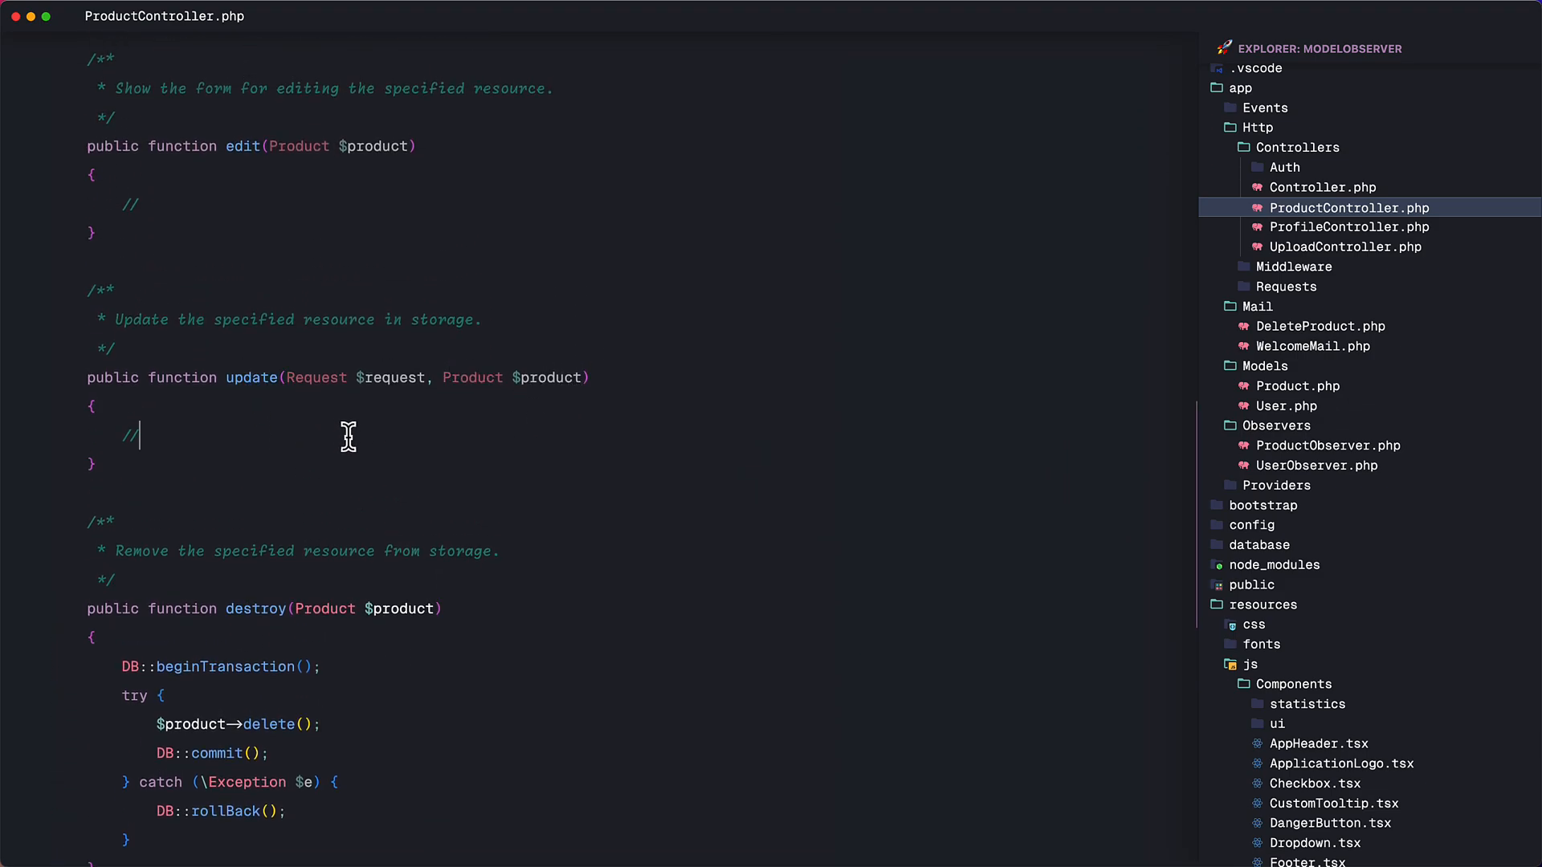